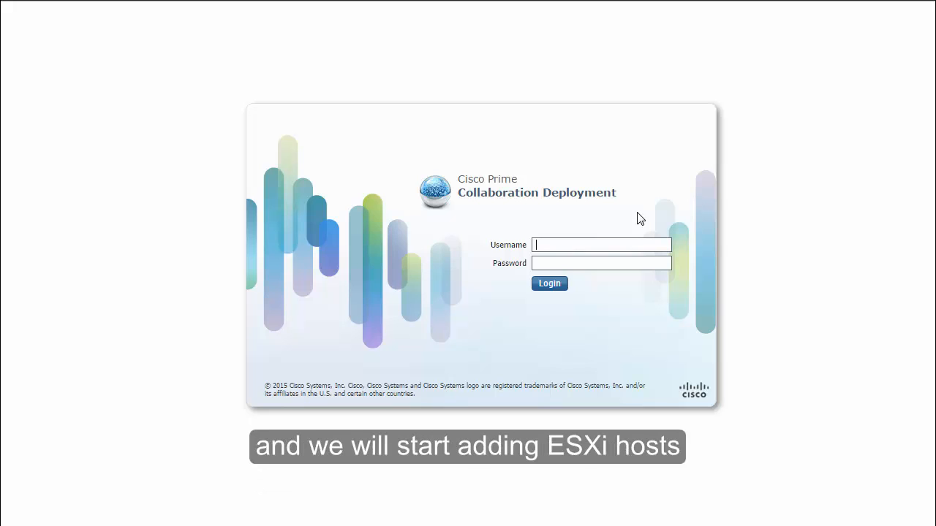
Sign in to Prime Collaboration Deployment as Administrator.
{"action": "type", "text": "A"}
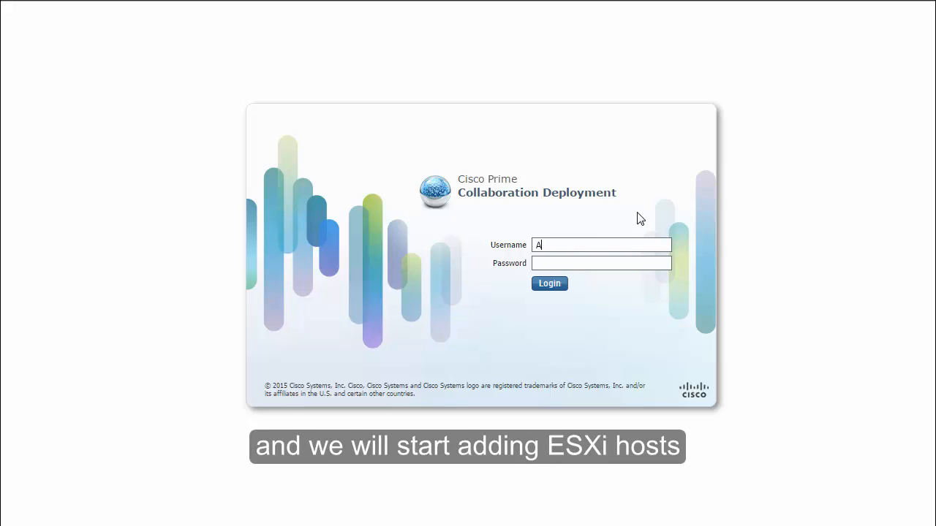
{"action": "type", "text": "dministrator"}
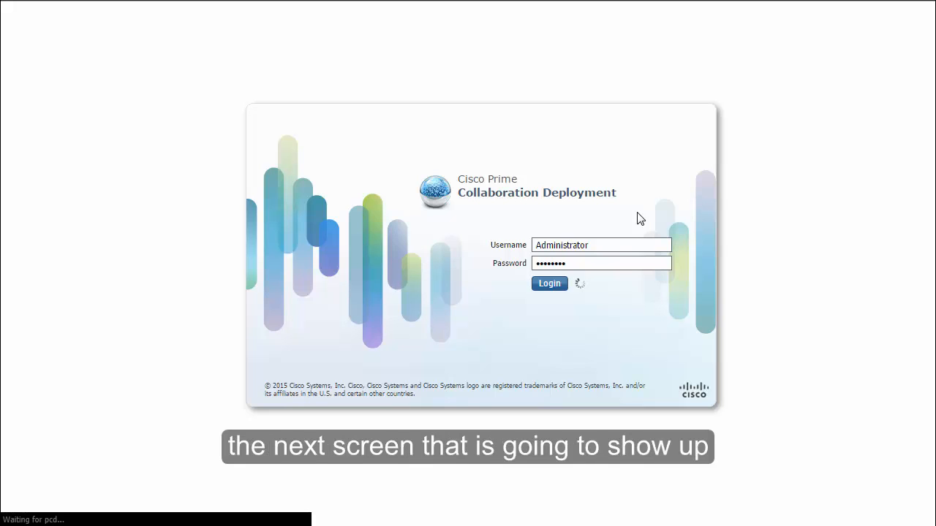
{"action": "left_click", "coordinate": [550, 283]}
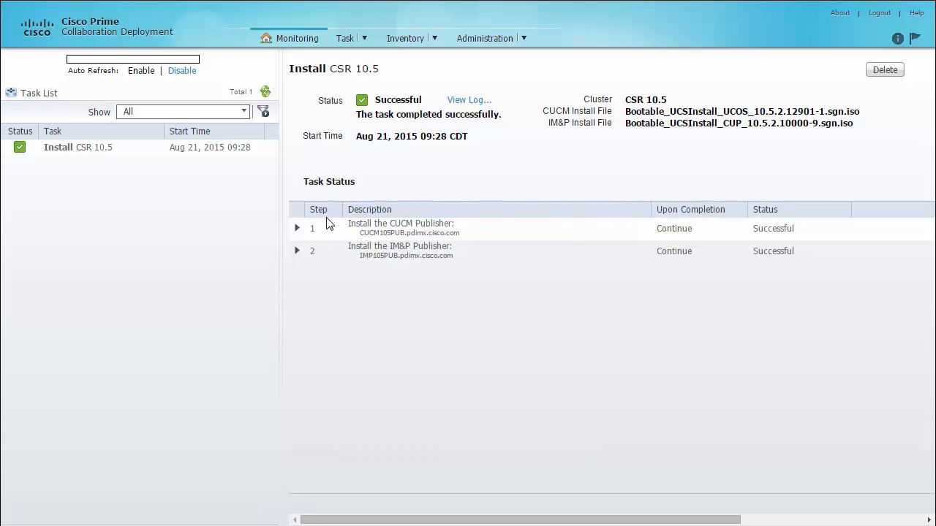
Review the Install CSR 10.5 task, then go to Inventory > ESXi Hosts.
{"action": "left_click", "coordinate": [78, 146]}
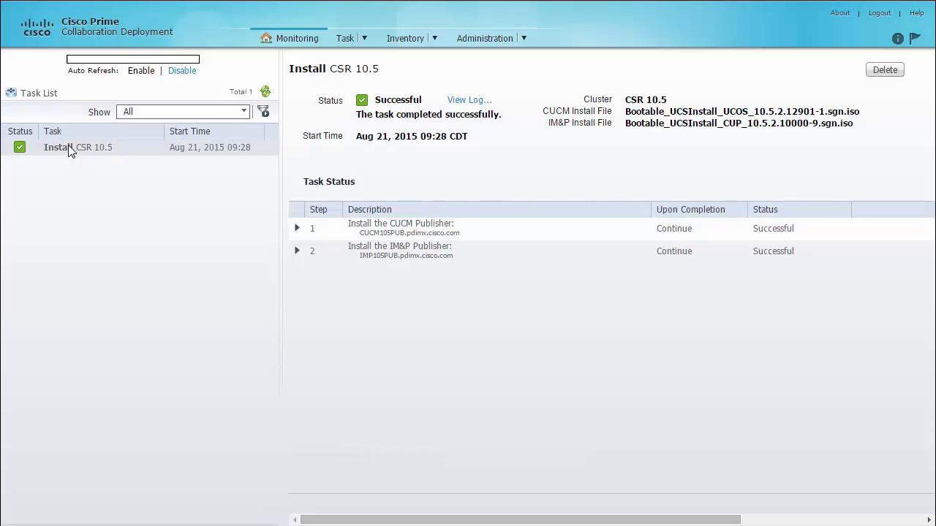
{"action": "mouse_move", "coordinate": [79, 146]}
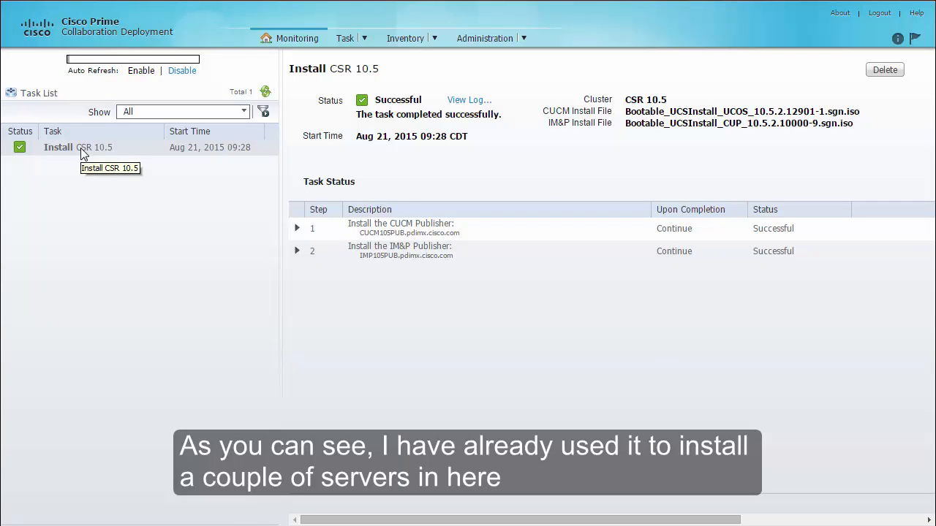
{"action": "mouse_move", "coordinate": [432, 99]}
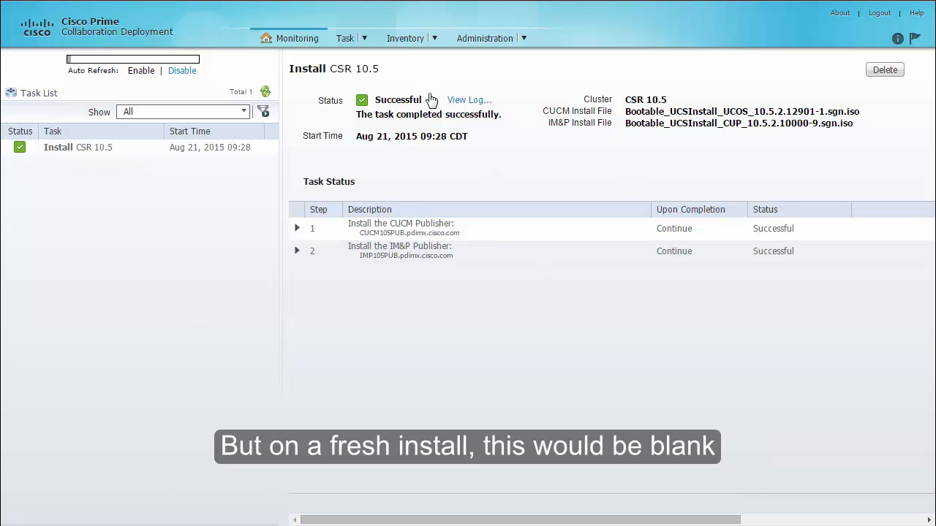
{"action": "mouse_move", "coordinate": [437, 80]}
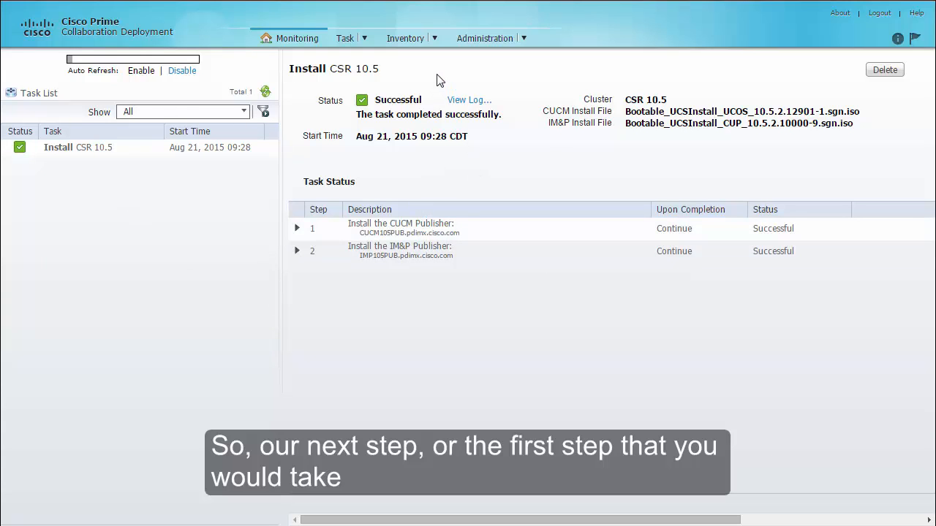
{"action": "left_click", "coordinate": [407, 38]}
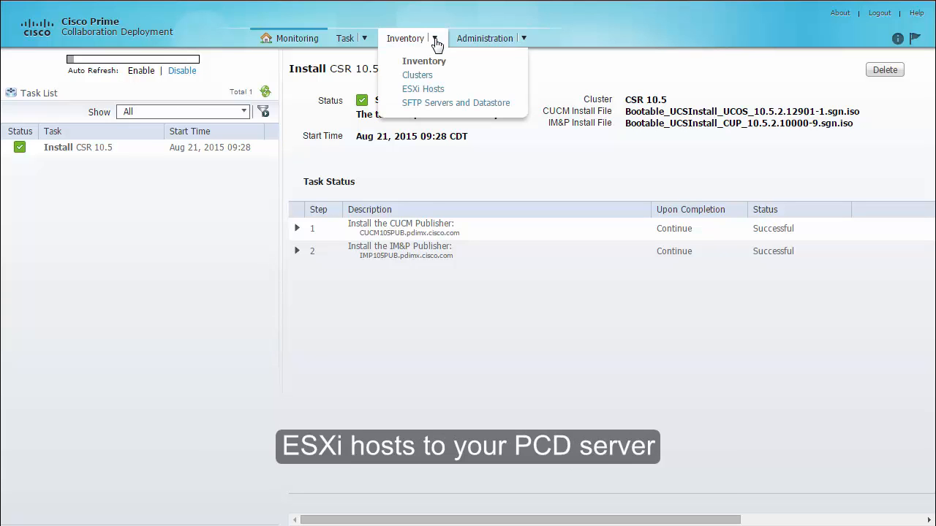
{"action": "mouse_move", "coordinate": [447, 83]}
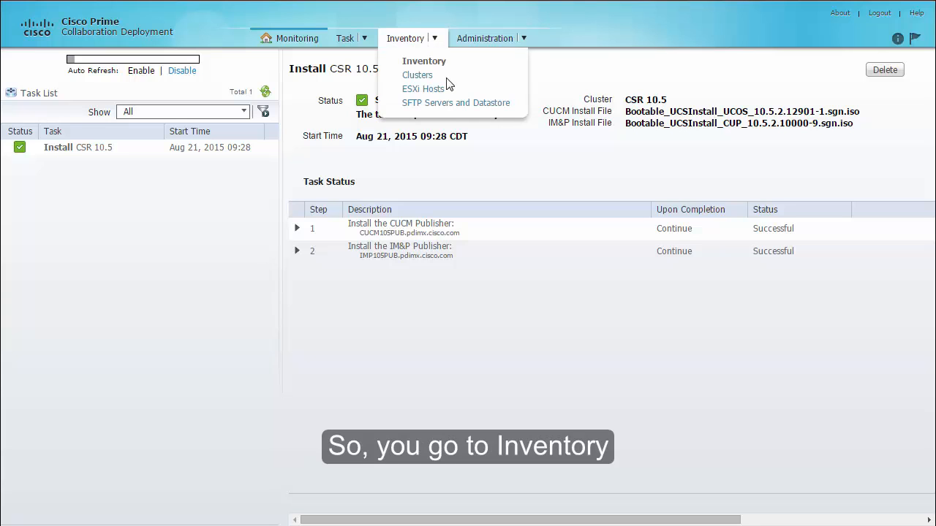
{"action": "left_click", "coordinate": [416, 75]}
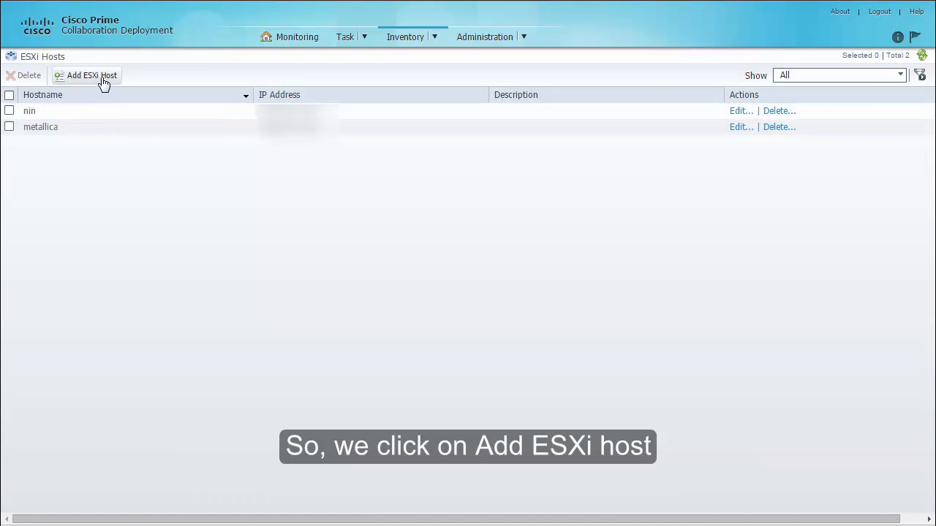
Add ESXi host muse.pdimx.cisco.com with root login and description Muse, confirming the success message.
{"action": "left_click", "coordinate": [91, 76]}
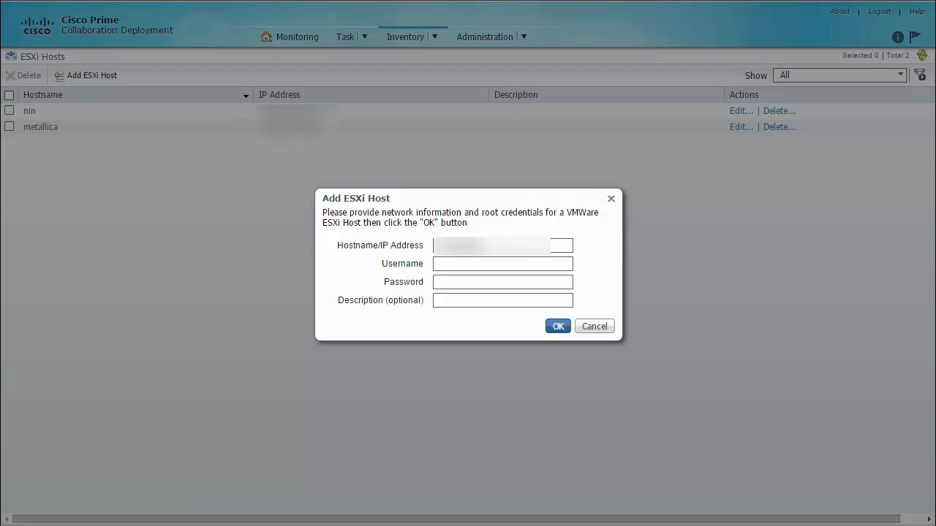
{"action": "type", "text": "root"}
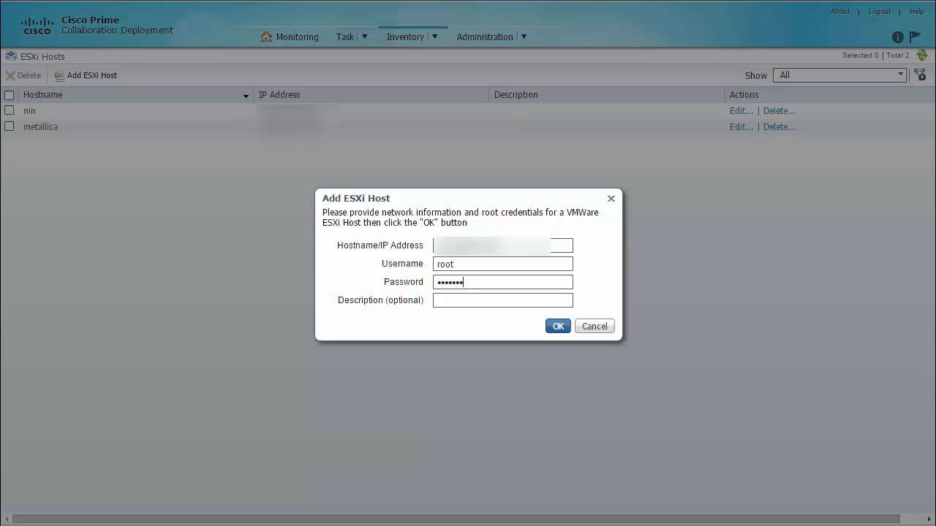
{"action": "type", "text": "Muse"}
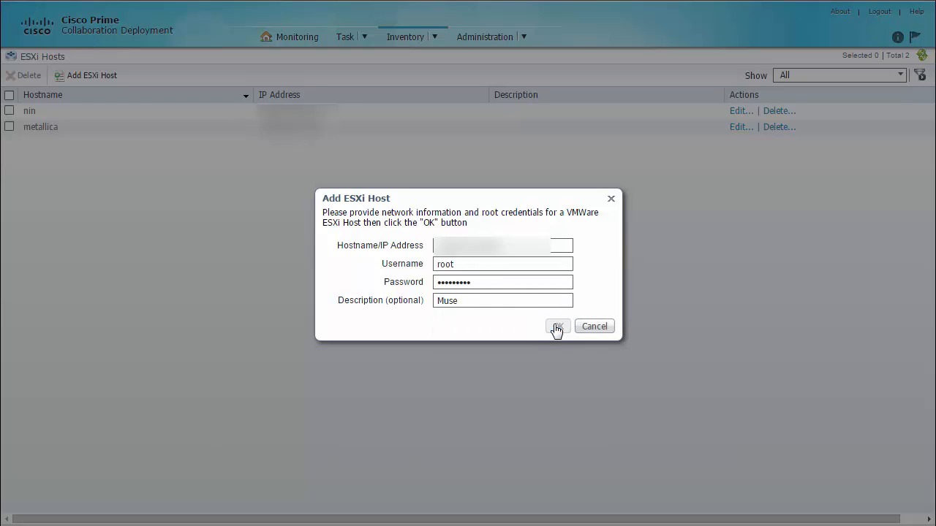
{"action": "left_click", "coordinate": [557, 328]}
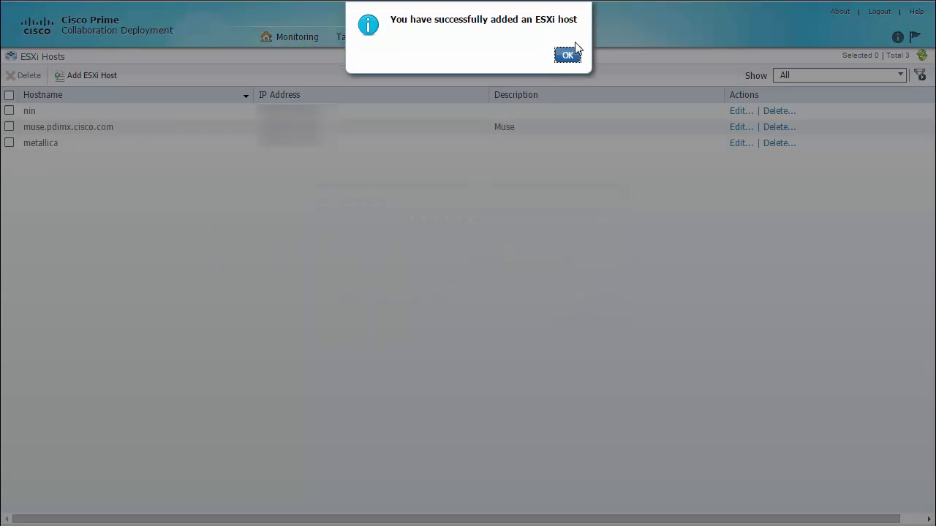
{"action": "mouse_move", "coordinate": [412, 31]}
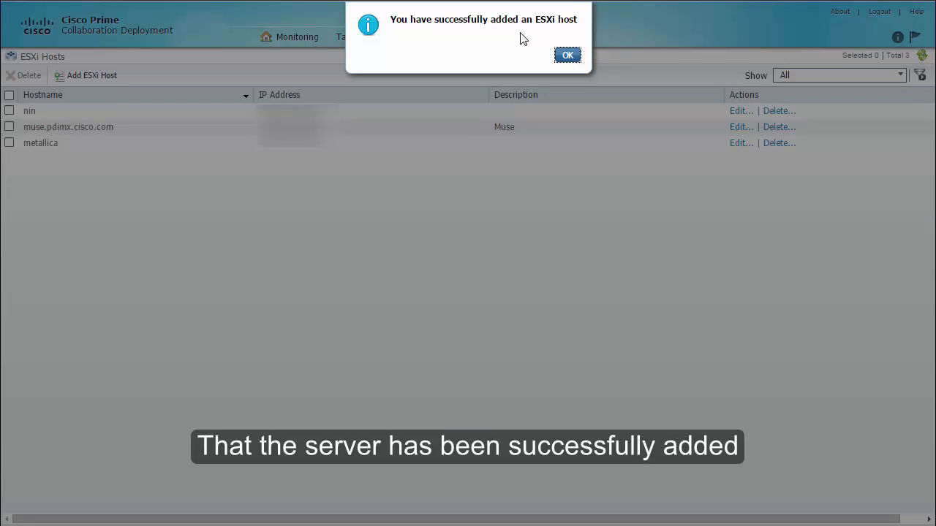
{"action": "left_click", "coordinate": [567, 55]}
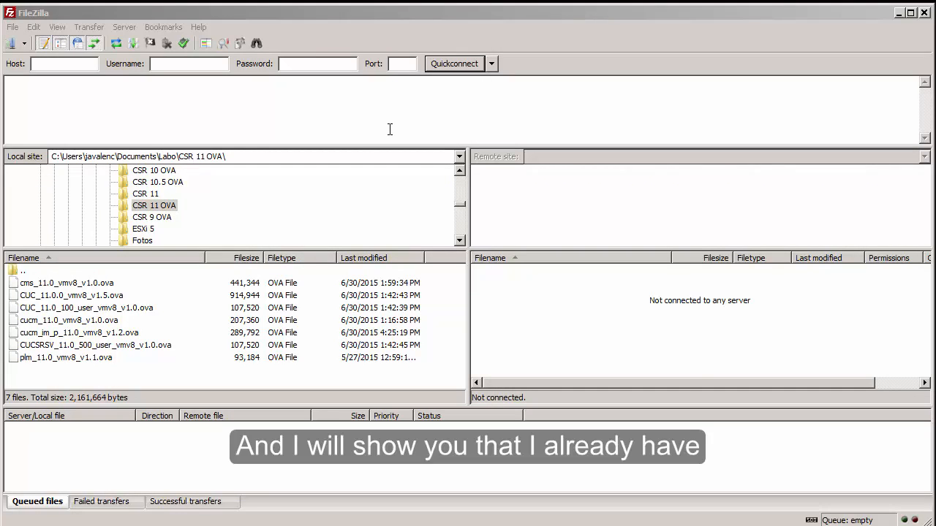
Connect to the saved PCD10 site from the Site Manager.
{"action": "left_click", "coordinate": [154, 204]}
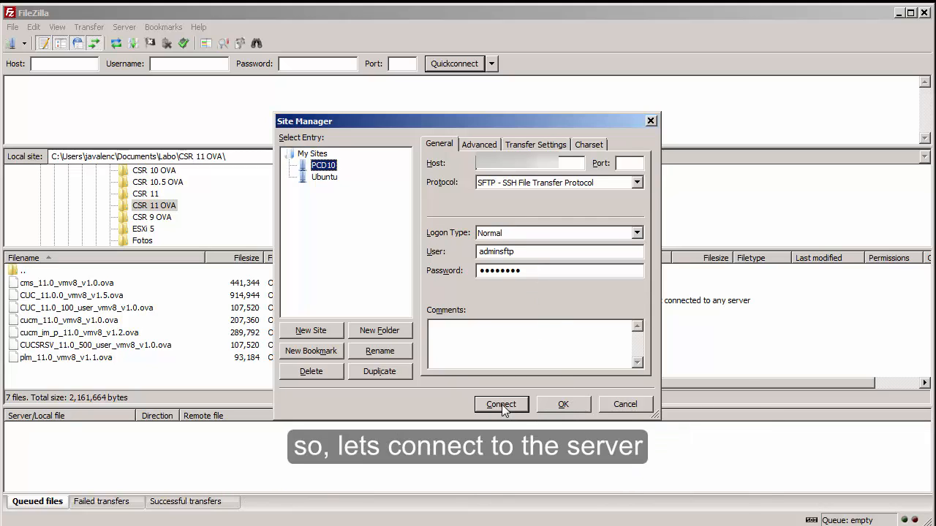
{"action": "left_click", "coordinate": [500, 403]}
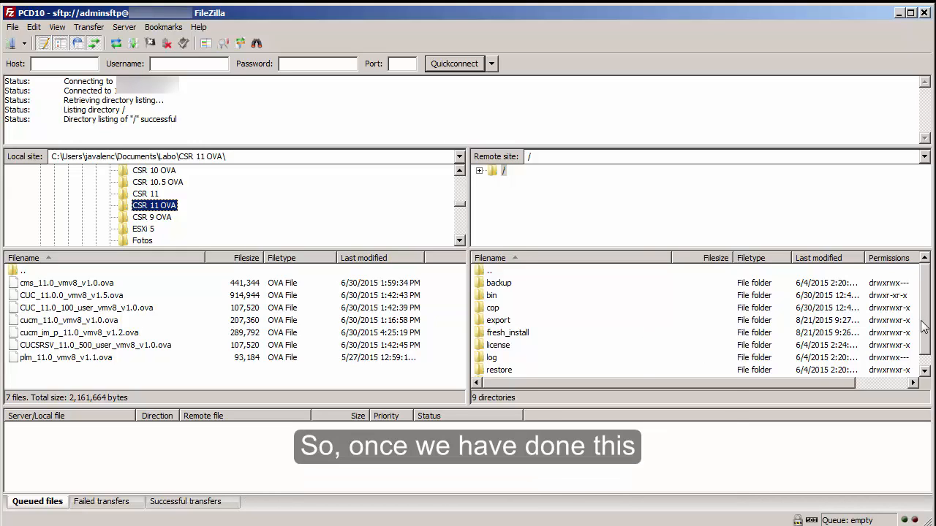
Browse into the server's fresh_install folder listing the uploaded bootable install ISOs.
{"action": "scroll", "scroll_direction": "down", "scroll_amount": 3}
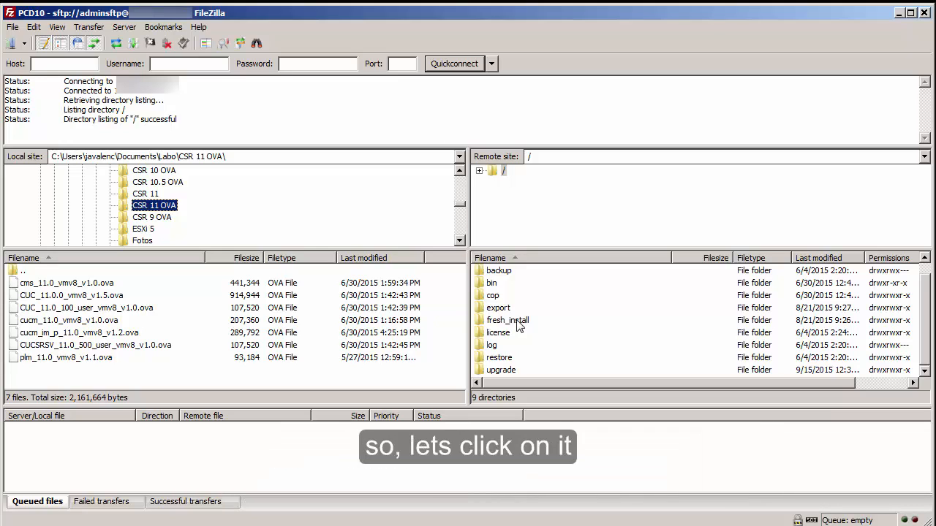
{"action": "double_click", "coordinate": [507, 320]}
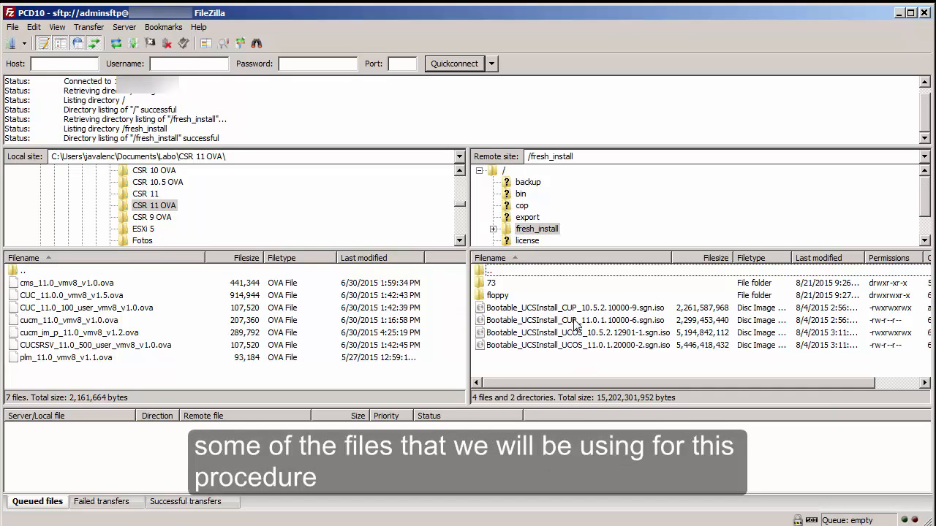
{"action": "mouse_move", "coordinate": [617, 357]}
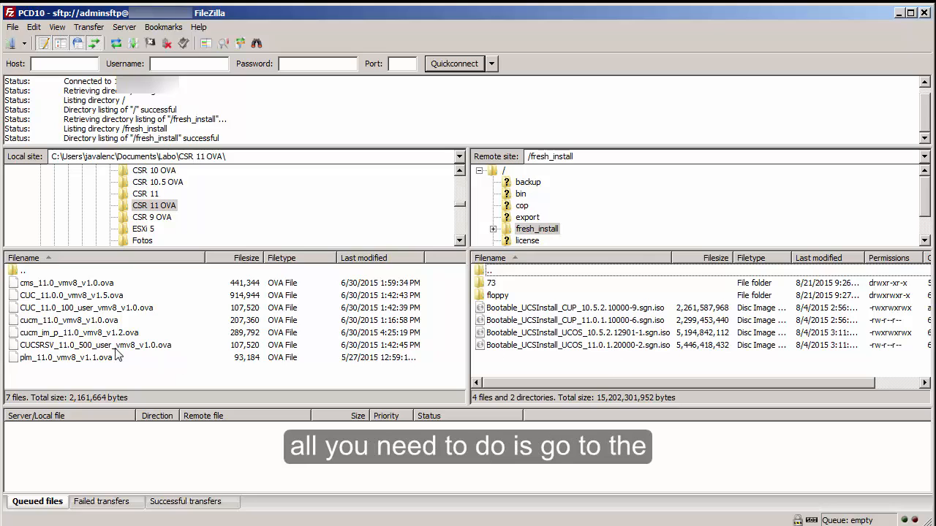
{"action": "left_click", "coordinate": [155, 205]}
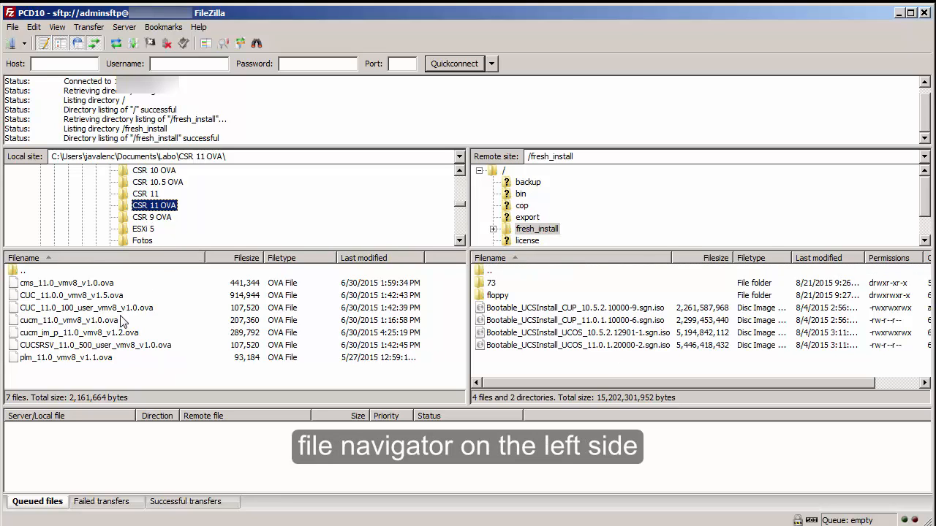
{"action": "left_click", "coordinate": [86, 307]}
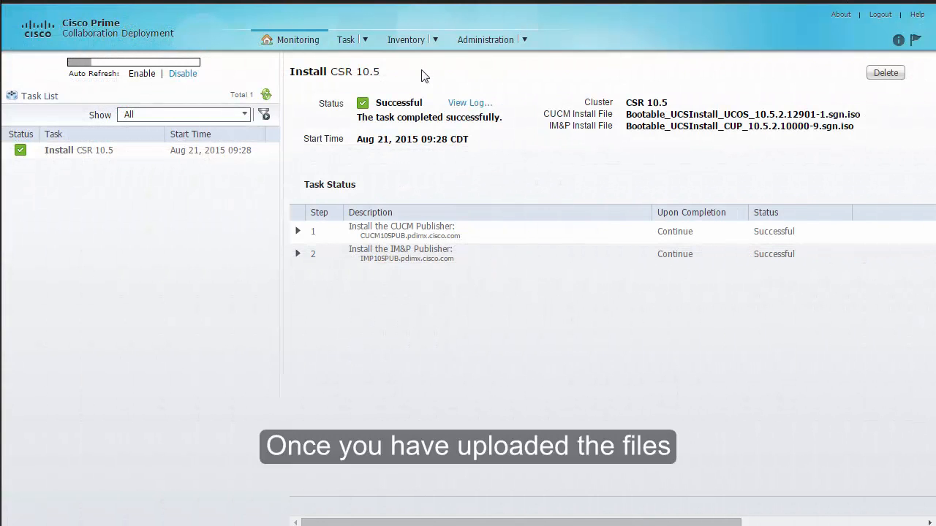
Show the Inventory > SFTP Servers and Datastore page with the uploaded ISOs.
{"action": "left_click", "coordinate": [406, 40]}
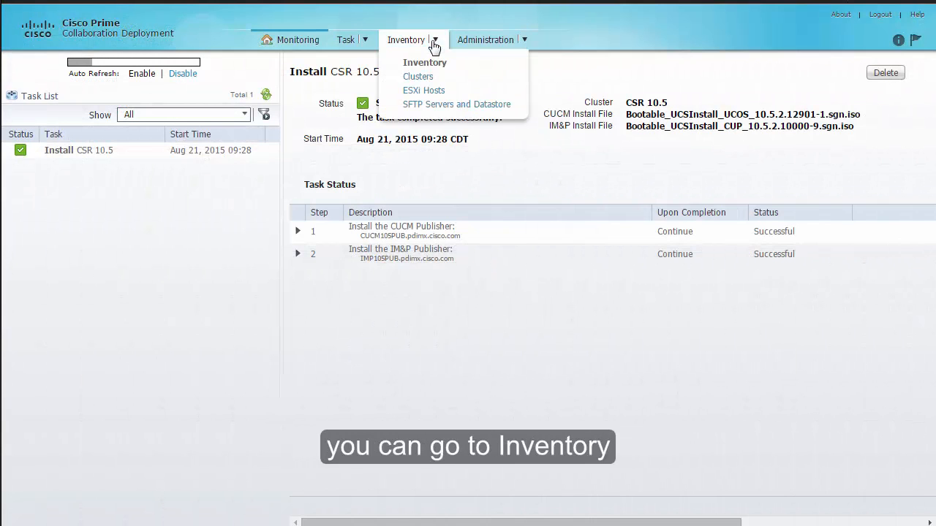
{"action": "left_click", "coordinate": [456, 103]}
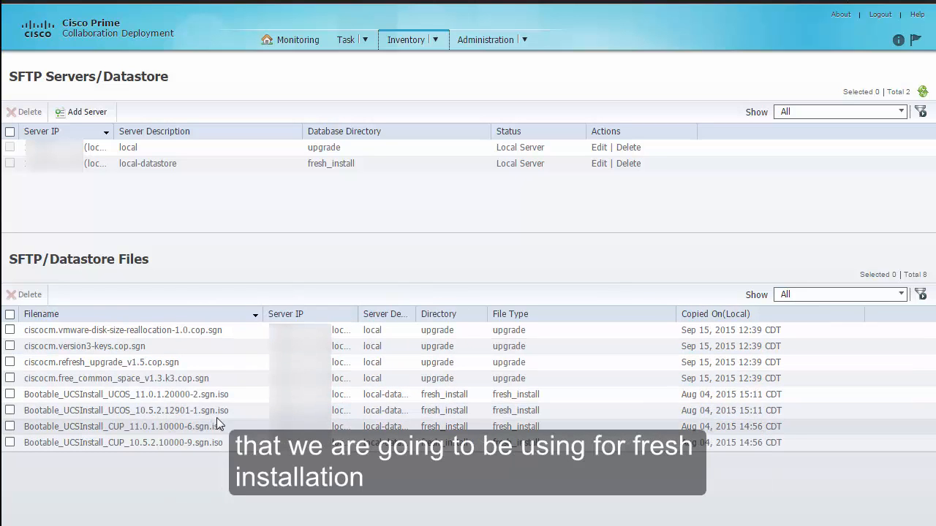
{"action": "mouse_move", "coordinate": [460, 402]}
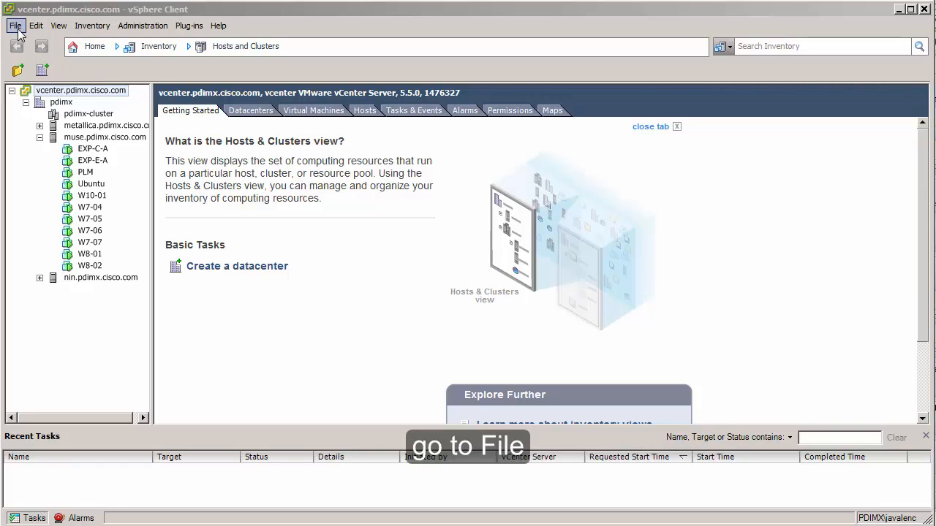
Start Deploy OVF Template and choose cucm_11.0_vmw8_v1.0.ova as the source package.
{"action": "left_click", "coordinate": [15, 26]}
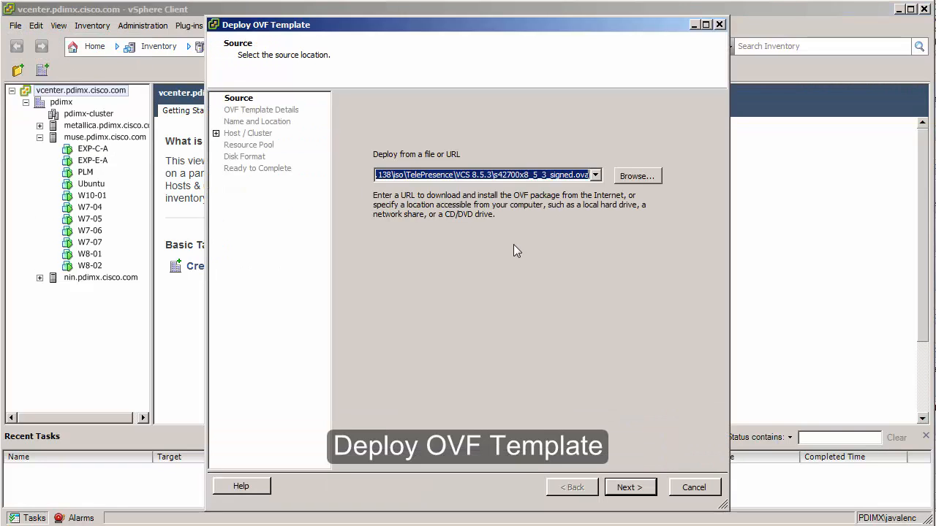
{"action": "left_click", "coordinate": [595, 175]}
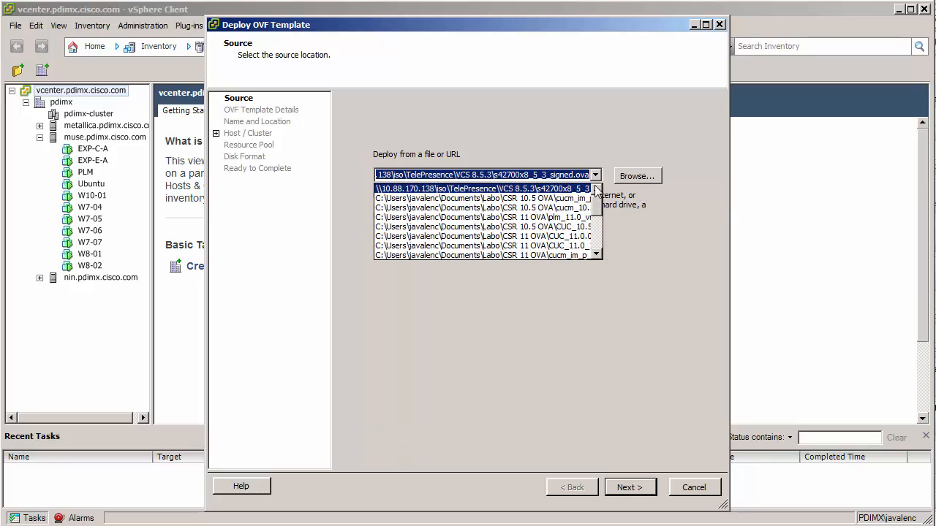
{"action": "left_click", "coordinate": [482, 216]}
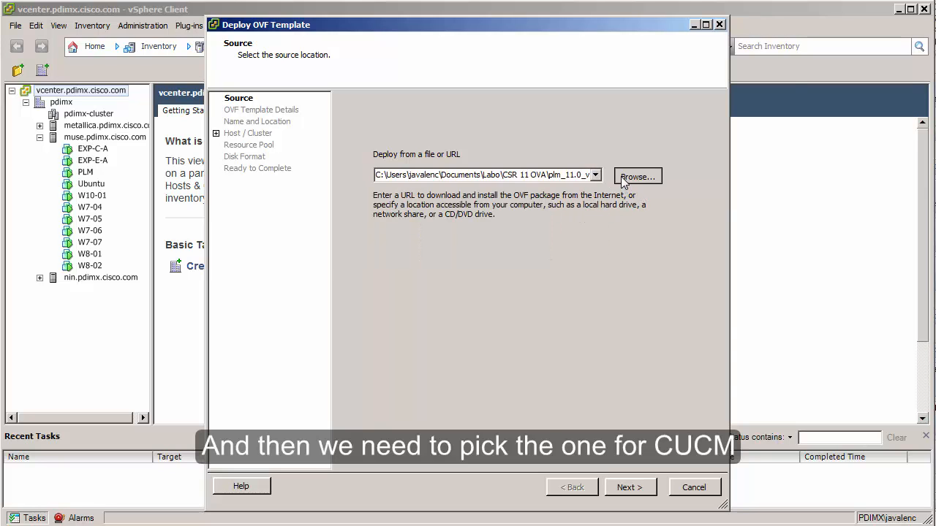
{"action": "left_click", "coordinate": [638, 176]}
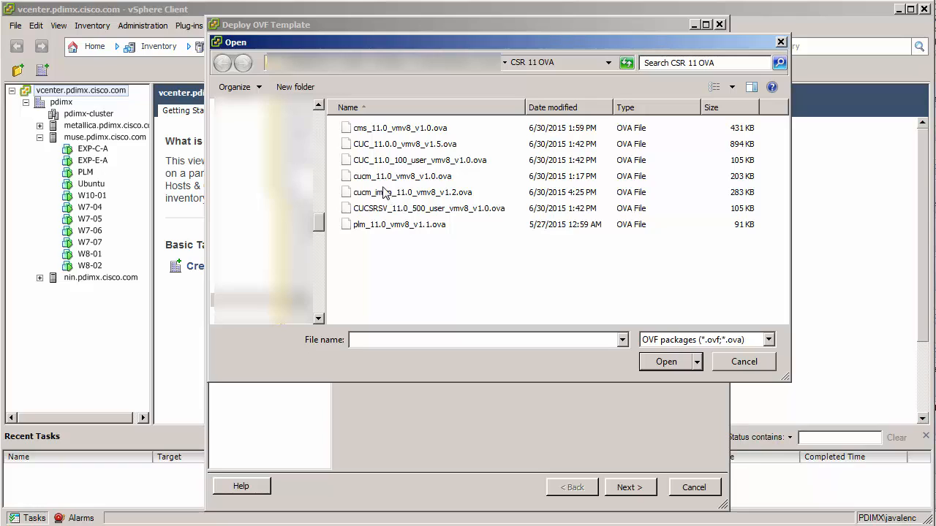
{"action": "left_click", "coordinate": [402, 175]}
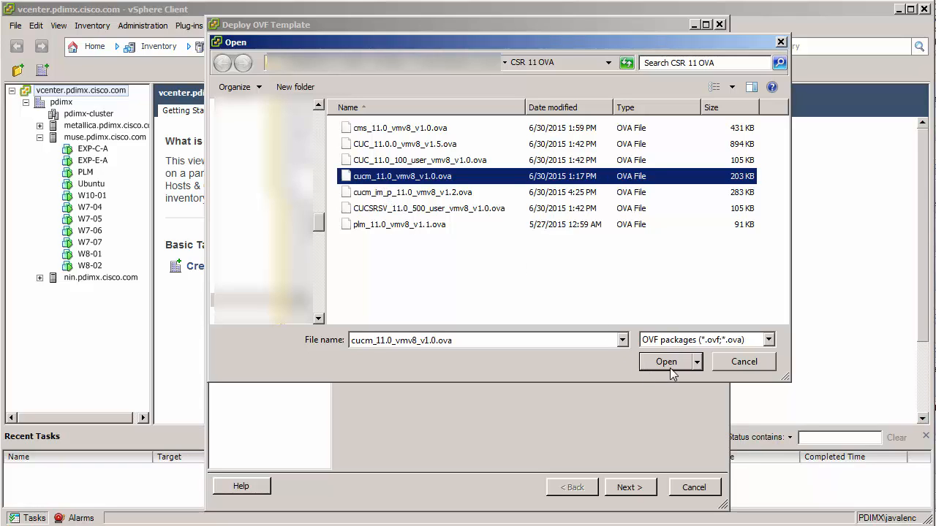
{"action": "left_click", "coordinate": [665, 361]}
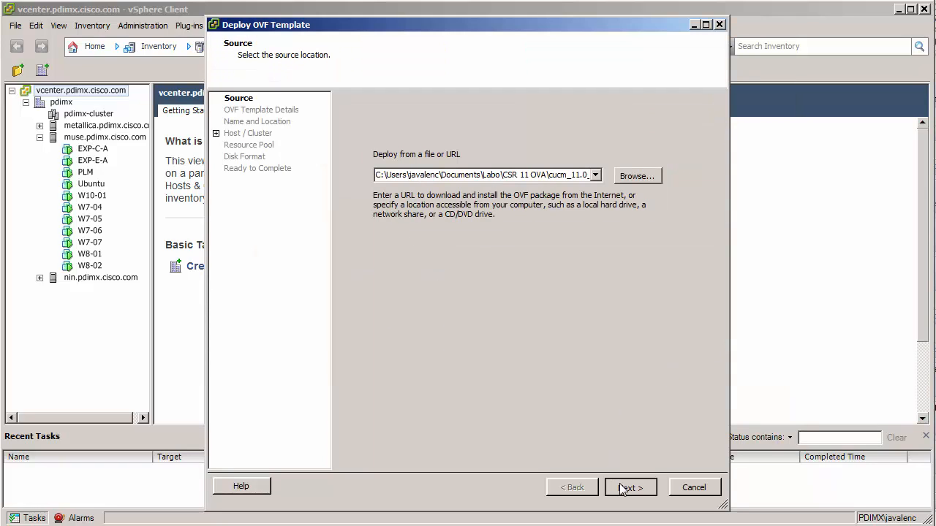
{"action": "left_click", "coordinate": [626, 489]}
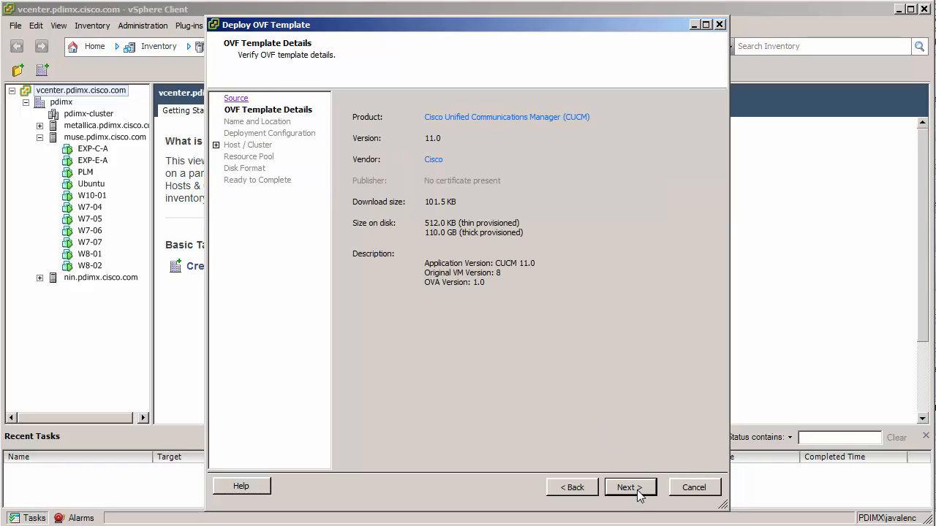
{"action": "left_click", "coordinate": [626, 488]}
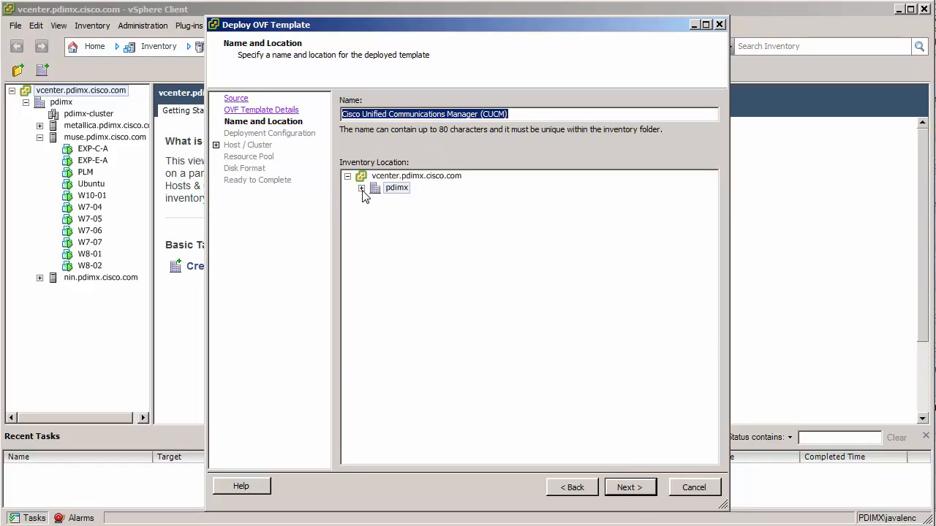
Name the VM CUCMtest in the Tests folder and choose the CUCM 1000 user node - C200 configuration.
{"action": "left_click", "coordinate": [361, 187]}
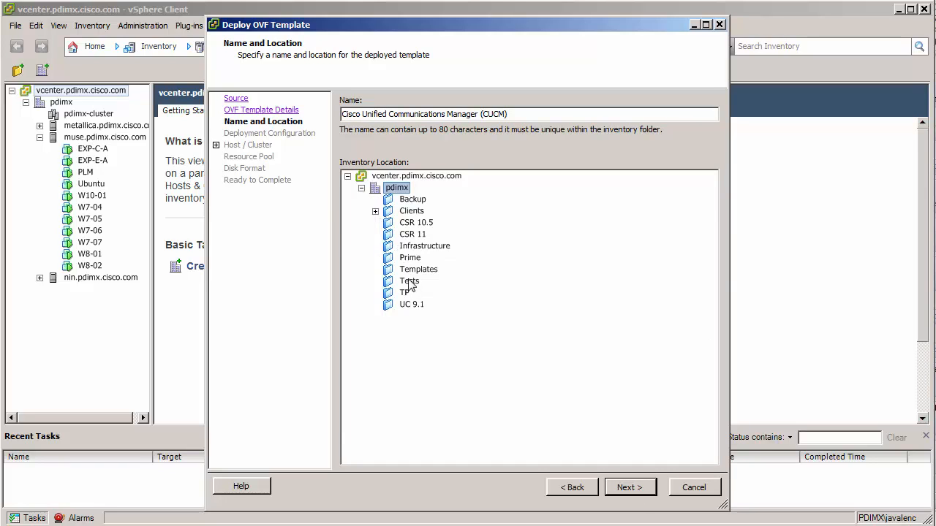
{"action": "left_click", "coordinate": [410, 281]}
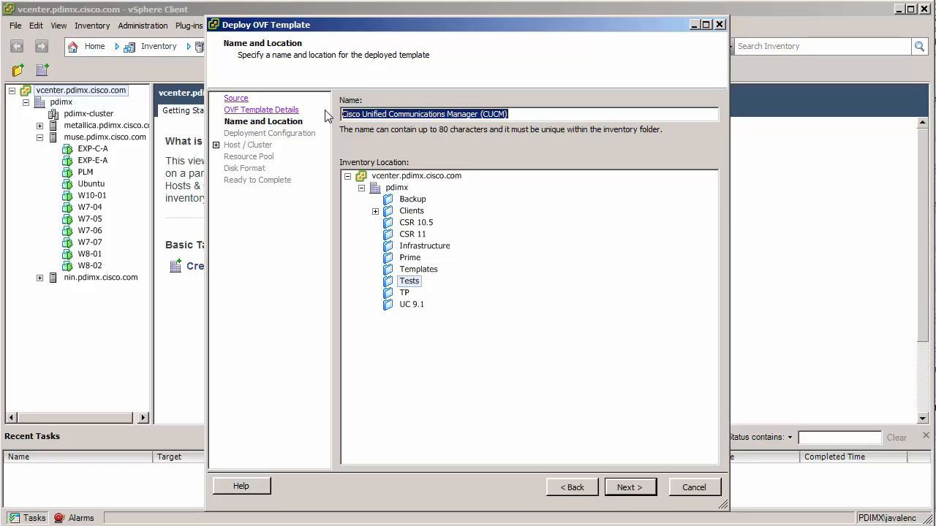
{"action": "type", "text": "CUCMtest"}
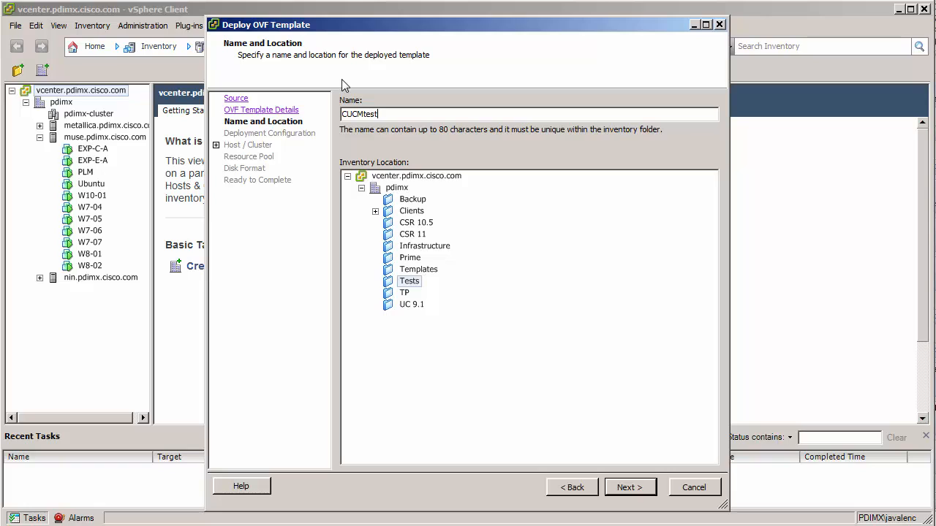
{"action": "mouse_move", "coordinate": [611, 468]}
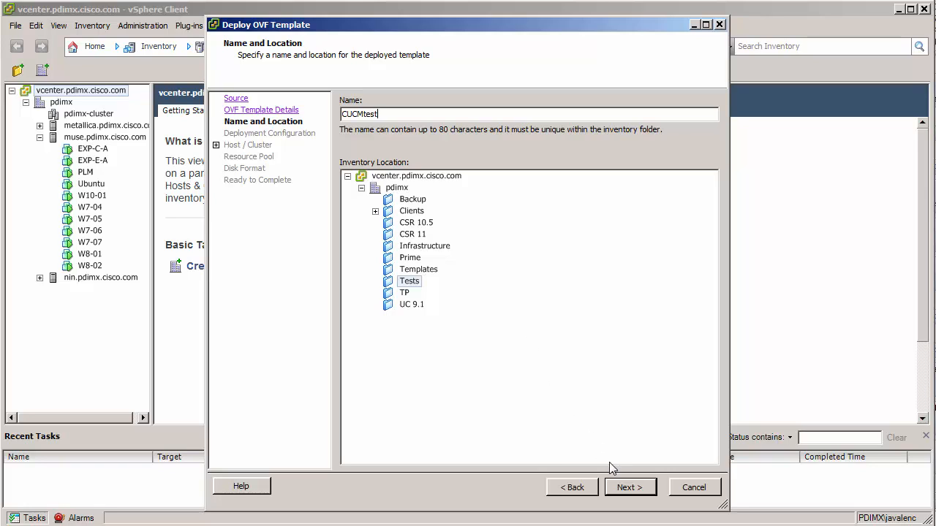
{"action": "left_click", "coordinate": [627, 487]}
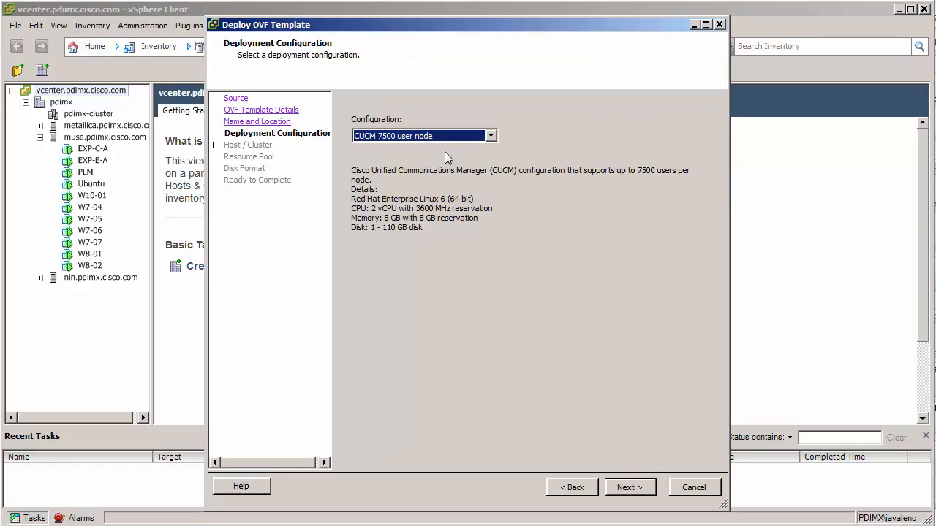
{"action": "left_click", "coordinate": [489, 135]}
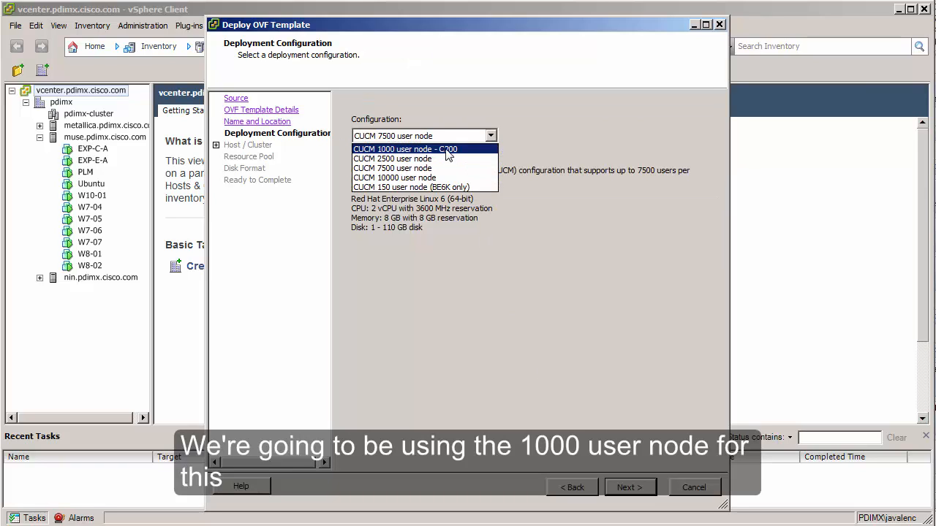
{"action": "left_click", "coordinate": [405, 149]}
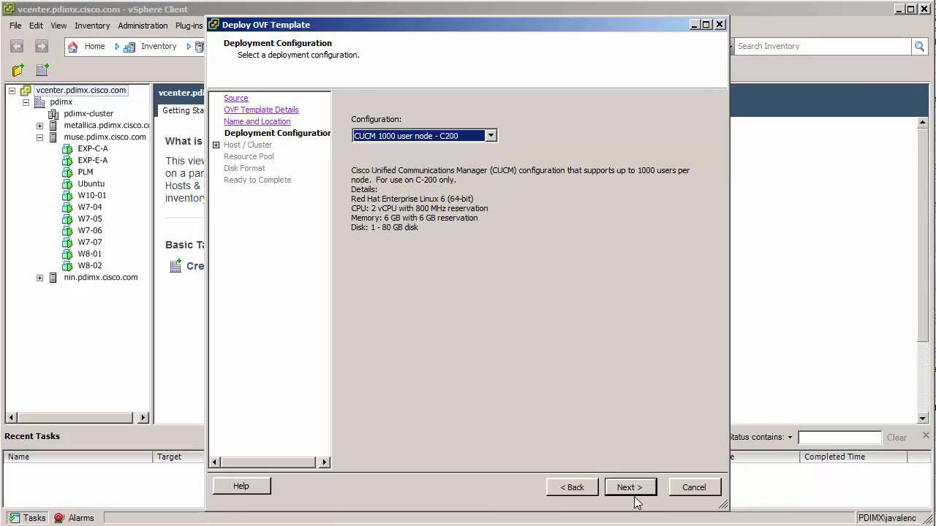
Place the VM on host muse with the NAS-5TB datastore and thin provisioning, reaching the summary.
{"action": "left_click", "coordinate": [629, 487]}
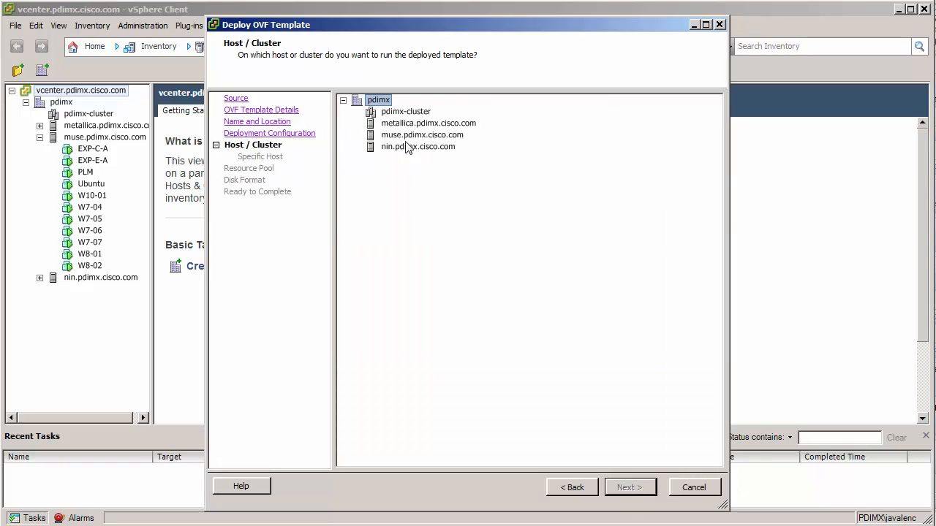
{"action": "left_click", "coordinate": [421, 134]}
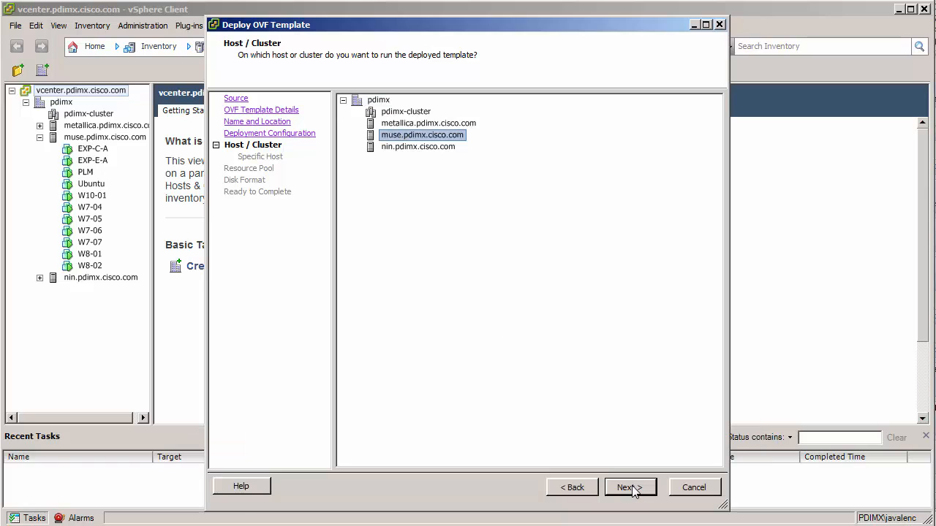
{"action": "left_click", "coordinate": [626, 488]}
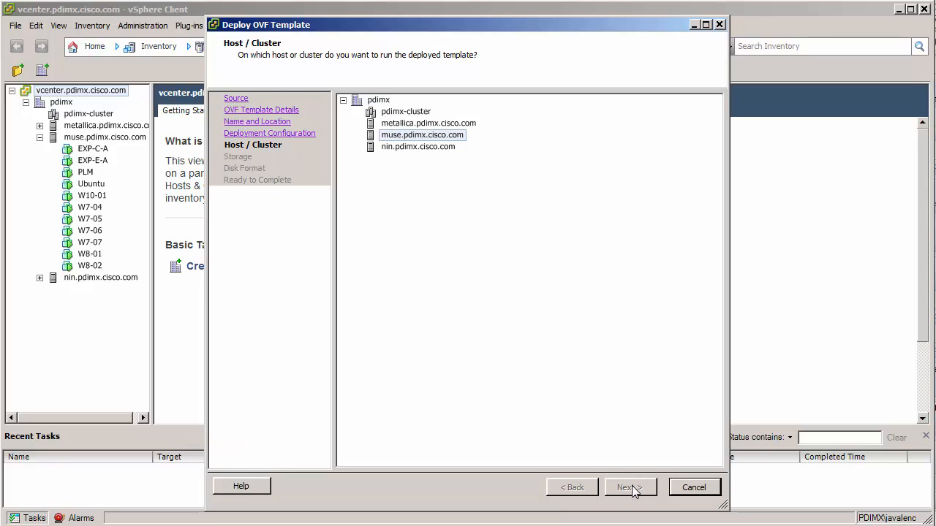
{"action": "left_click", "coordinate": [626, 487]}
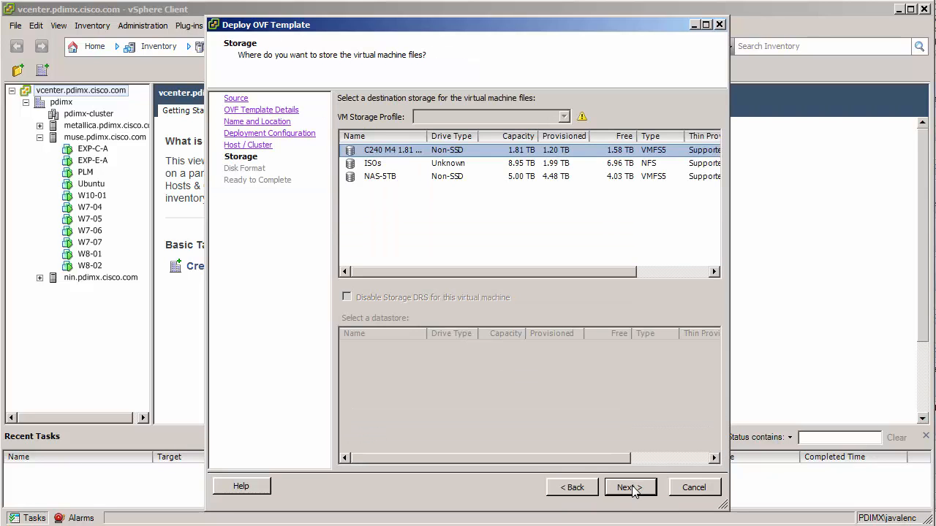
{"action": "left_click", "coordinate": [380, 175]}
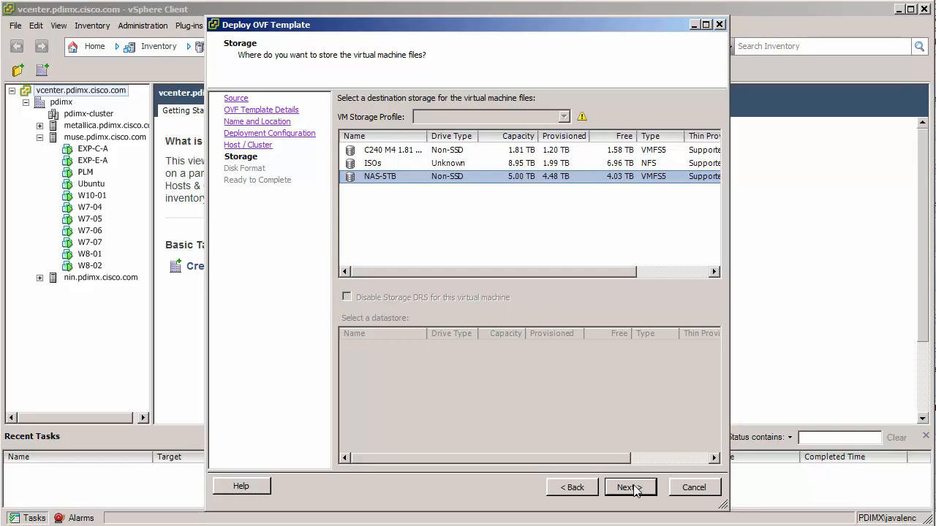
{"action": "left_click", "coordinate": [626, 489]}
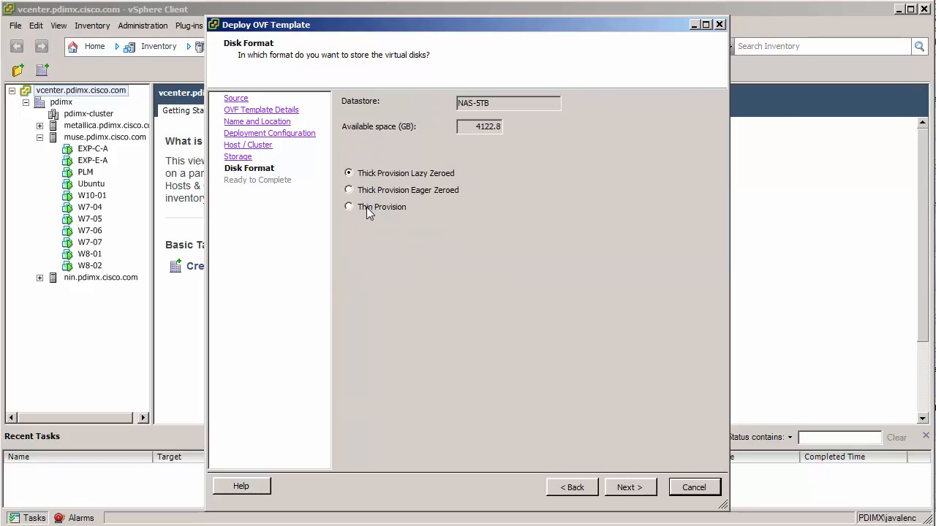
{"action": "left_click", "coordinate": [348, 206]}
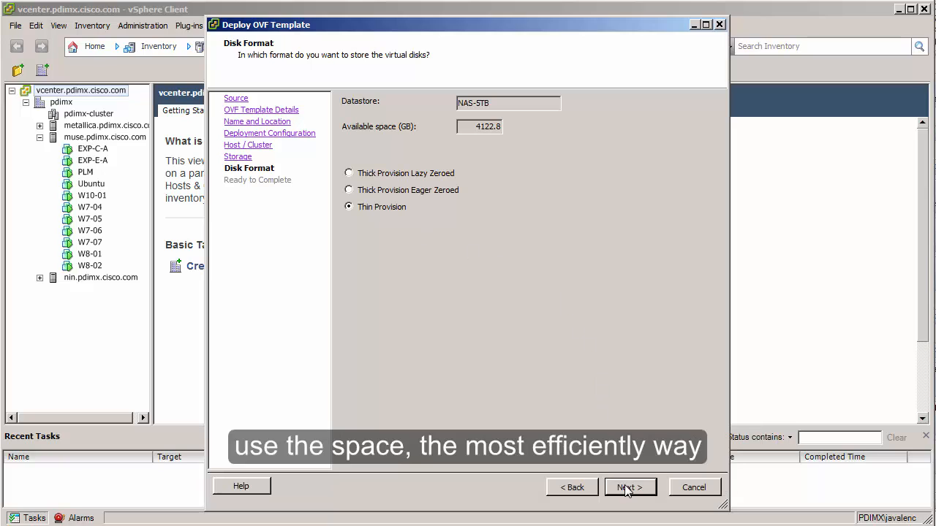
{"action": "left_click", "coordinate": [628, 488]}
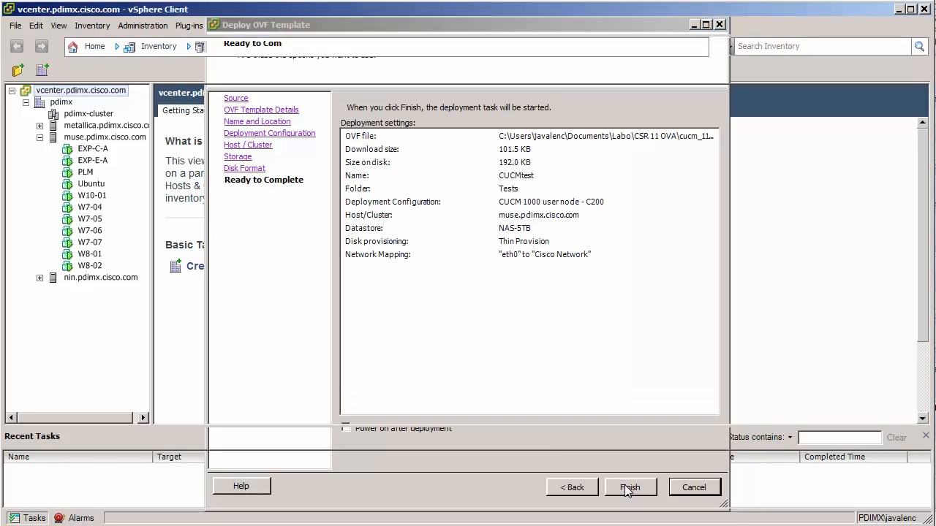
Finish the deployment so CUCMtest appears under host muse, then return to PCD monitoring.
{"action": "left_click", "coordinate": [629, 488]}
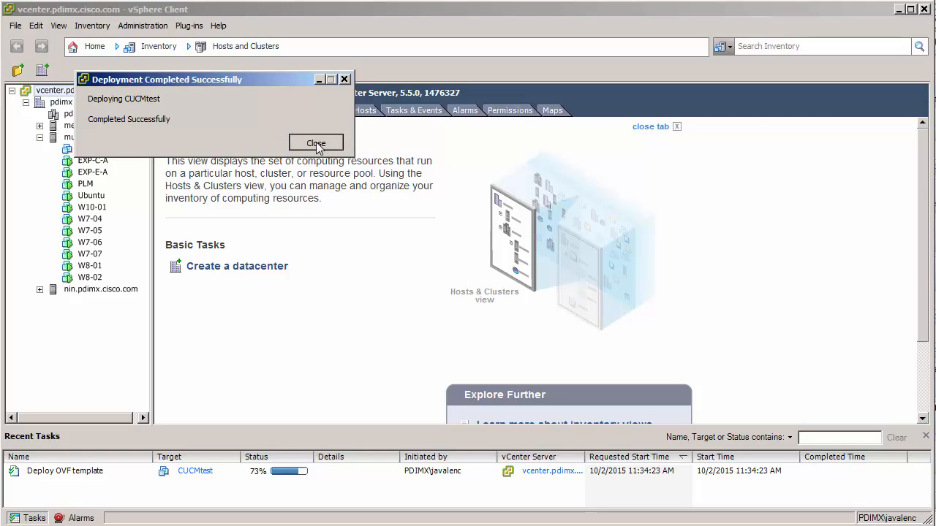
{"action": "left_click", "coordinate": [316, 143]}
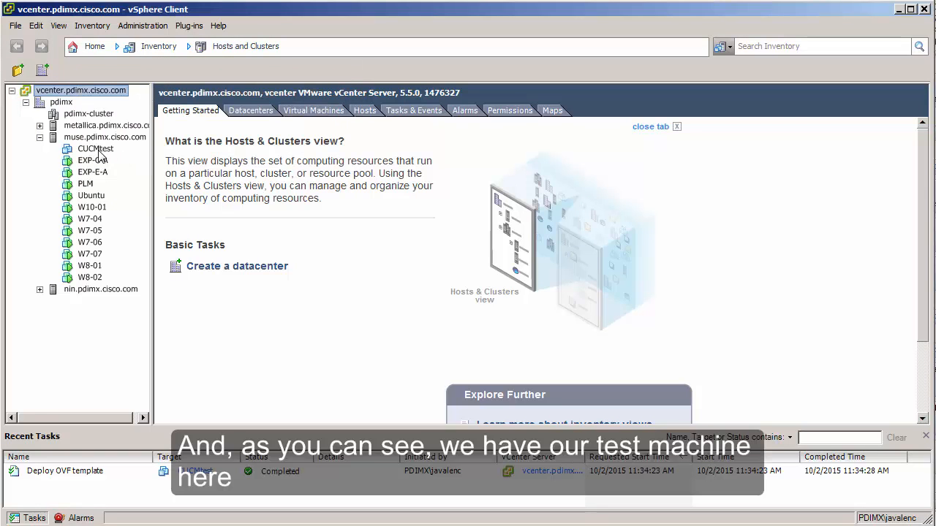
{"action": "left_click", "coordinate": [95, 149]}
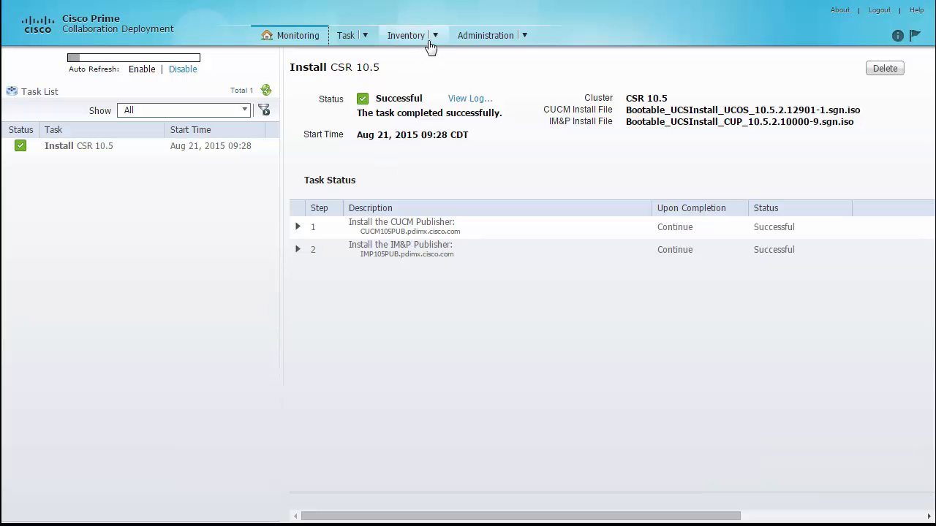
From Inventory > Clusters, define a new UC cluster nicknamed Test Cluster Video and continue to its VMs.
{"action": "left_click", "coordinate": [406, 35]}
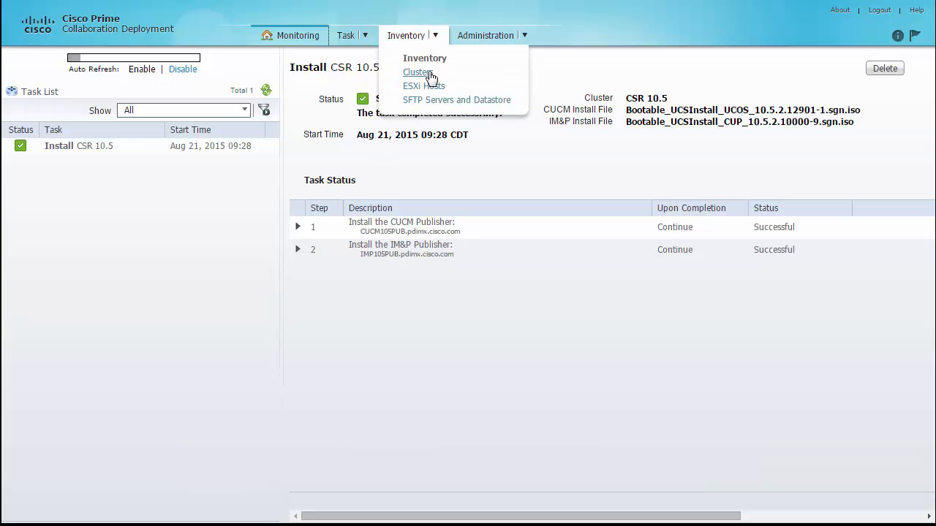
{"action": "left_click", "coordinate": [417, 71]}
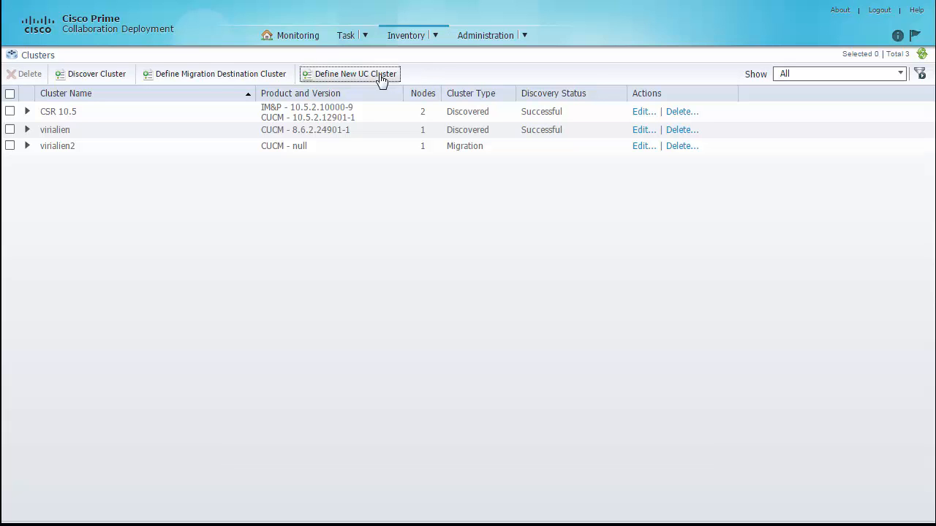
{"action": "left_click", "coordinate": [354, 73]}
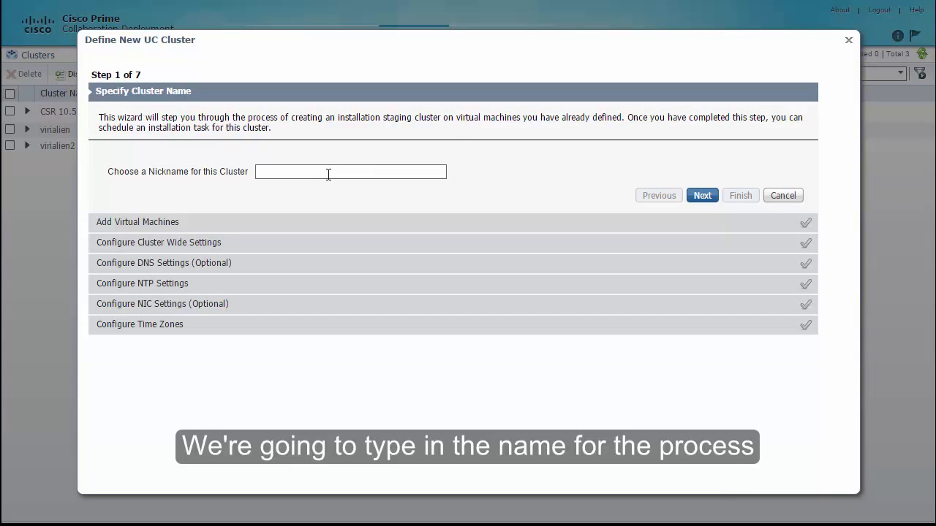
{"action": "left_click", "coordinate": [351, 173]}
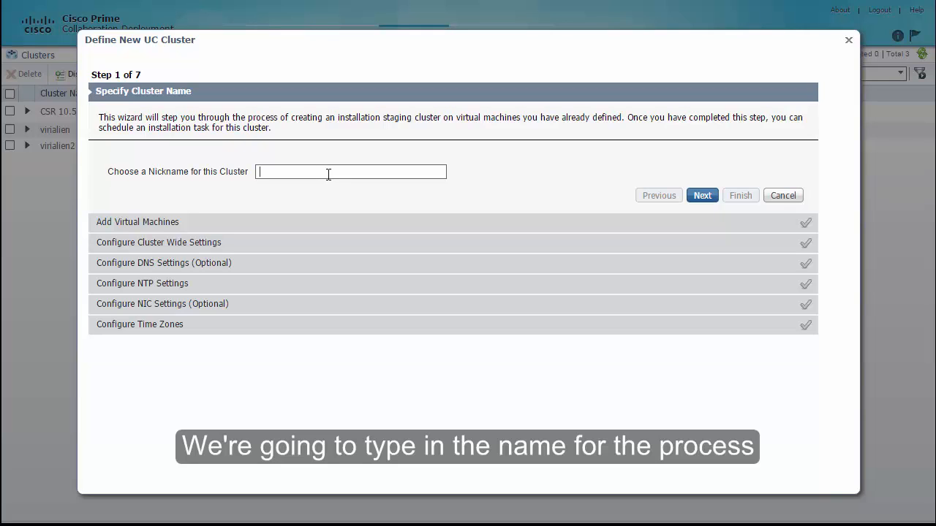
{"action": "type", "text": "Test Cluster Video"}
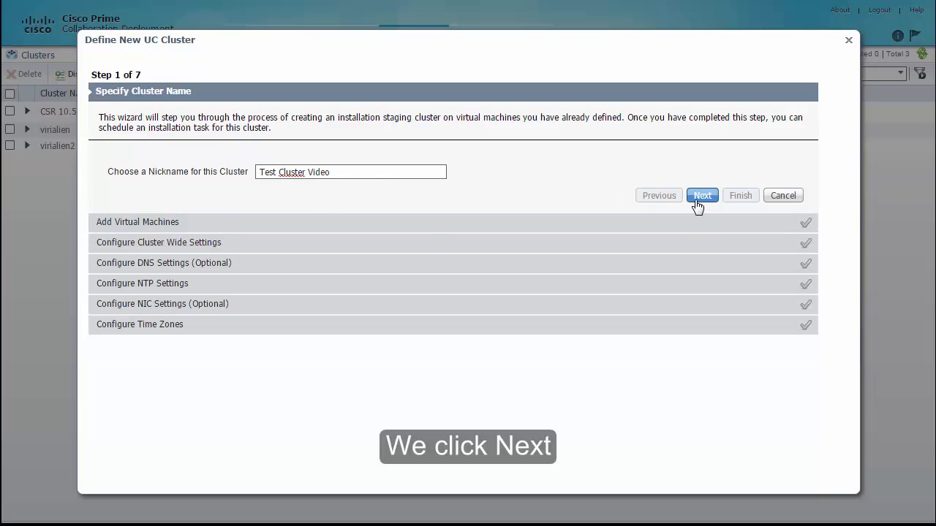
{"action": "left_click", "coordinate": [702, 196]}
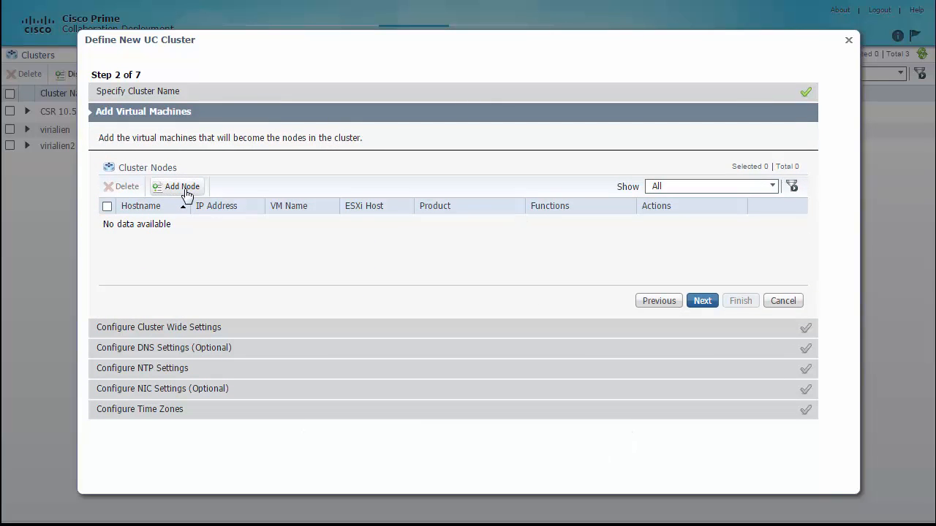
Add node cucmtest with product type Unified CM.
{"action": "left_click", "coordinate": [182, 187]}
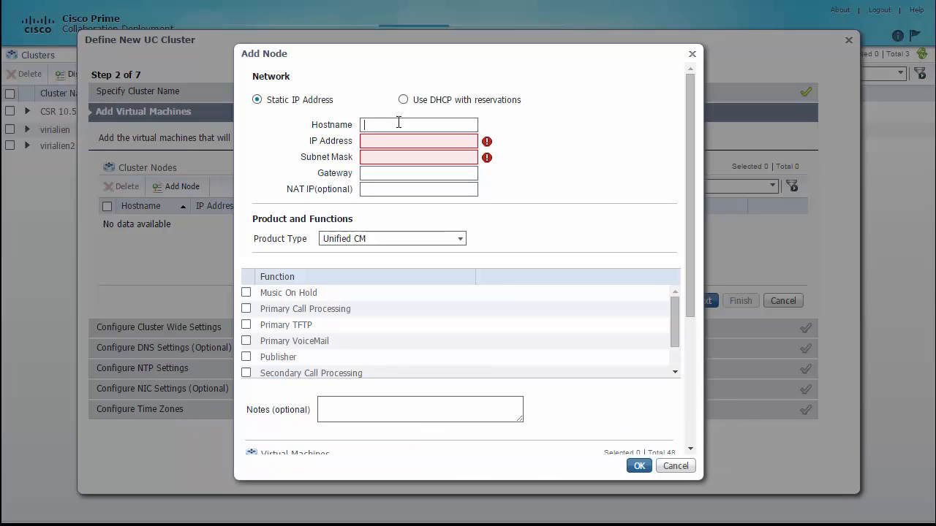
{"action": "type", "text": "cucmtest"}
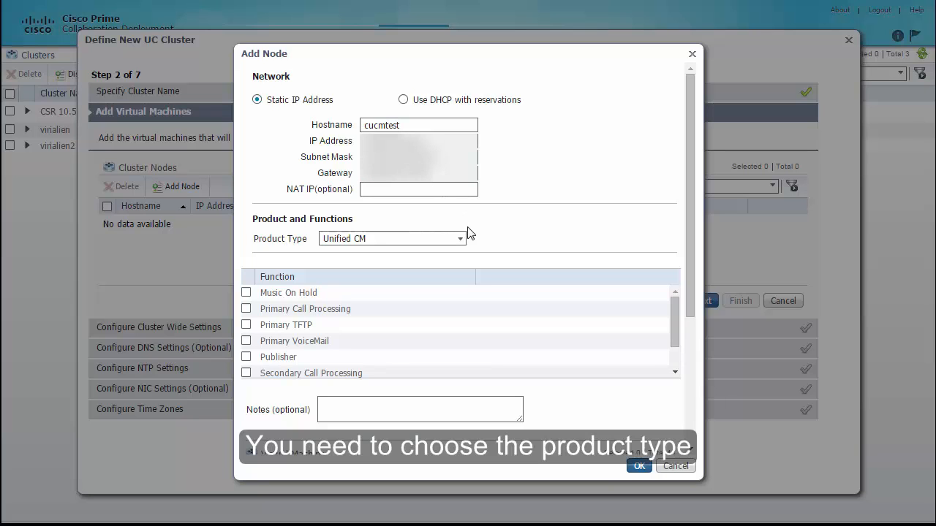
{"action": "left_click", "coordinate": [459, 238]}
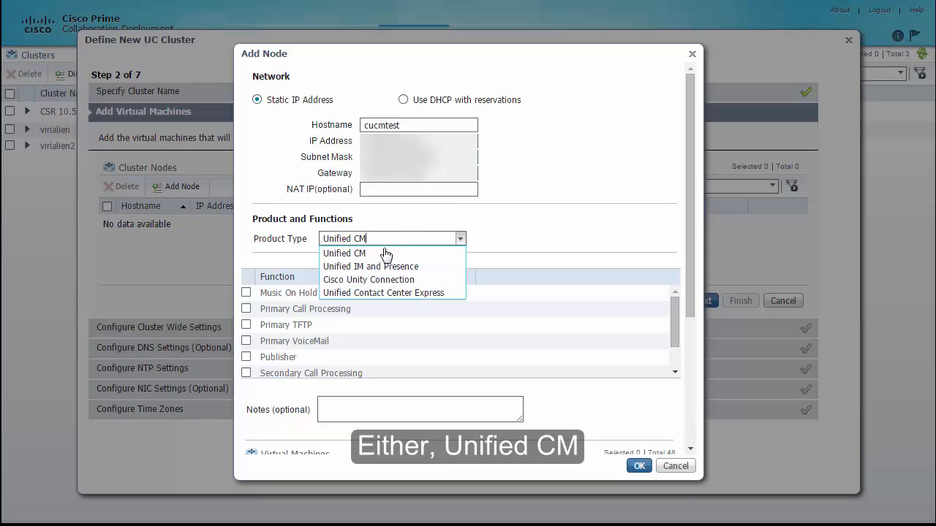
{"action": "mouse_move", "coordinate": [371, 266]}
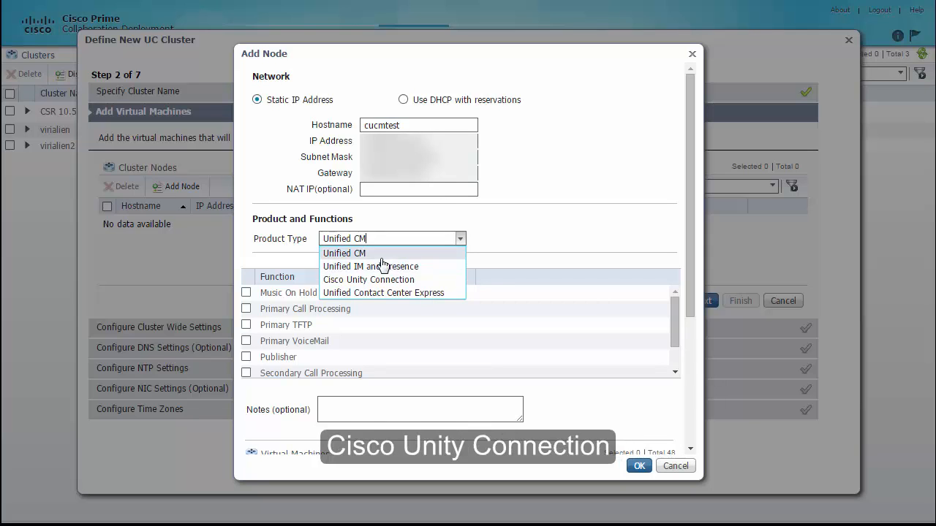
{"action": "mouse_move", "coordinate": [383, 292]}
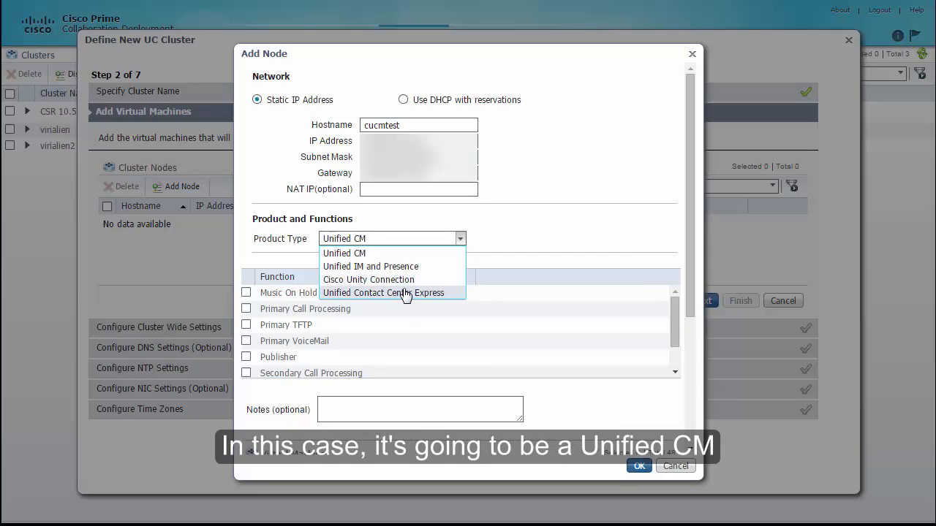
{"action": "left_click", "coordinate": [345, 253]}
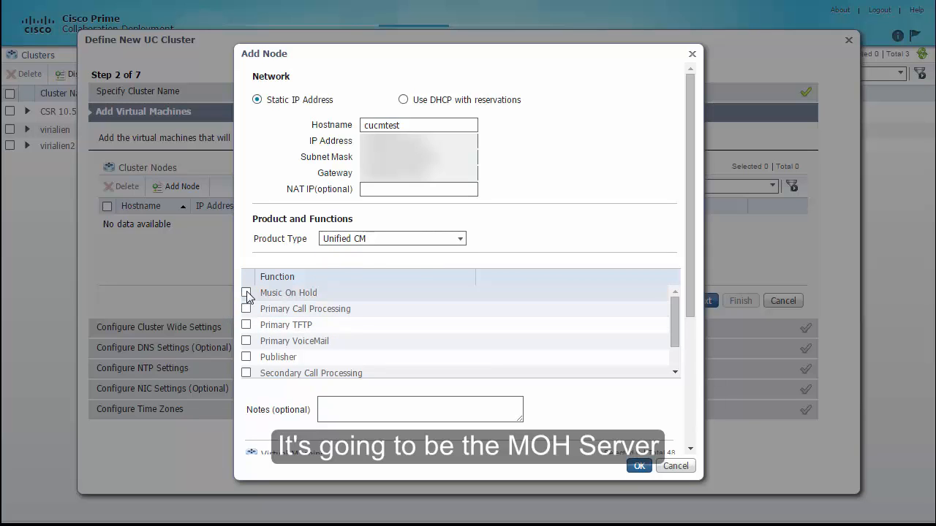
Assign the Music On Hold, Primary Call Processing and Primary TFTP functions.
{"action": "left_click", "coordinate": [245, 292]}
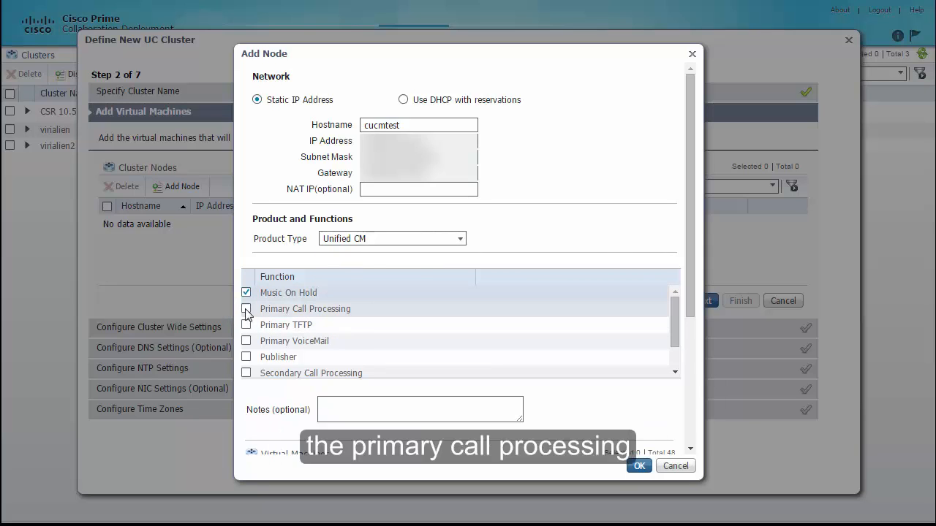
{"action": "left_click", "coordinate": [245, 309]}
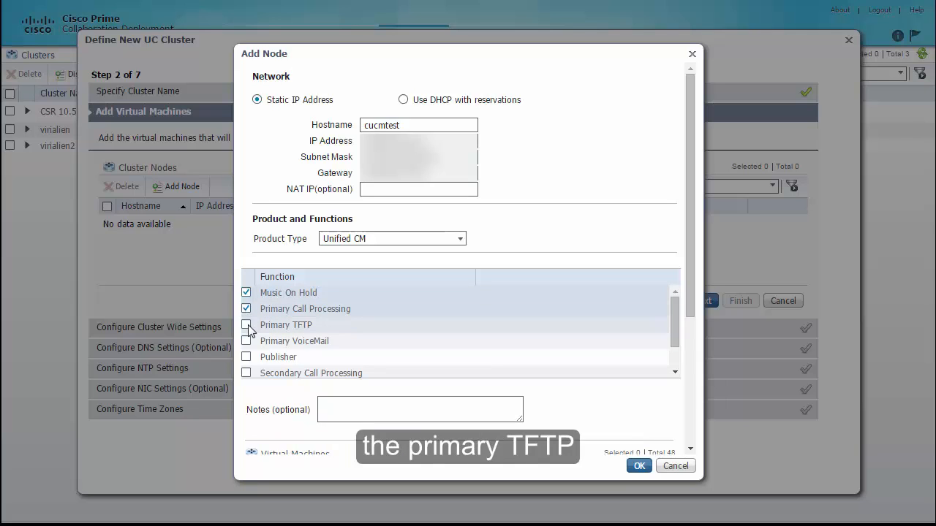
{"action": "left_click", "coordinate": [246, 325]}
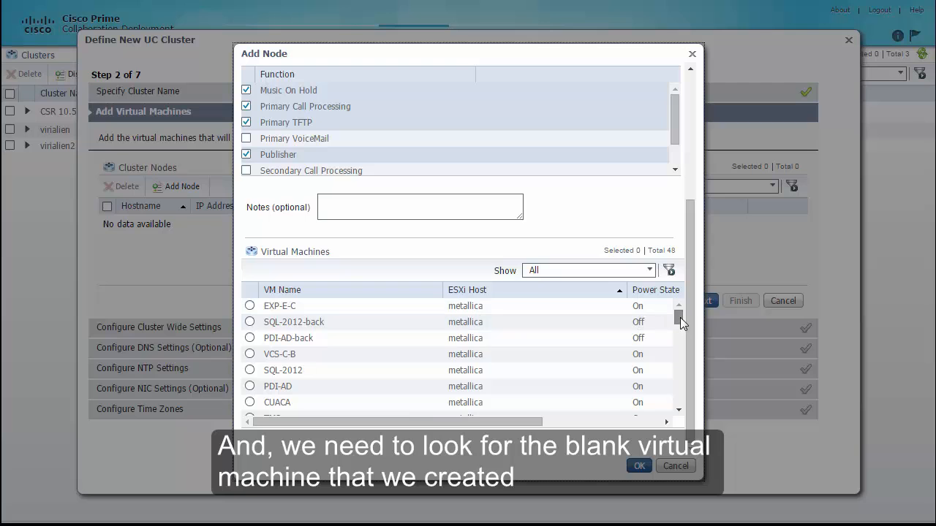
Assign the CUCMtest virtual machine to the node and confirm cucmtest into the cluster.
{"action": "scroll", "scroll_direction": "down", "scroll_amount": 3}
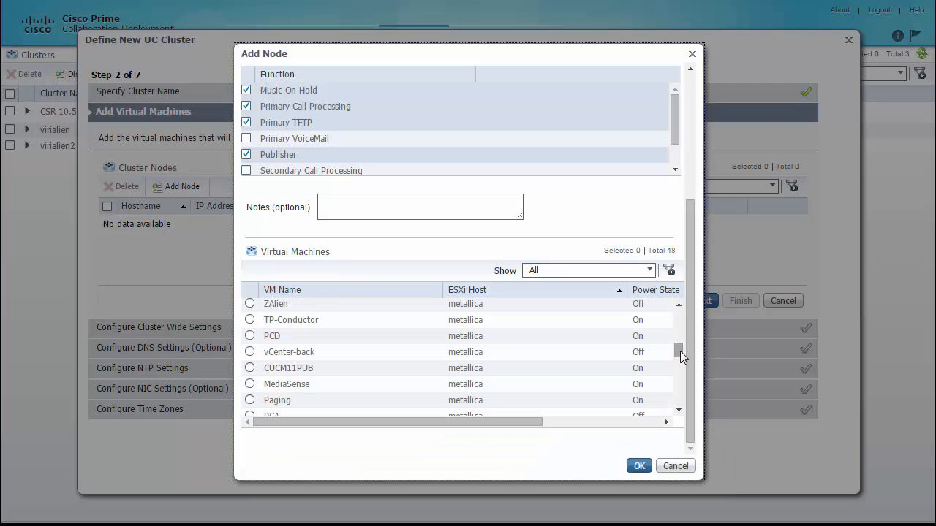
{"action": "scroll", "scroll_direction": "down", "scroll_amount": 3}
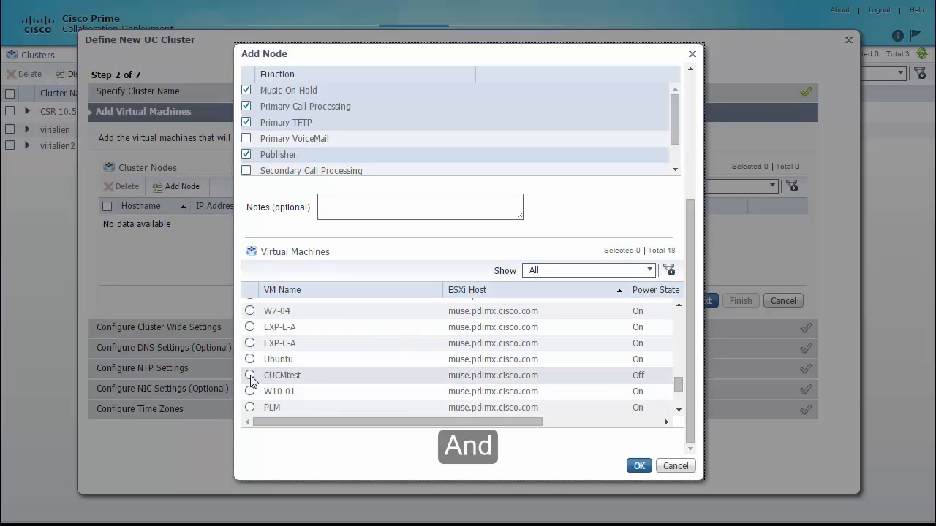
{"action": "left_click", "coordinate": [249, 374]}
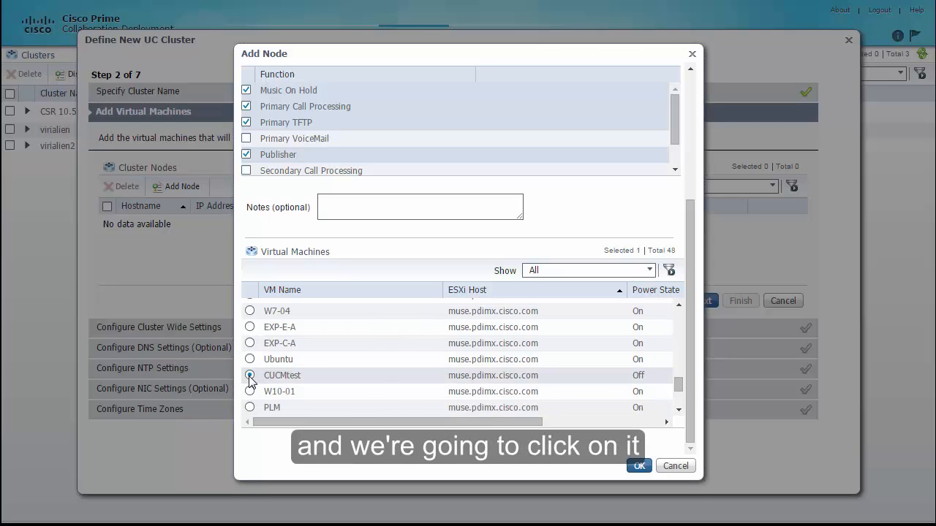
{"action": "left_click", "coordinate": [637, 465]}
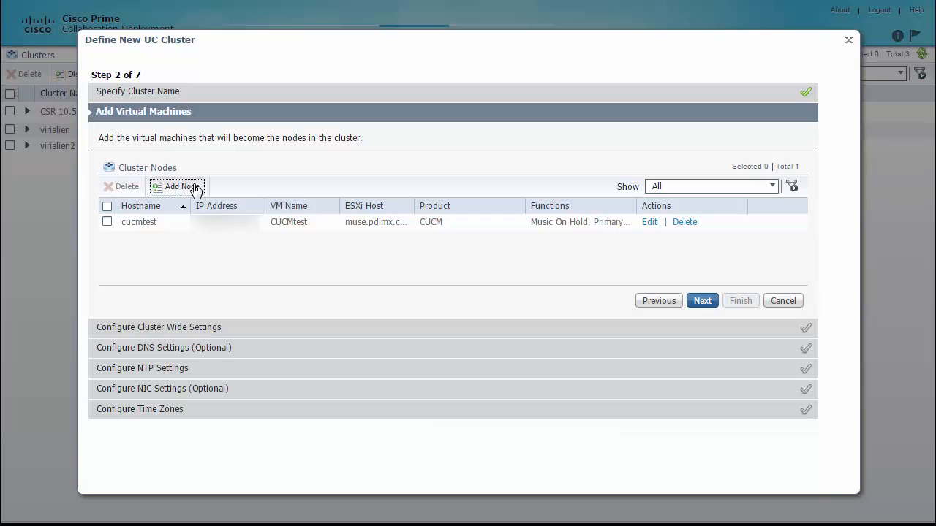
Start a new node imptest as Unified IM and Presence with Publisher and Primary Presence functions.
{"action": "left_click", "coordinate": [179, 186]}
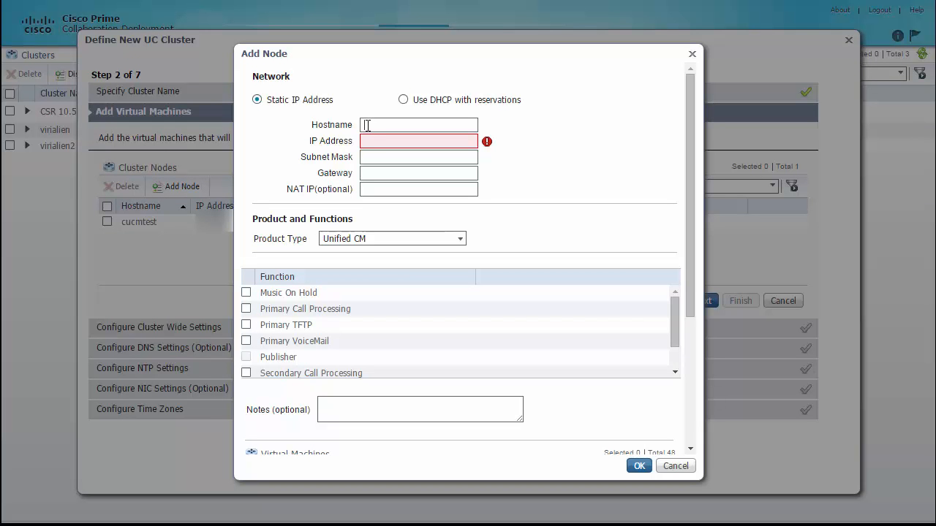
{"action": "type", "text": "imptest"}
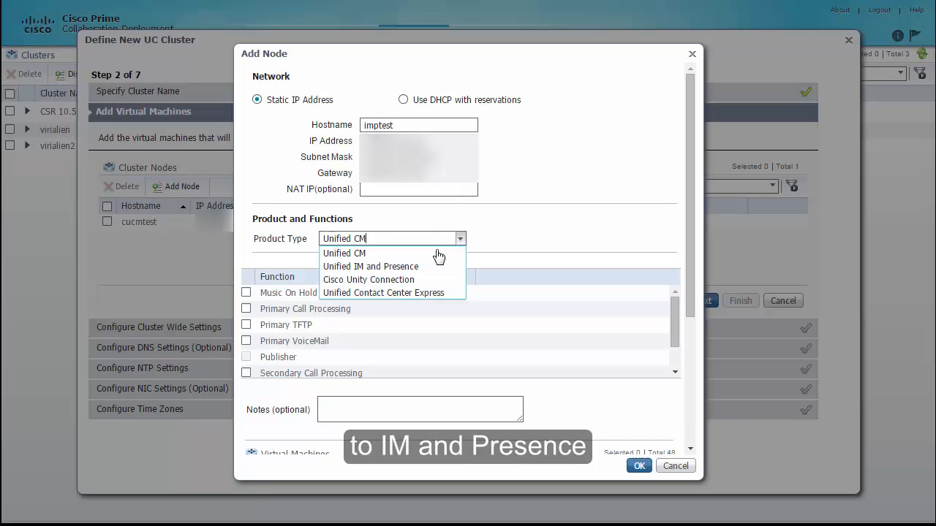
{"action": "left_click", "coordinate": [371, 266]}
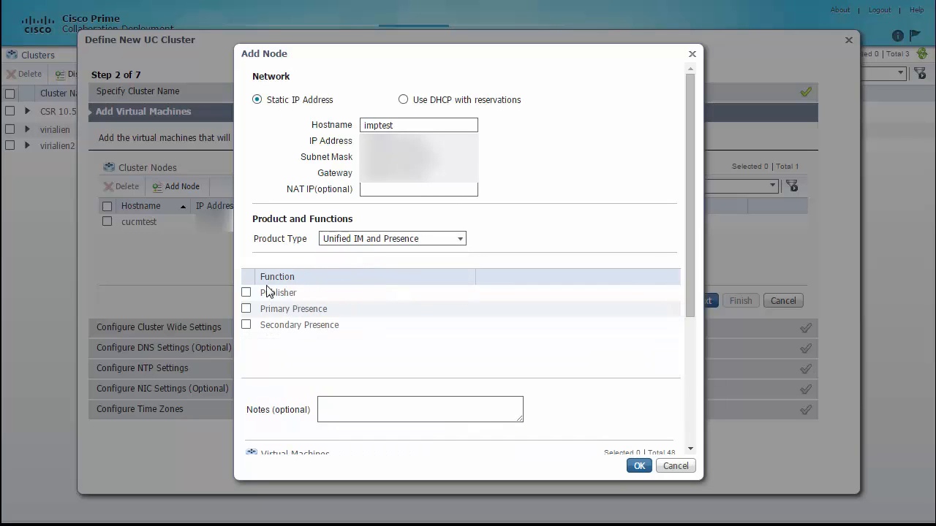
{"action": "left_click", "coordinate": [245, 292]}
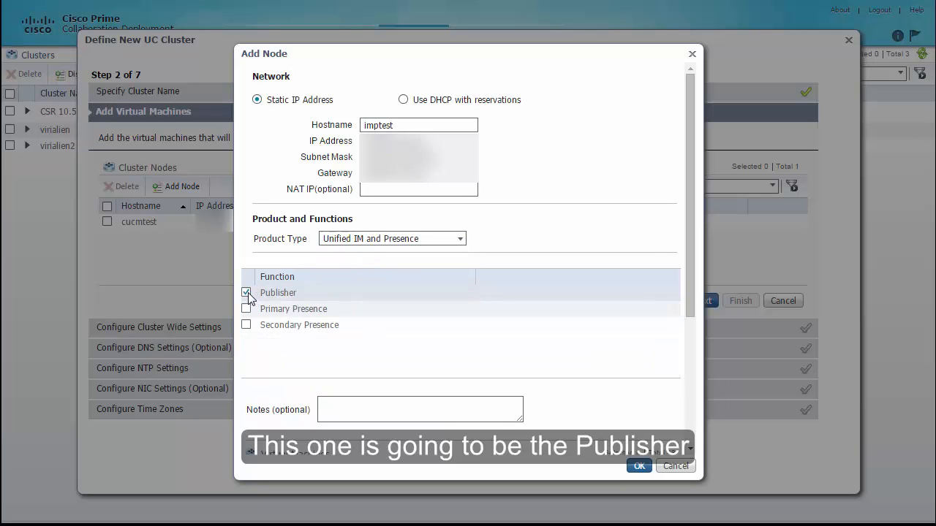
{"action": "left_click", "coordinate": [246, 308]}
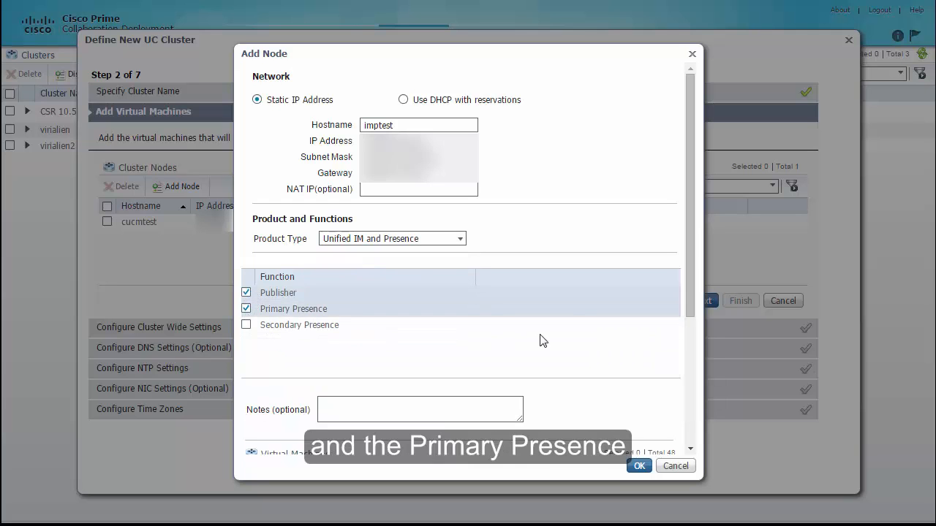
Assign the IMPtest virtual machine to imptest and add the node to the cluster.
{"action": "scroll", "scroll_direction": "down", "scroll_amount": 3}
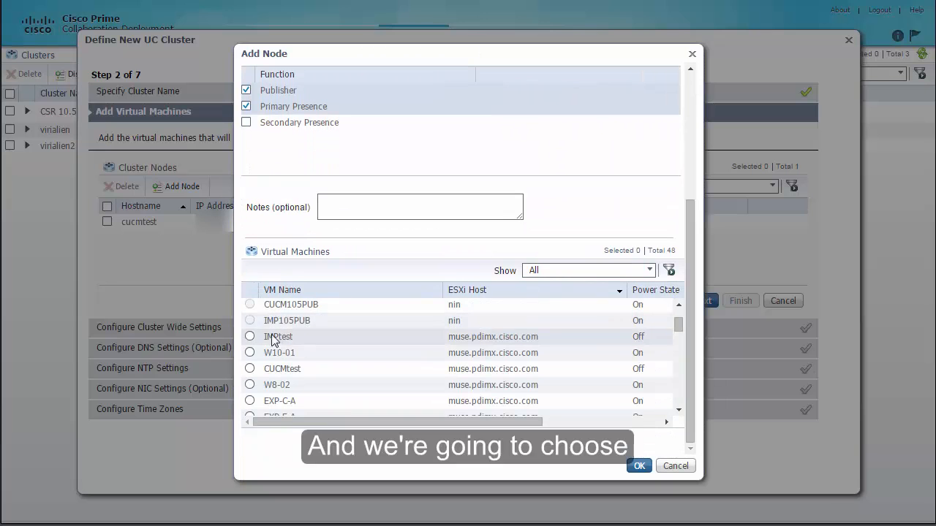
{"action": "left_click", "coordinate": [250, 336]}
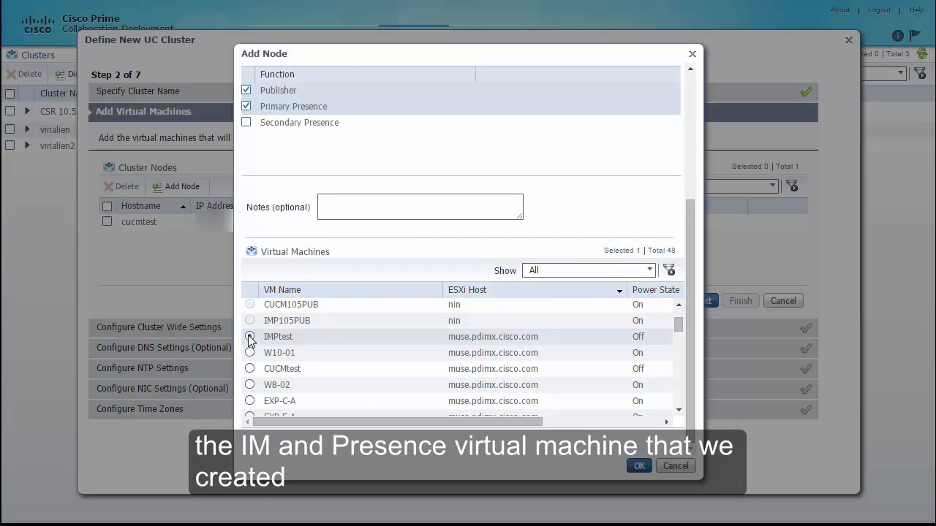
{"action": "left_click", "coordinate": [249, 336]}
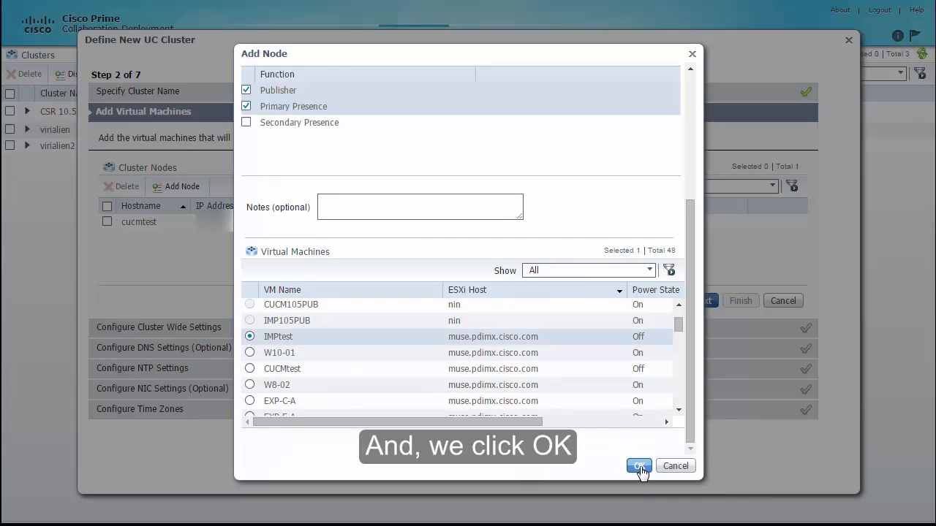
{"action": "left_click", "coordinate": [639, 467]}
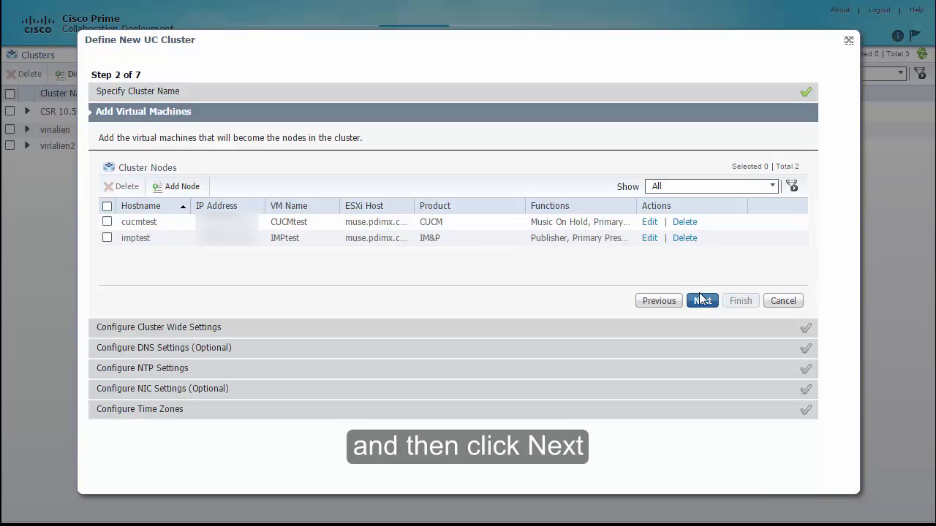
Move to cluster-wide settings and enter the OS administration username with its password and confirmation.
{"action": "left_click", "coordinate": [702, 301]}
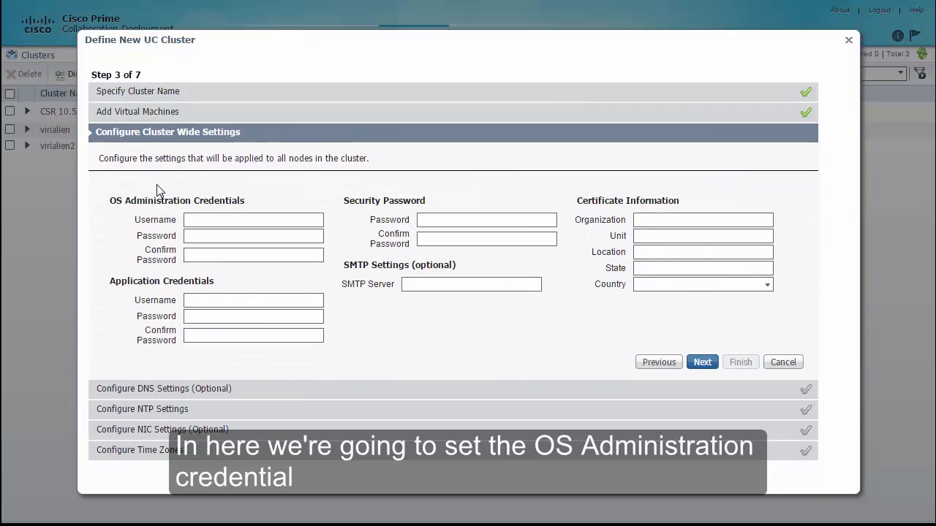
{"action": "mouse_move", "coordinate": [120, 222]}
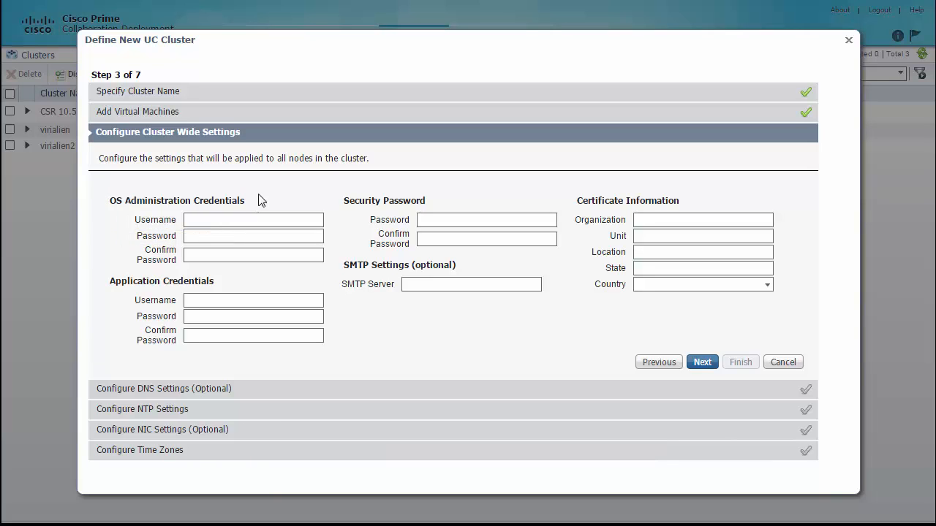
{"action": "type", "text": "Administrator"}
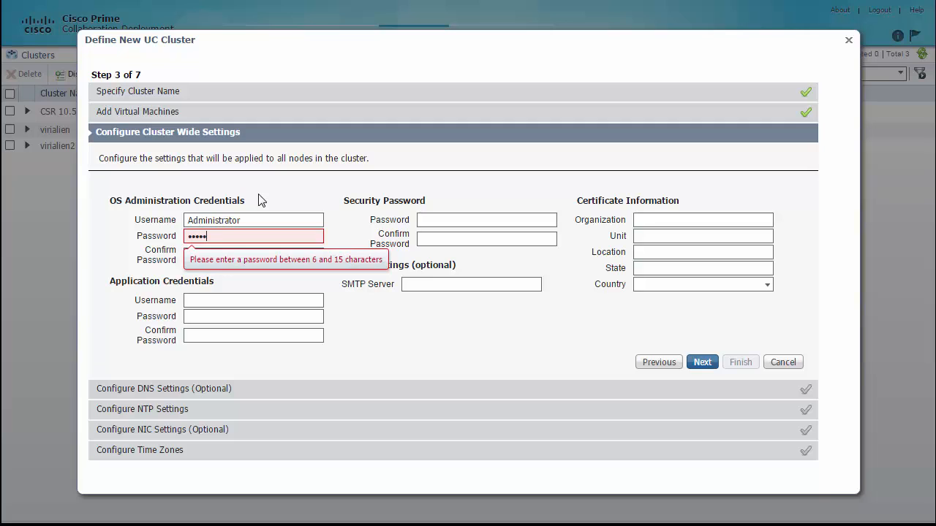
{"action": "type", "text": "•"}
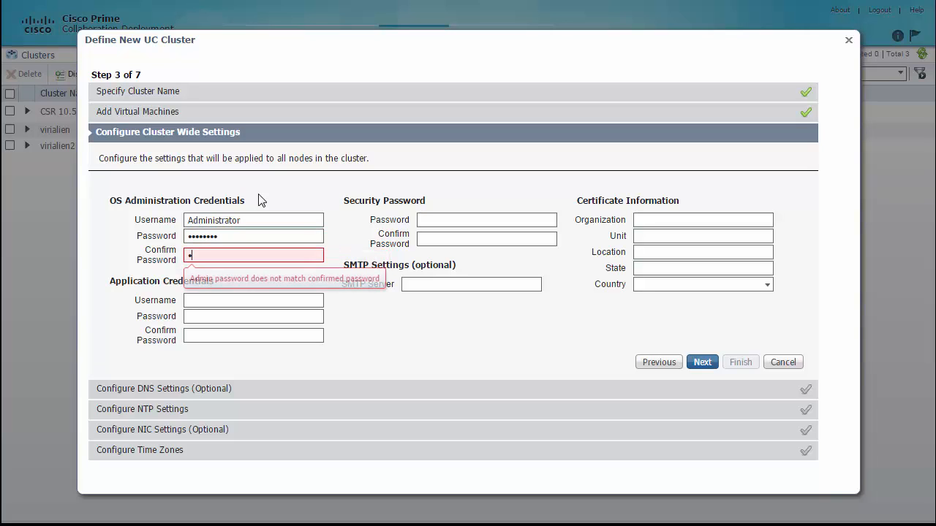
{"action": "type", "text": "•••••••"}
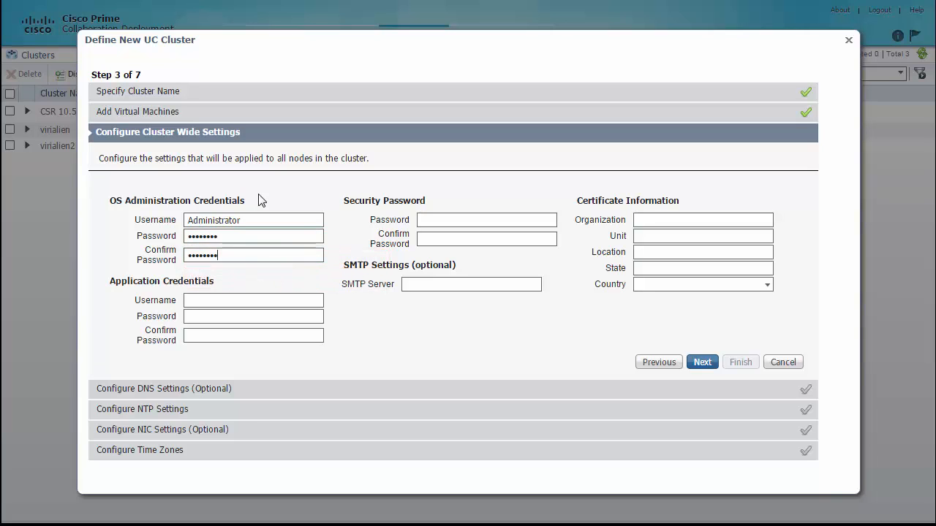
Enter the appadmin application username with its password, confirmation and security password.
{"action": "type", "text": "appad"}
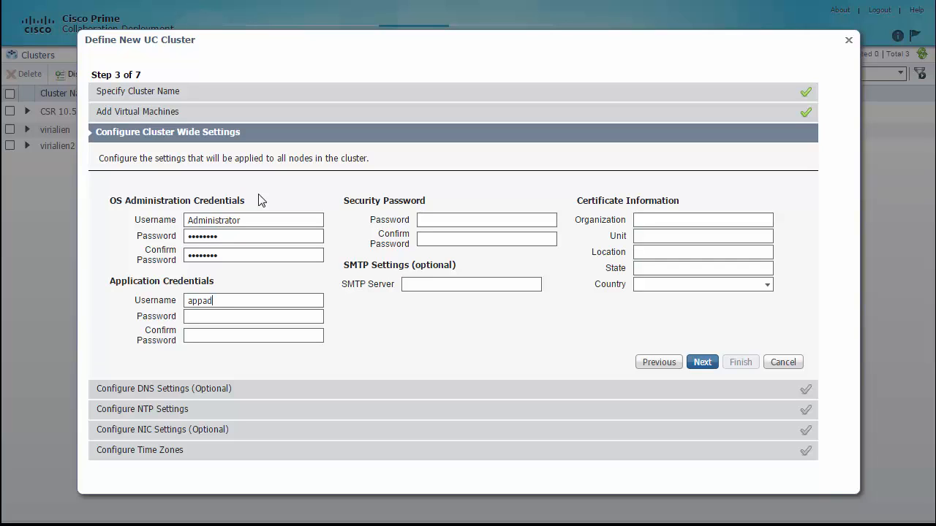
{"action": "type", "text": "••"}
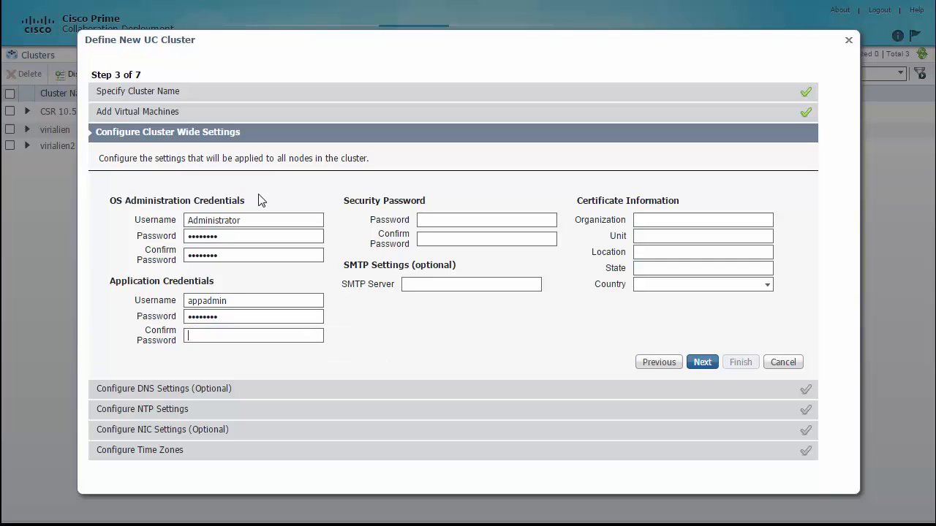
{"action": "type", "text": "•••••"}
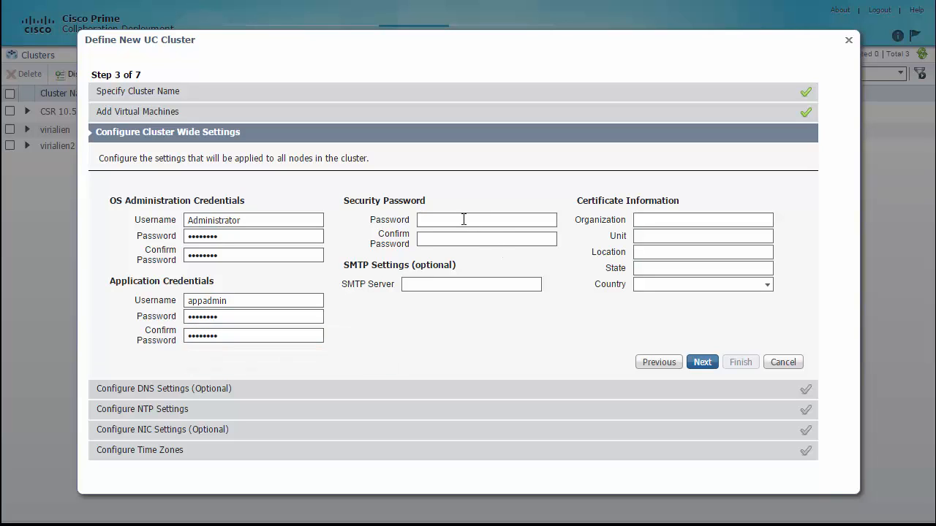
{"action": "type", "text": "••"}
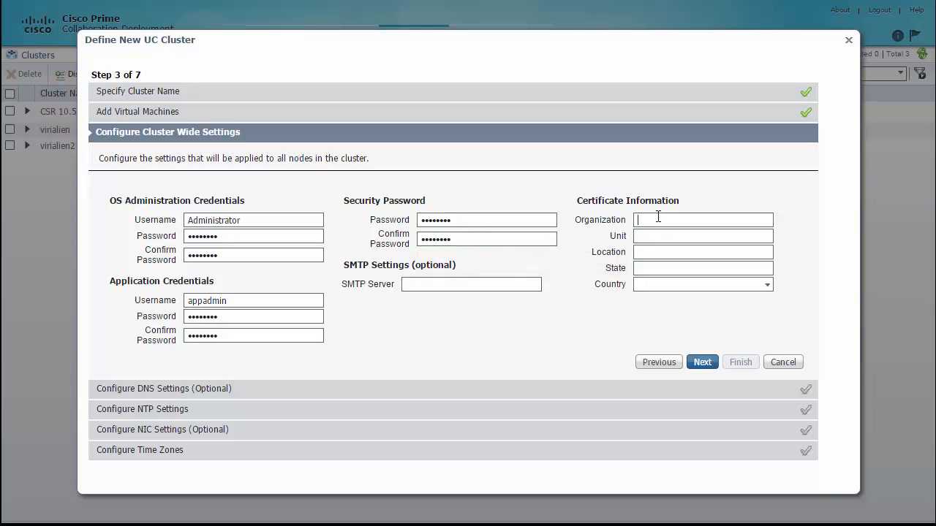
Fill certificate fields: organization Cisco Systems, unit PDI MX, location and state Mexico.
{"action": "type", "text": "Cisco"}
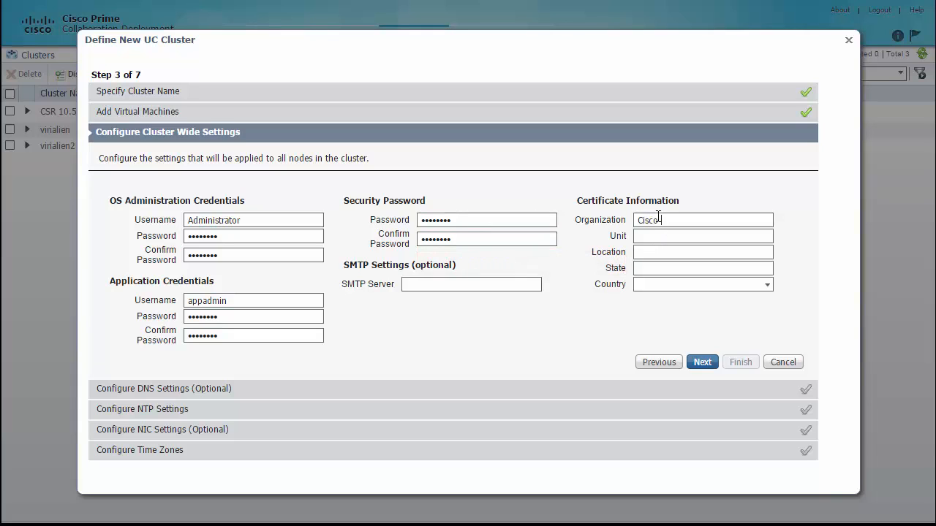
{"action": "type", "text": "Systems"}
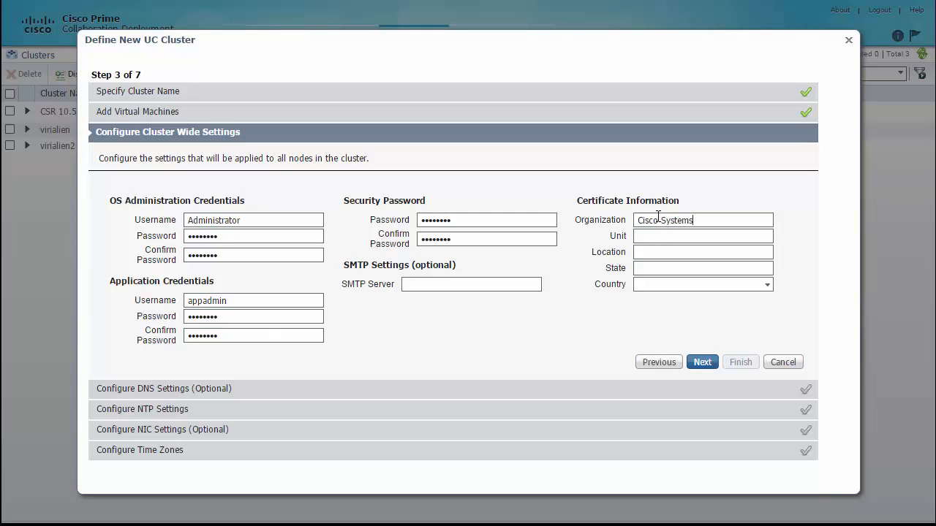
{"action": "type", "text": "PDI M"}
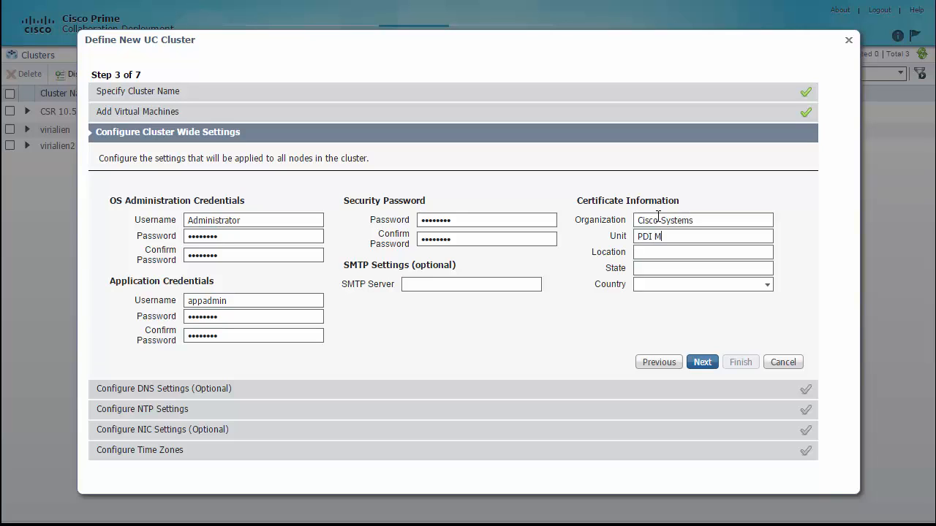
{"action": "type", "text": "X"}
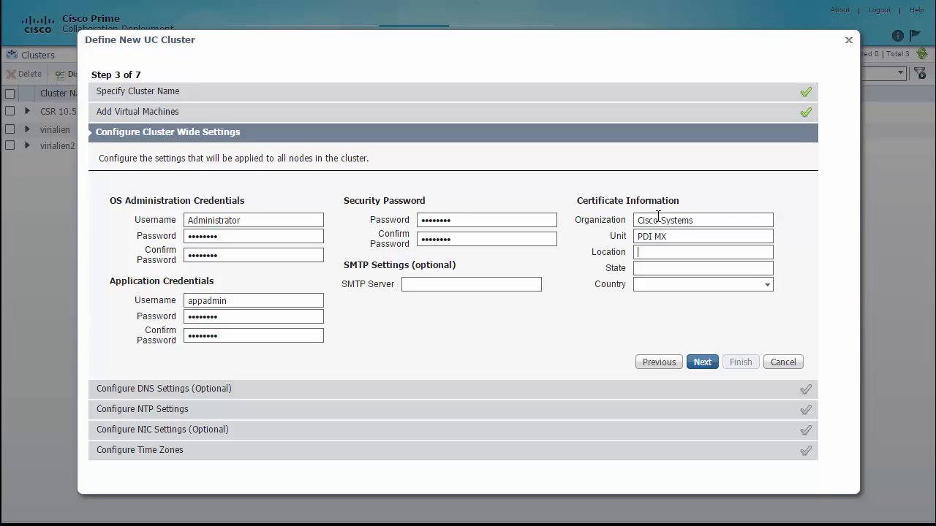
{"action": "type", "text": "Mexico Ci"}
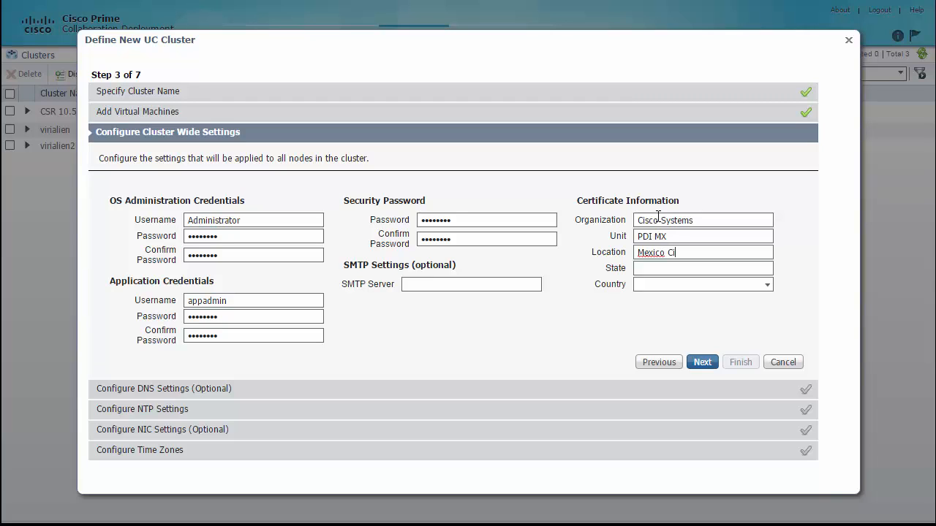
{"action": "type", "text": "Mexico DF"}
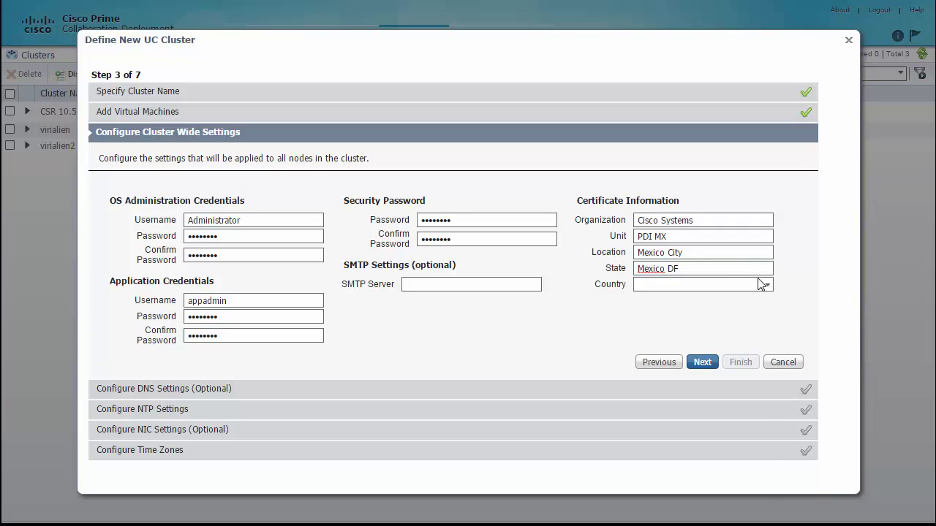
Choose Mexico as the certificate country and proceed to DNS settings.
{"action": "left_click", "coordinate": [702, 284]}
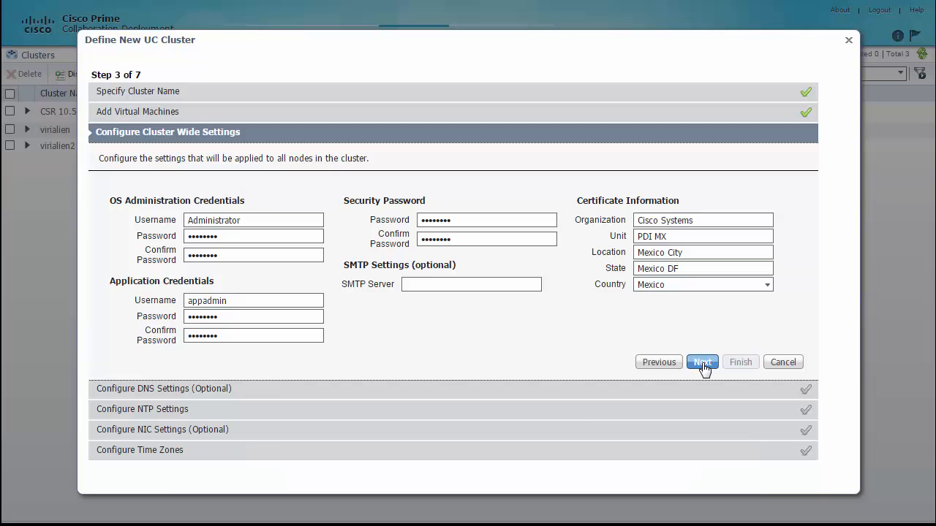
{"action": "left_click", "coordinate": [702, 363]}
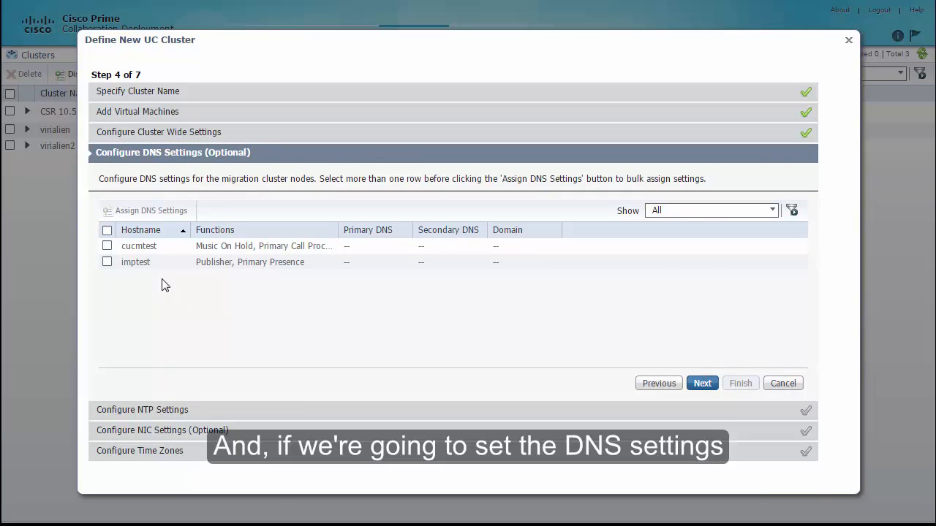
Assign both nodes a primary DNS server and domain pdimx.cisco.com, then proceed to NTP settings.
{"action": "left_click", "coordinate": [107, 246]}
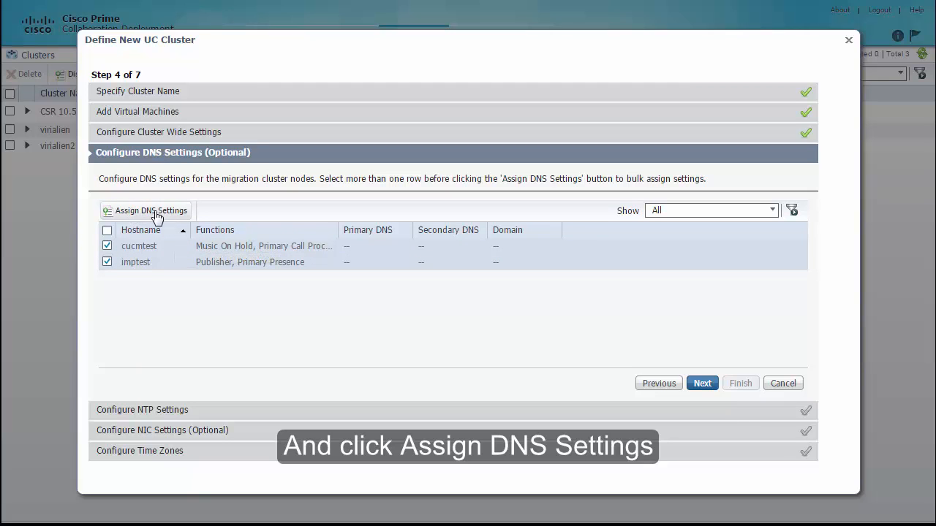
{"action": "left_click", "coordinate": [150, 210]}
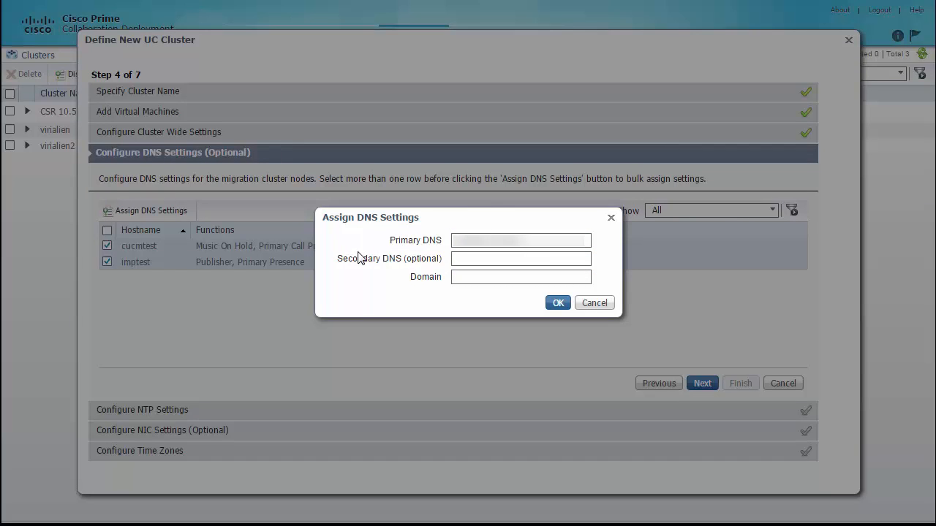
{"action": "type", "text": "pdimx.cisco."}
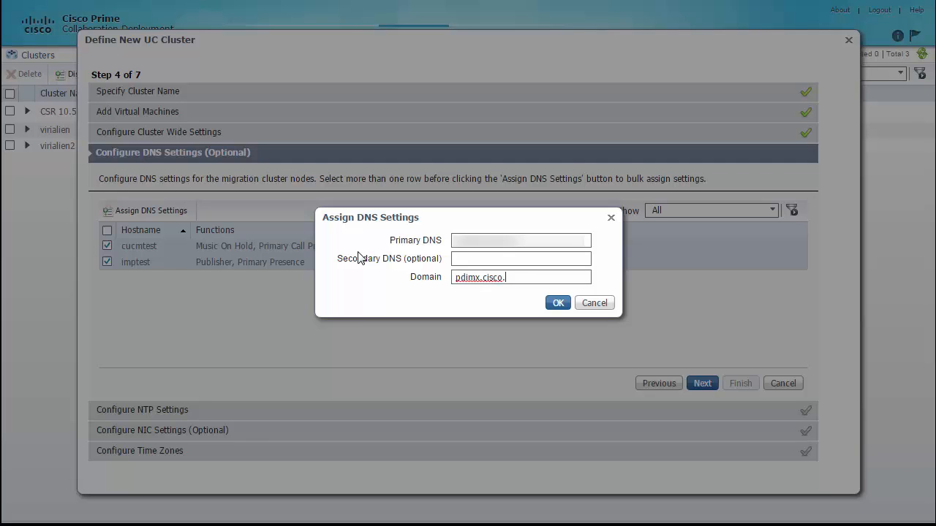
{"action": "type", "text": "com"}
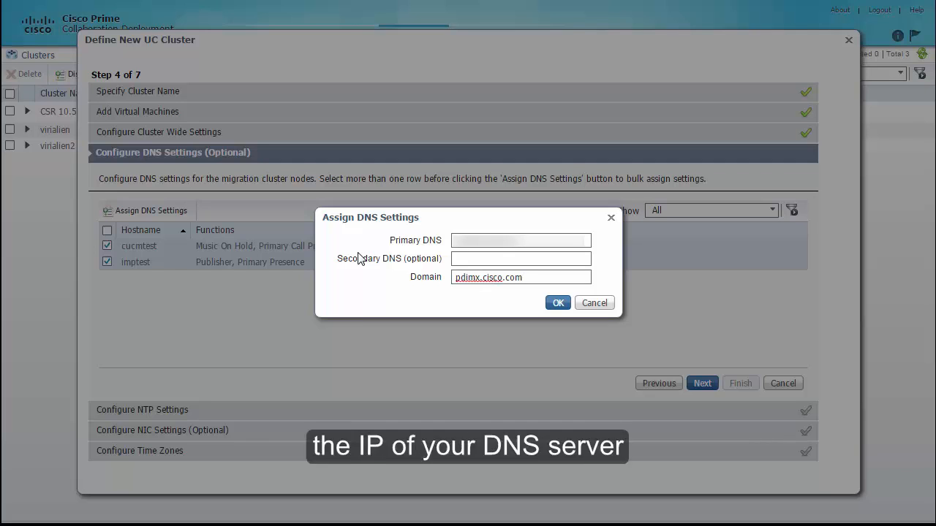
{"action": "left_click", "coordinate": [520, 278]}
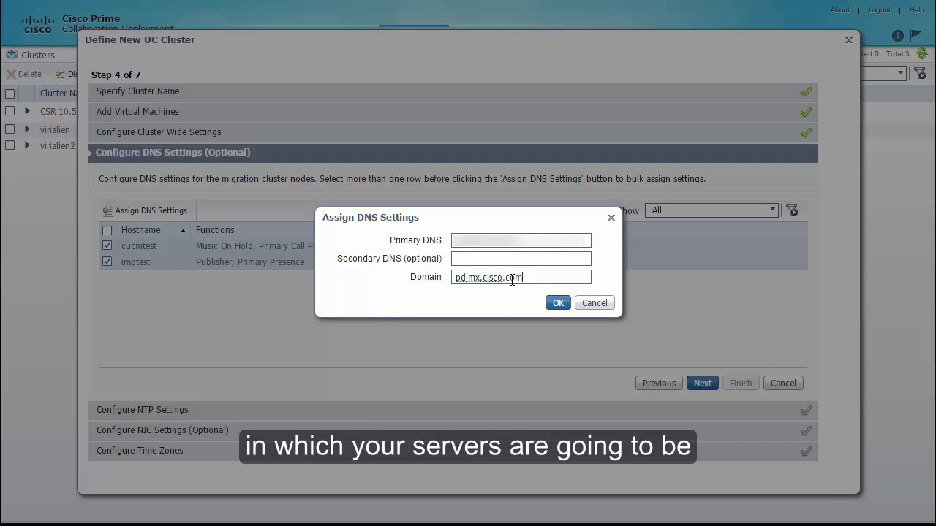
{"action": "left_click", "coordinate": [559, 302]}
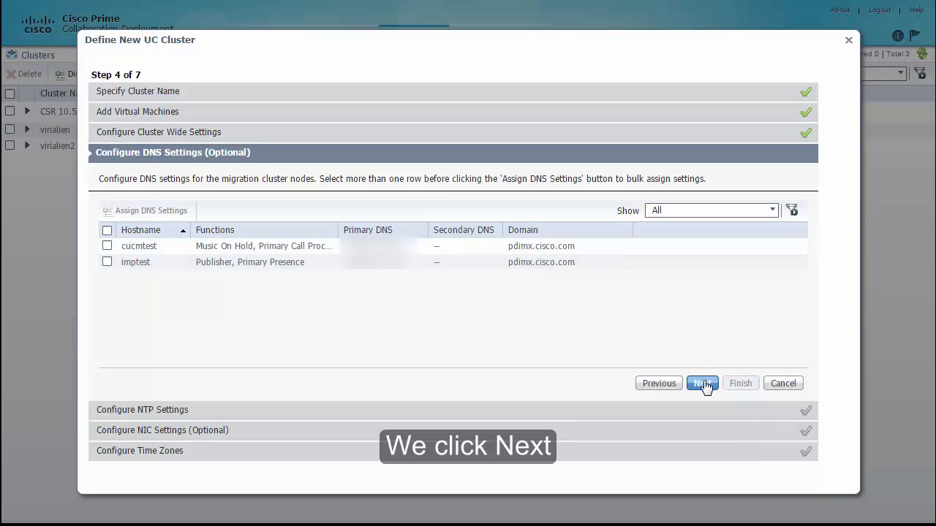
{"action": "left_click", "coordinate": [702, 383]}
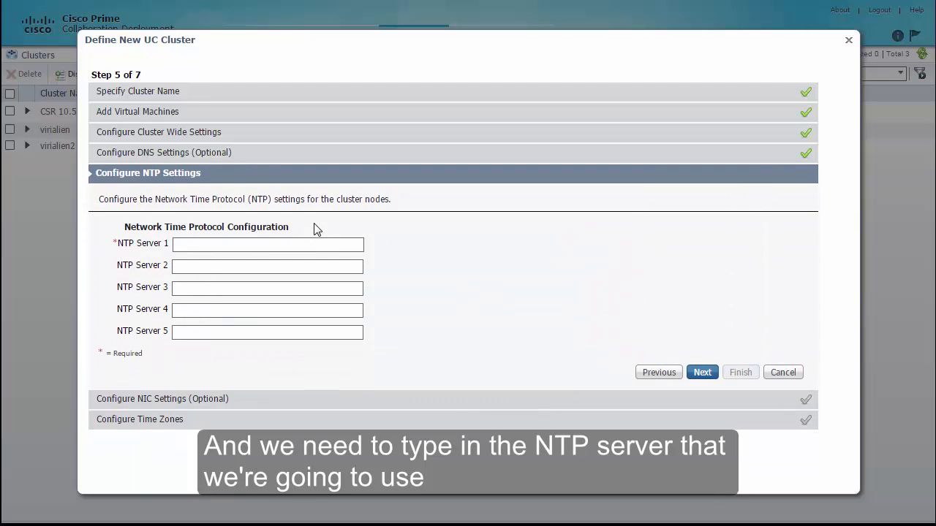
Enter the NTP Server 1 address and proceed to the NIC settings step.
{"action": "left_click", "coordinate": [266, 242]}
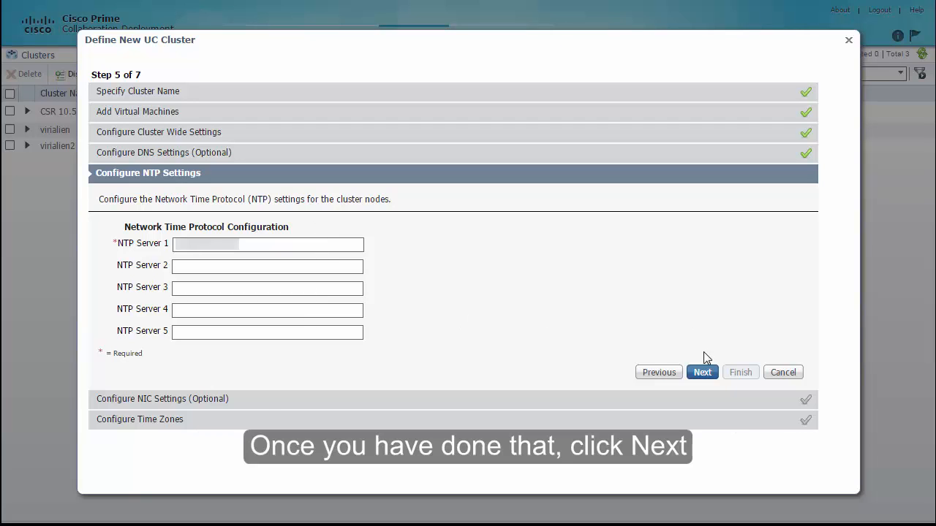
{"action": "left_click", "coordinate": [702, 373]}
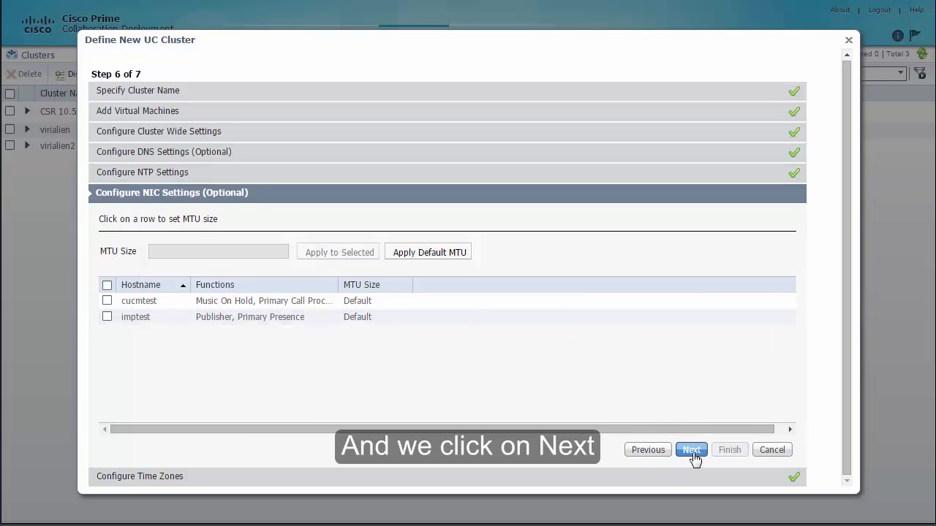
Keep default MTU, apply America/Mexico_City time zone to both nodes and finish the cluster definition.
{"action": "left_click", "coordinate": [690, 450]}
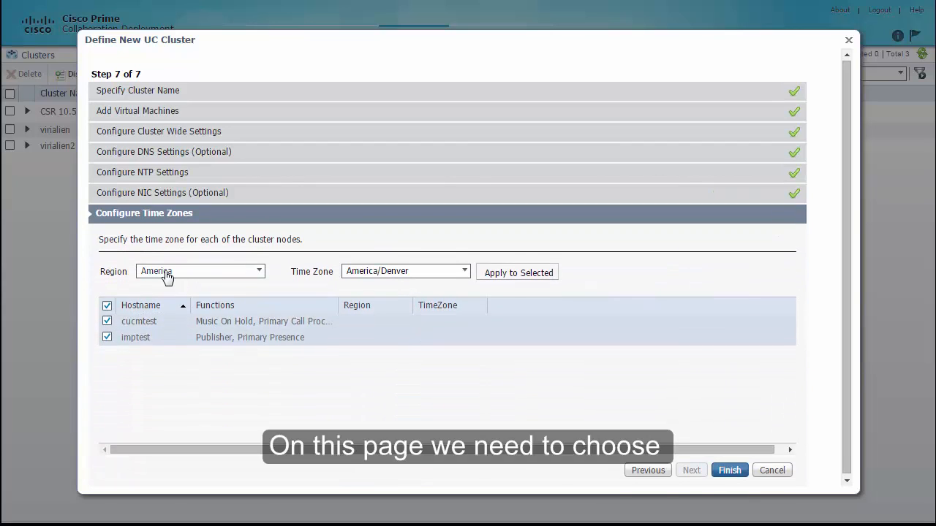
{"action": "mouse_move", "coordinate": [427, 283]}
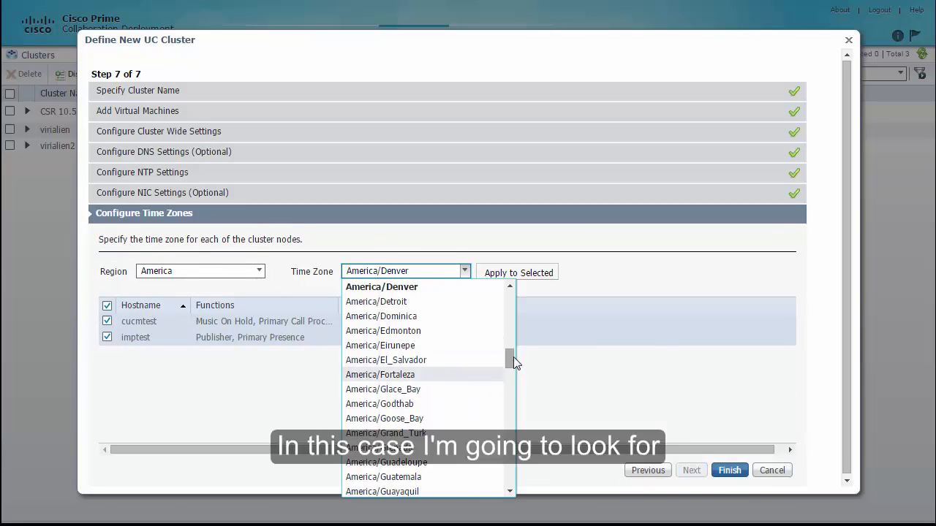
{"action": "scroll", "scroll_direction": "down", "scroll_amount": 3}
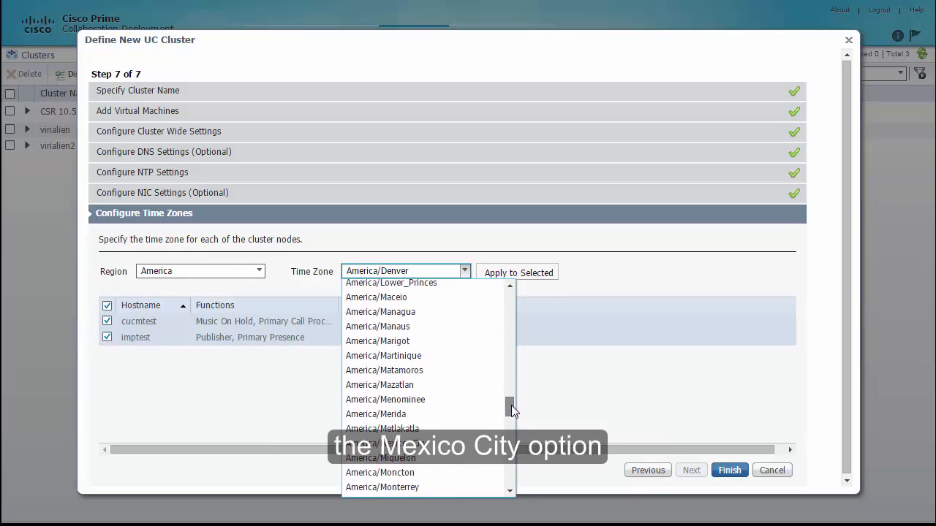
{"action": "left_click", "coordinate": [386, 443]}
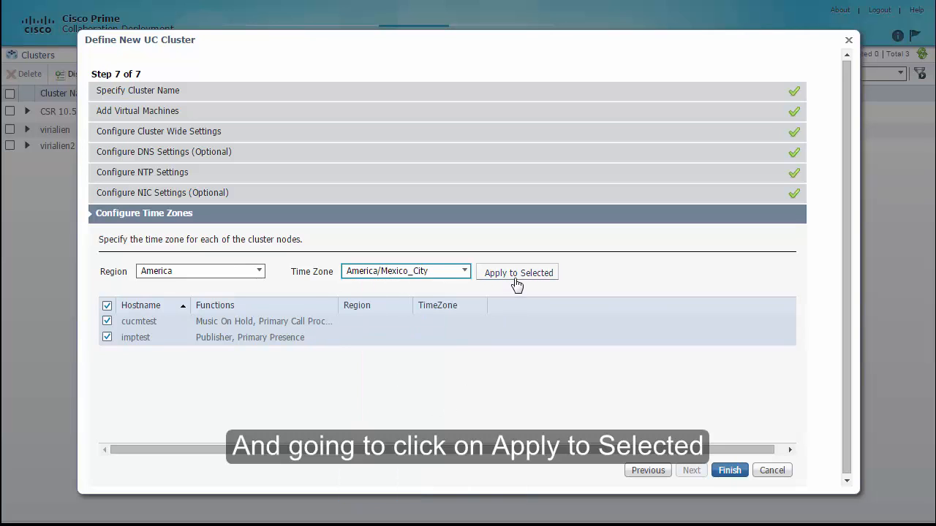
{"action": "left_click", "coordinate": [518, 273]}
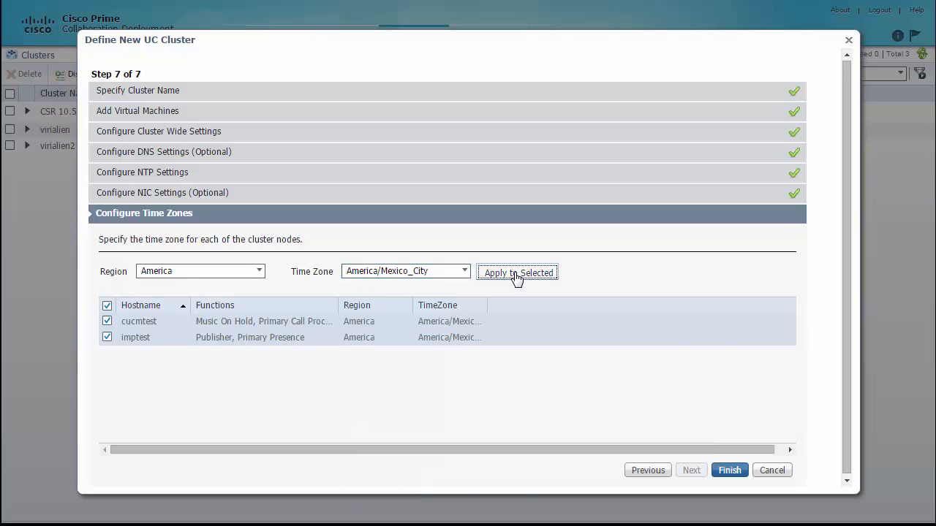
{"action": "left_click", "coordinate": [518, 273]}
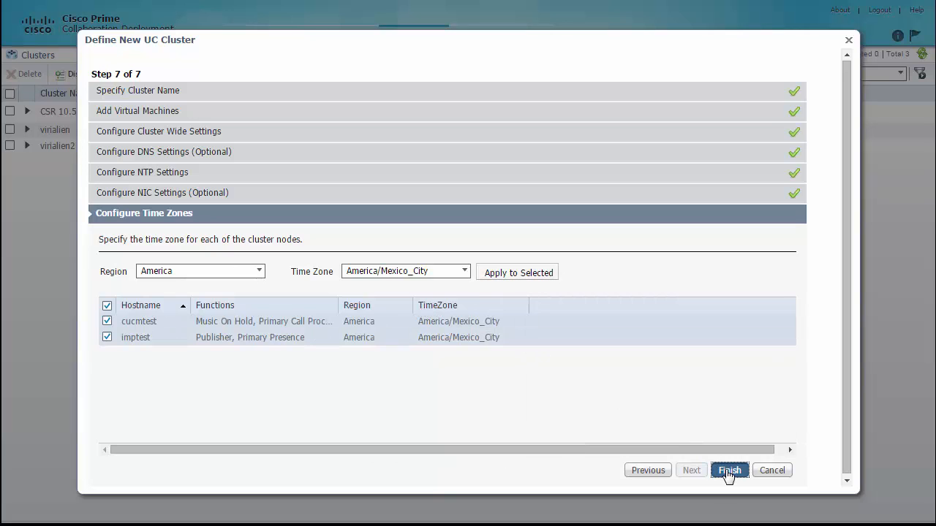
{"action": "left_click", "coordinate": [728, 471]}
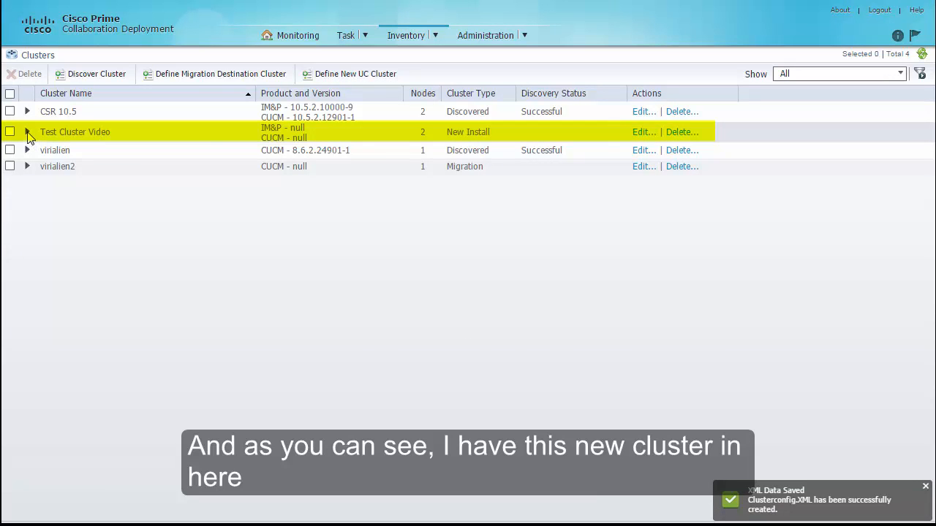
{"action": "left_click", "coordinate": [26, 132]}
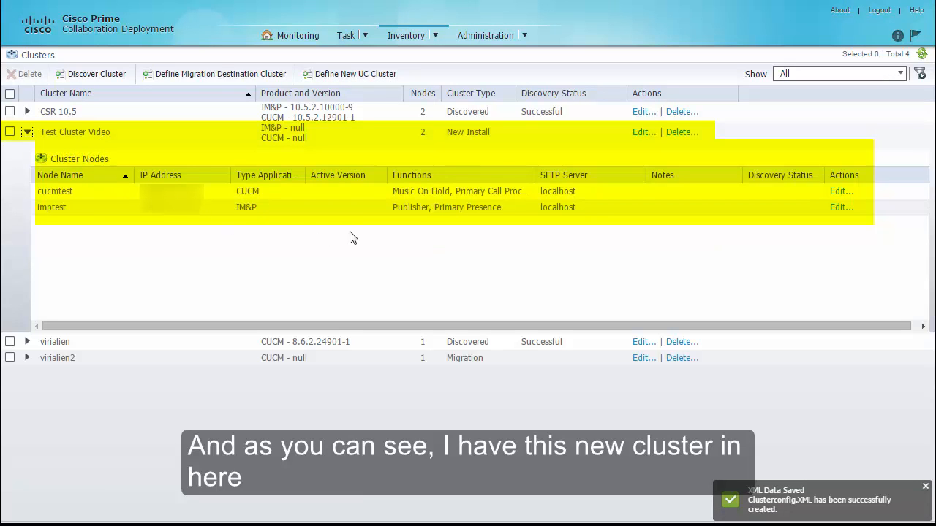
{"action": "left_click", "coordinate": [27, 131]}
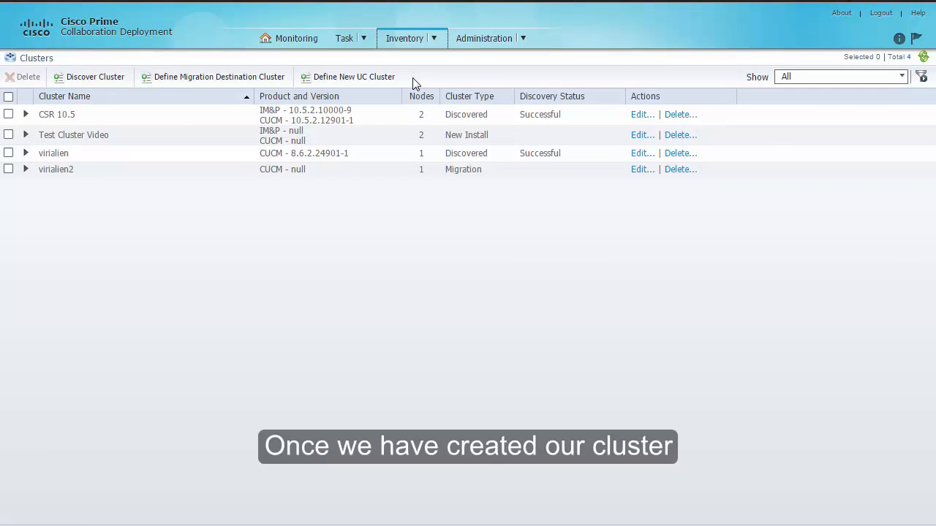
Navigate to the Install tasks page and start a new installation task.
{"action": "left_click", "coordinate": [345, 38]}
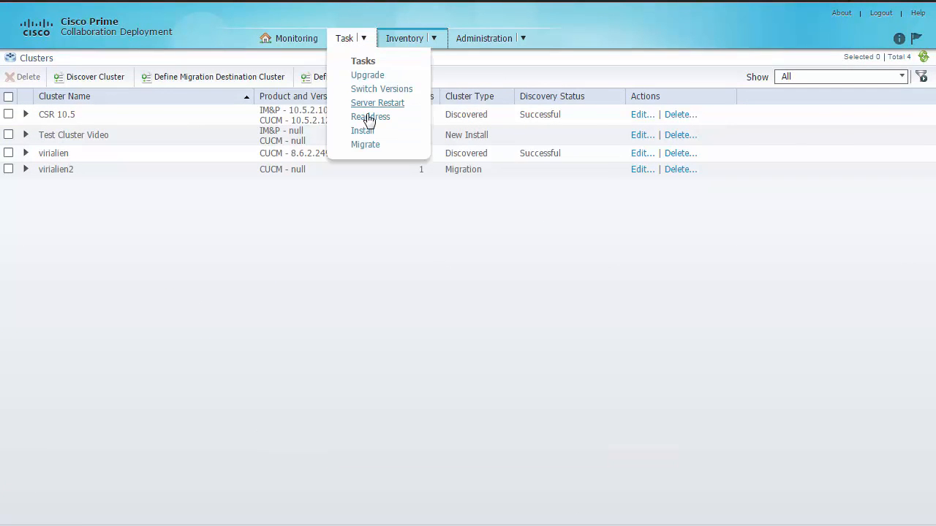
{"action": "left_click", "coordinate": [363, 130]}
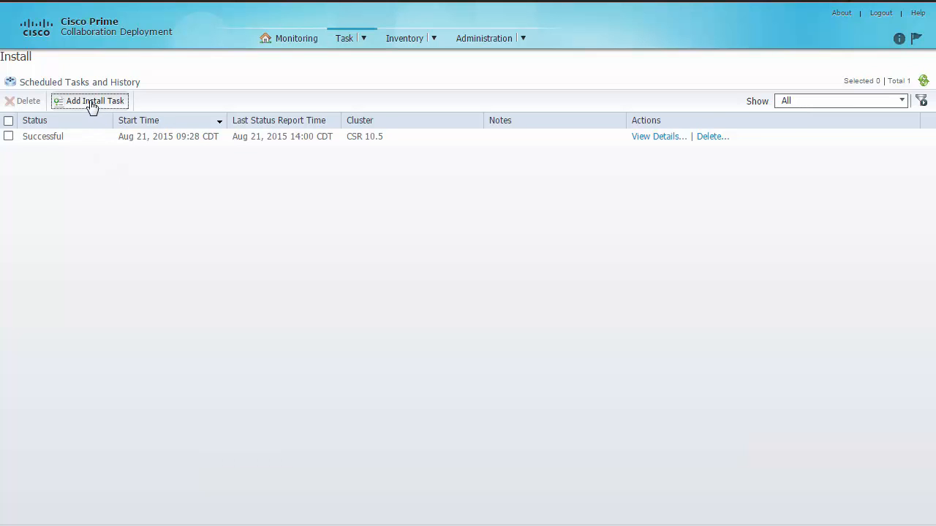
{"action": "left_click", "coordinate": [93, 101]}
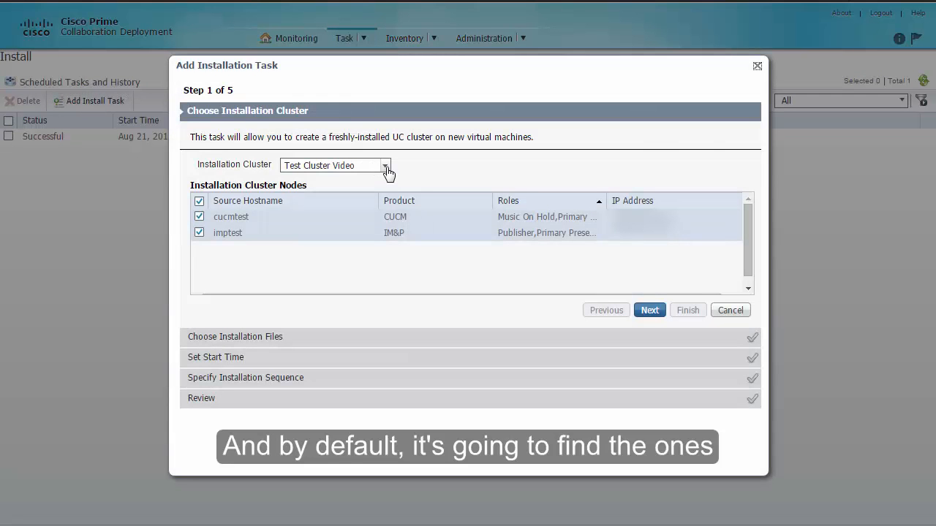
Choose Test Cluster Video as the installation cluster with both nodes and move to step 2.
{"action": "left_click", "coordinate": [386, 165]}
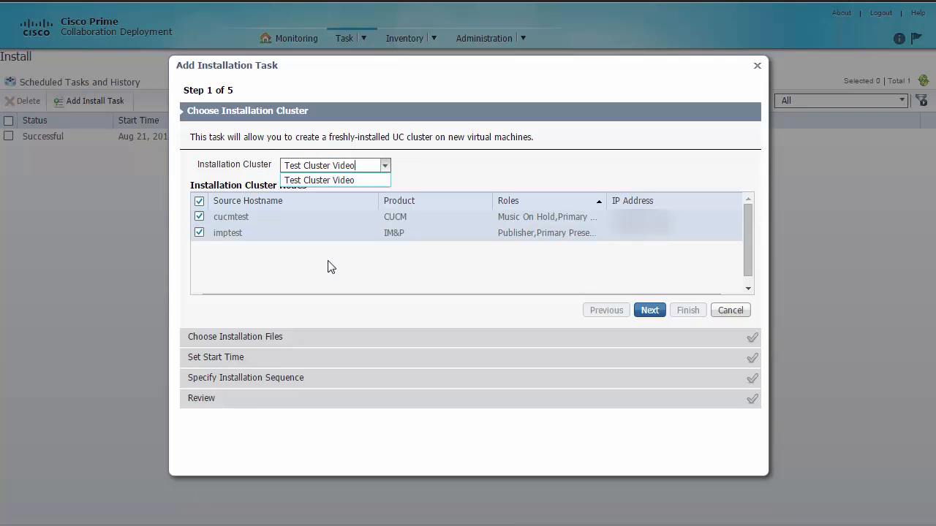
{"action": "left_click", "coordinate": [318, 180]}
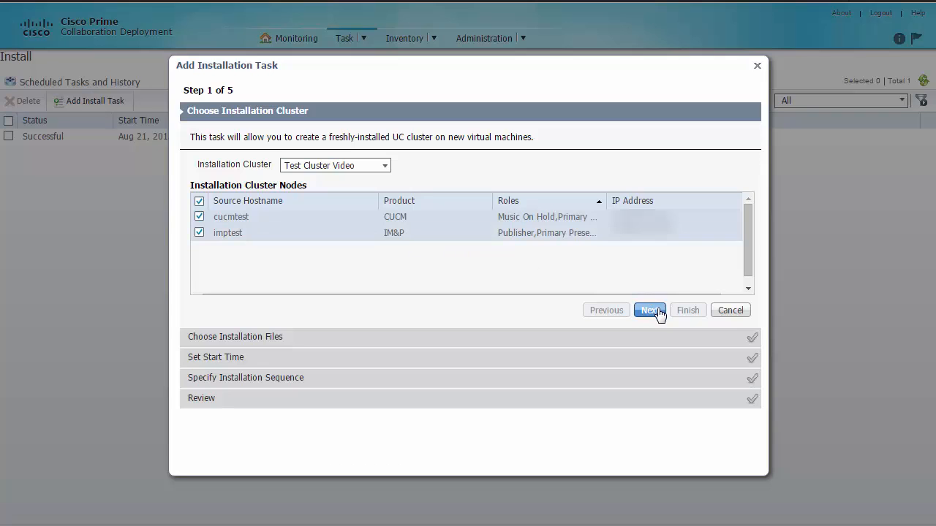
{"action": "left_click", "coordinate": [650, 310]}
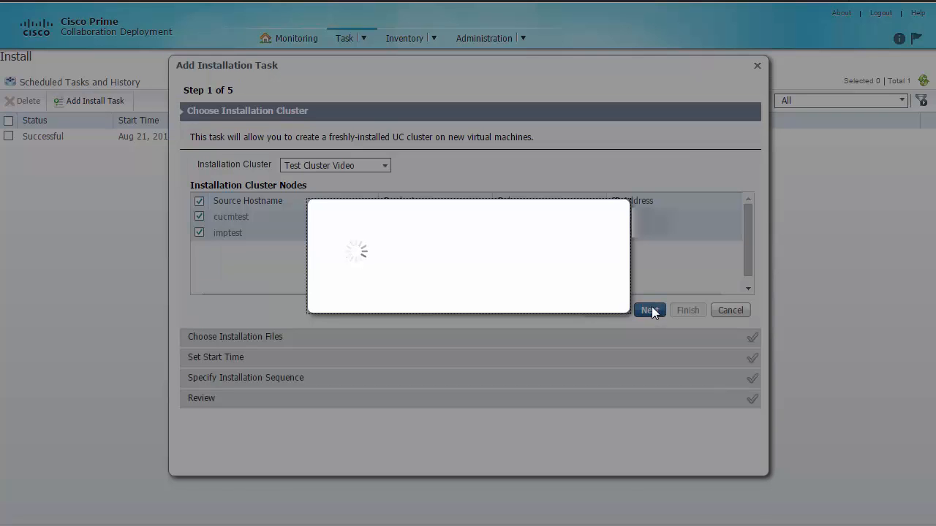
Select the 11.0.1 UCOS bootable ISO as the Unified CM installation file.
{"action": "left_click", "coordinate": [649, 310]}
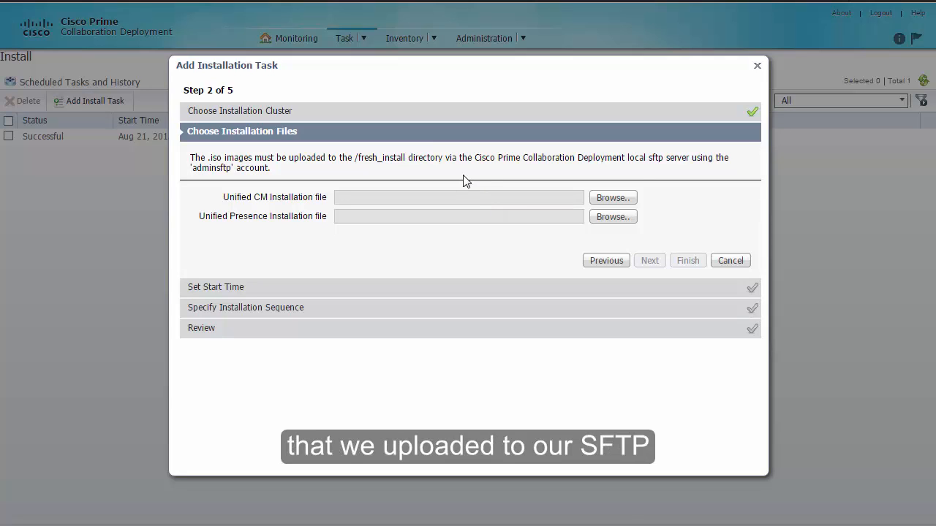
{"action": "left_click", "coordinate": [612, 198]}
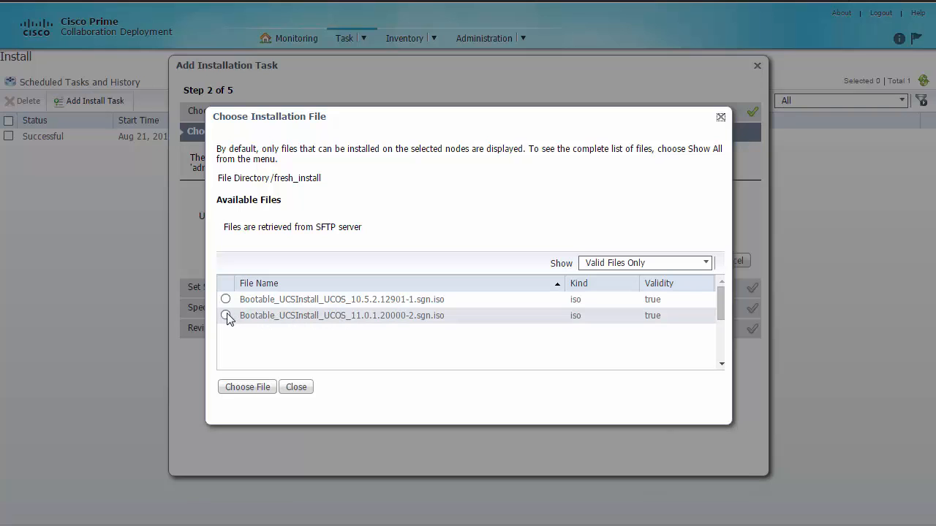
{"action": "left_click", "coordinate": [225, 316]}
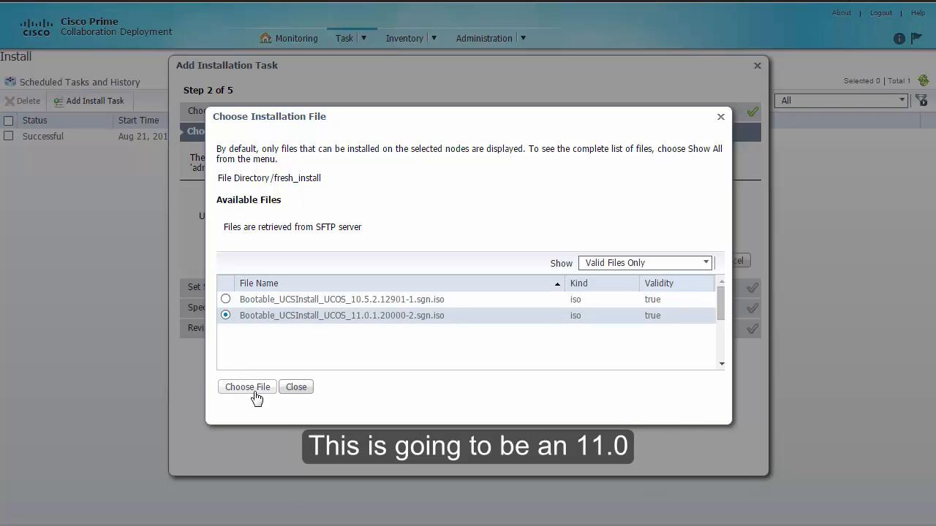
{"action": "left_click", "coordinate": [247, 386]}
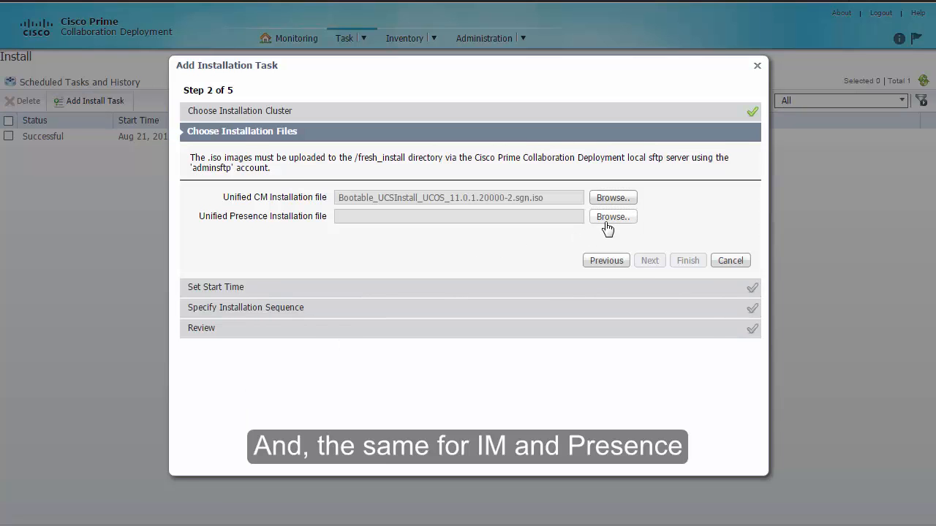
Select the 11.0.1 CUP bootable ISO as the IM and Presence installation file.
{"action": "left_click", "coordinate": [612, 216]}
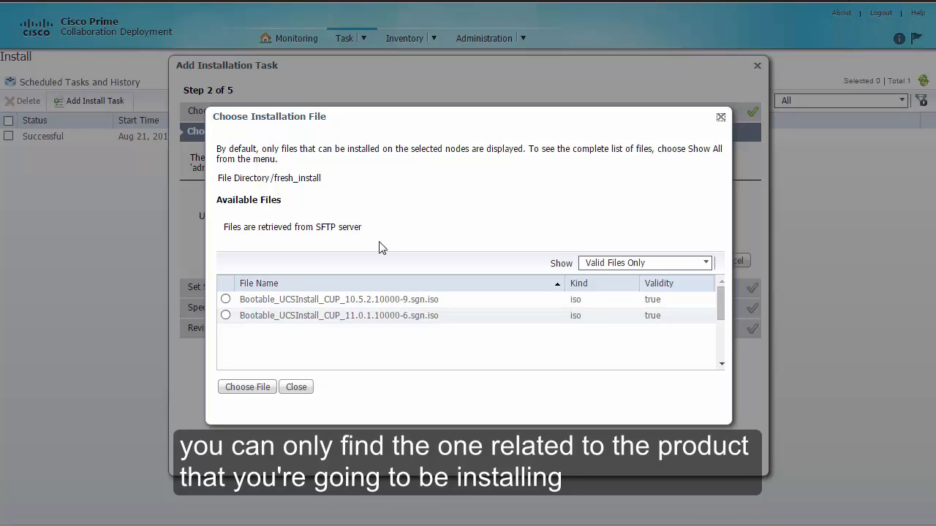
{"action": "left_click", "coordinate": [225, 315]}
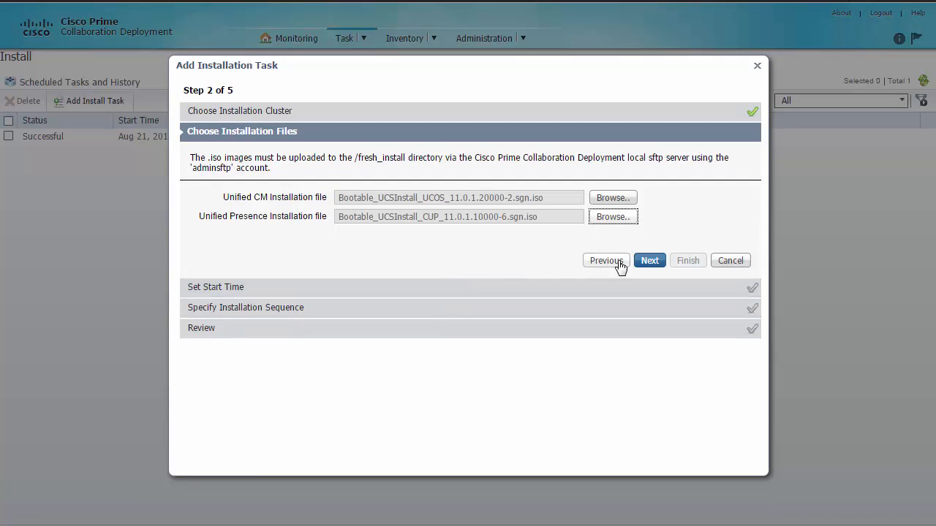
Set the task to start manually and advance to the two-step installation sequence.
{"action": "left_click", "coordinate": [649, 261]}
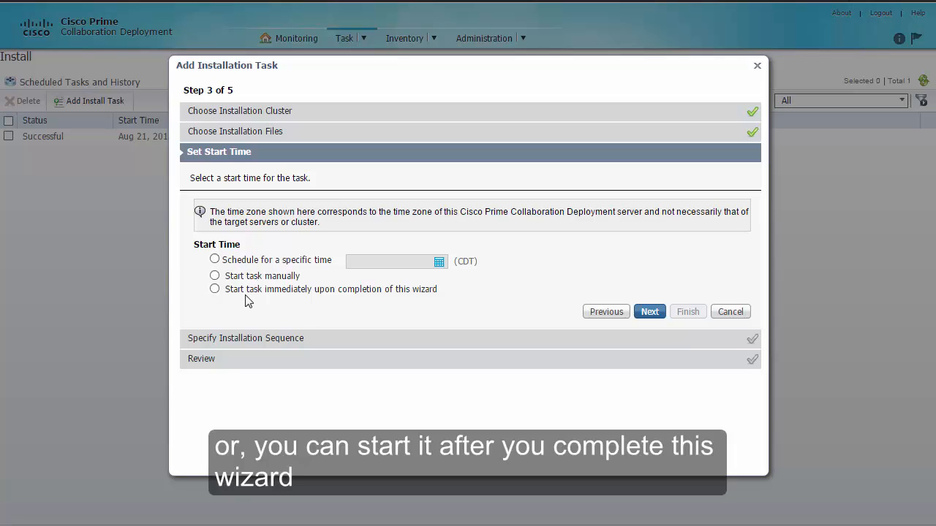
{"action": "mouse_move", "coordinate": [392, 295]}
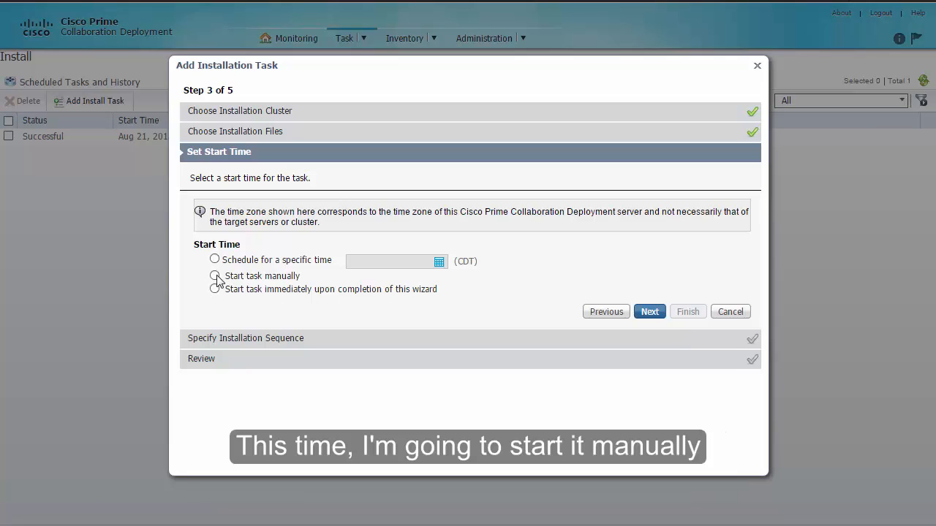
{"action": "left_click", "coordinate": [213, 275]}
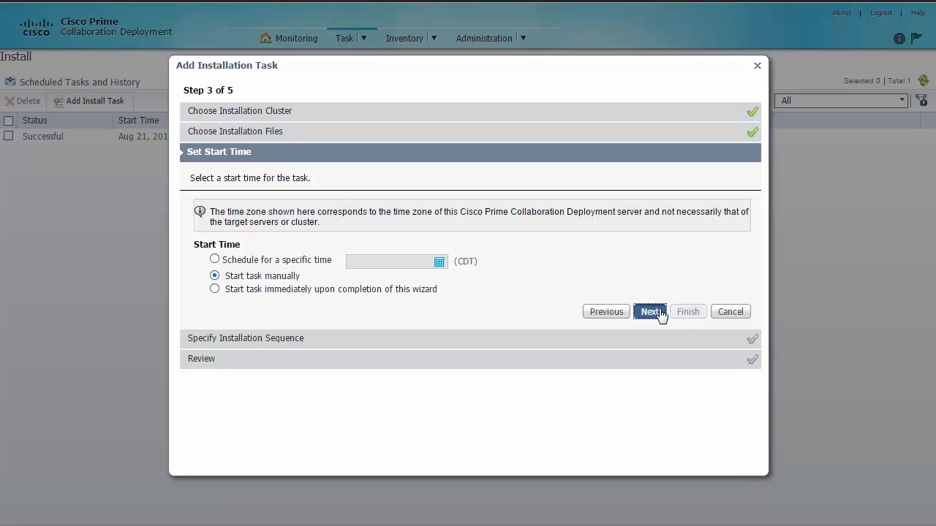
{"action": "left_click", "coordinate": [649, 311]}
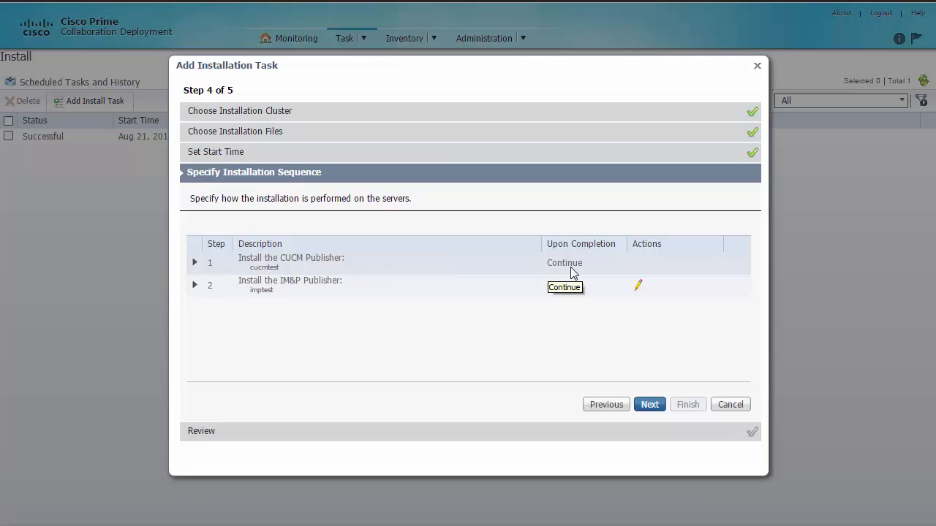
{"action": "mouse_move", "coordinate": [600, 273]}
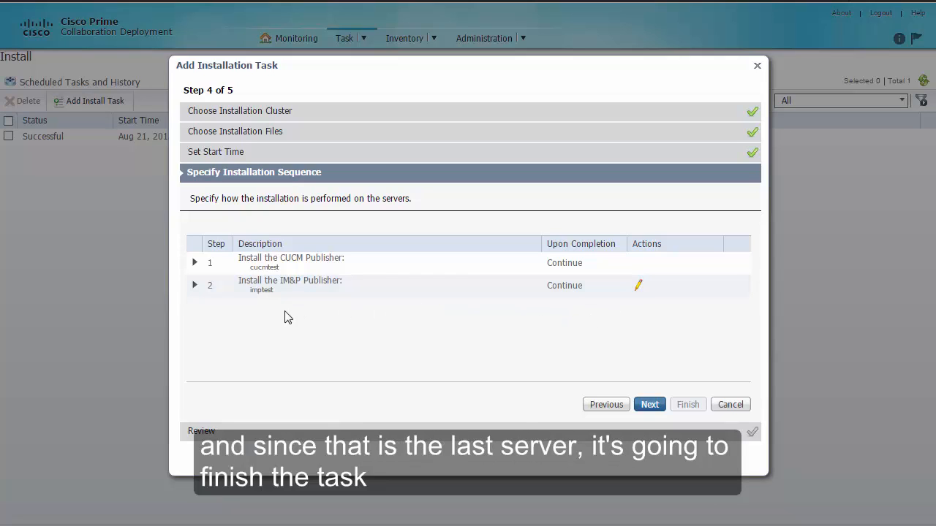
{"action": "mouse_move", "coordinate": [358, 336]}
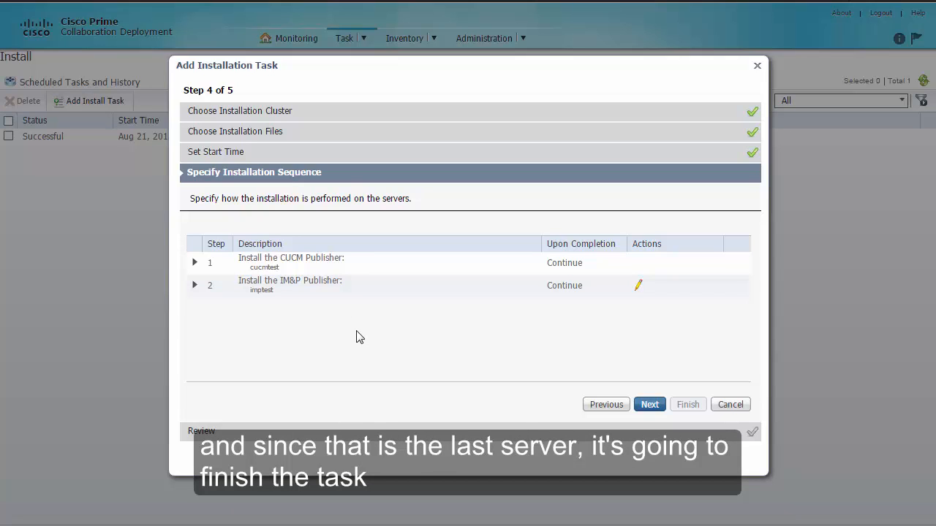
Review the Test Cluster Video install summary and finish creating the manual-start task.
{"action": "left_click", "coordinate": [649, 403]}
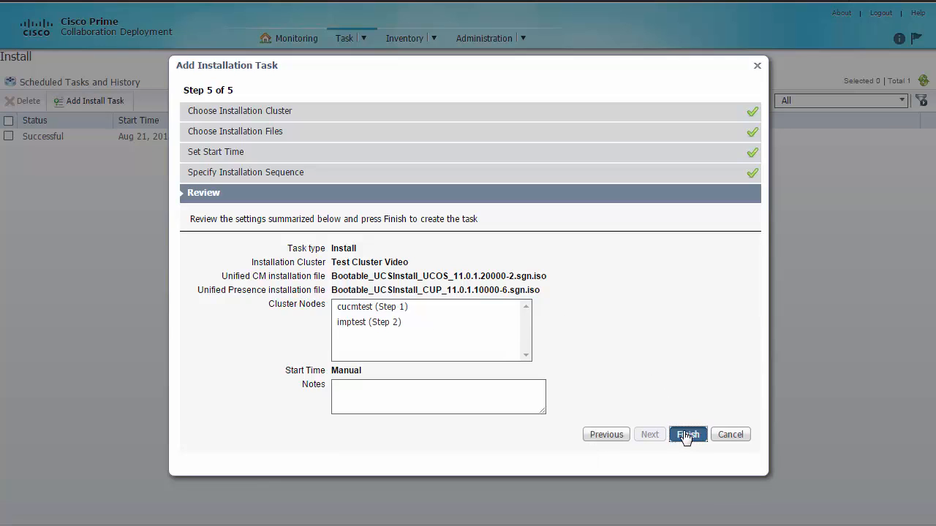
{"action": "left_click", "coordinate": [687, 434]}
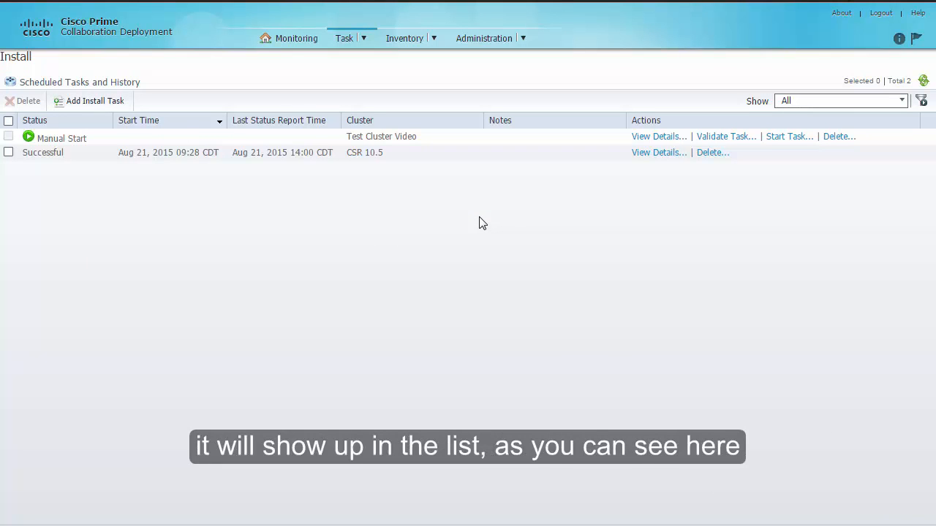
{"action": "mouse_move", "coordinate": [93, 168]}
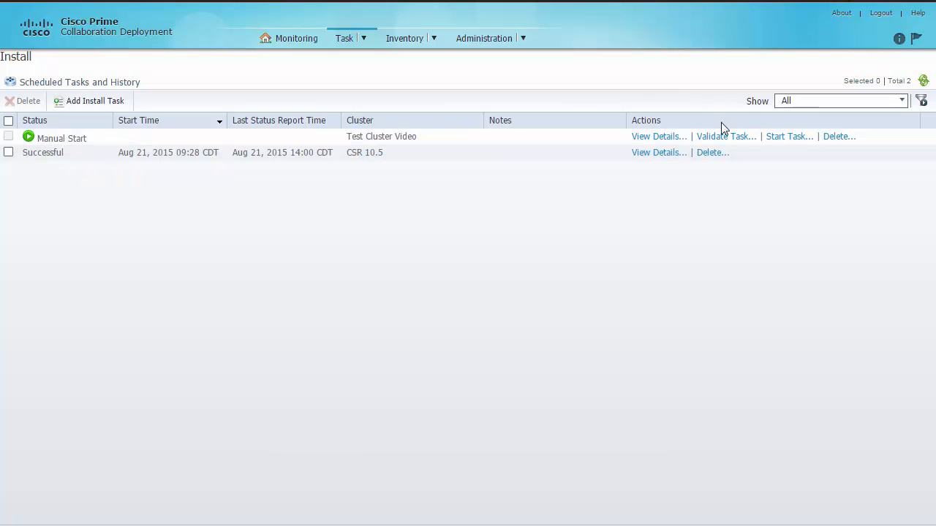
Validate the Test Cluster Video install task, acknowledge the passed result, and view its details.
{"action": "left_click", "coordinate": [725, 136]}
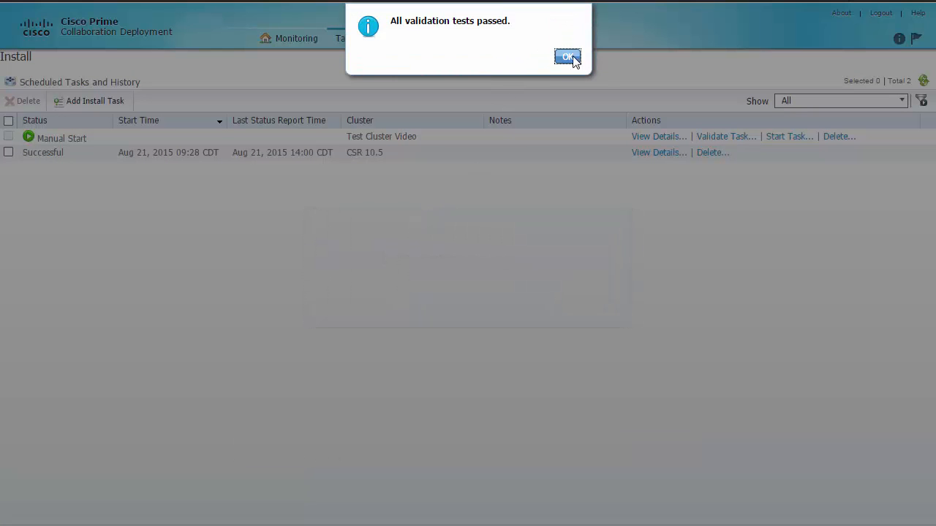
{"action": "left_click", "coordinate": [568, 57]}
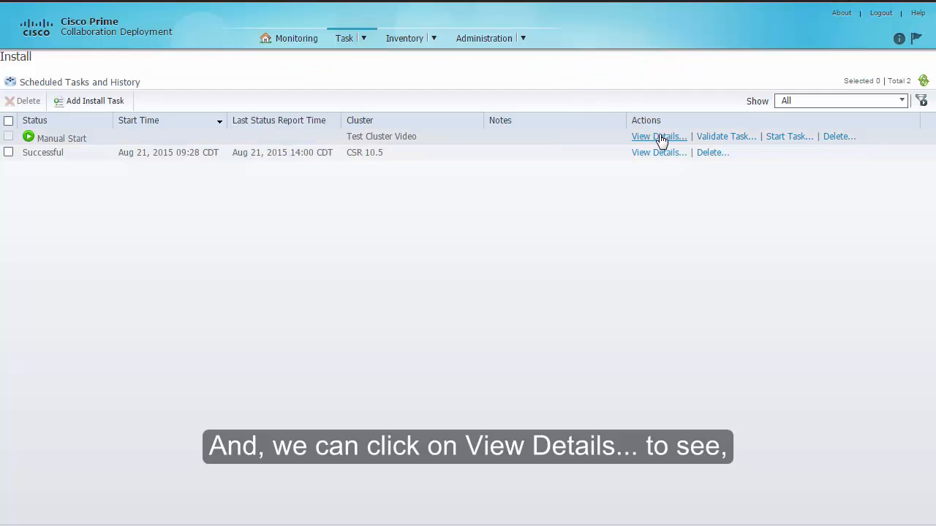
{"action": "left_click", "coordinate": [658, 137]}
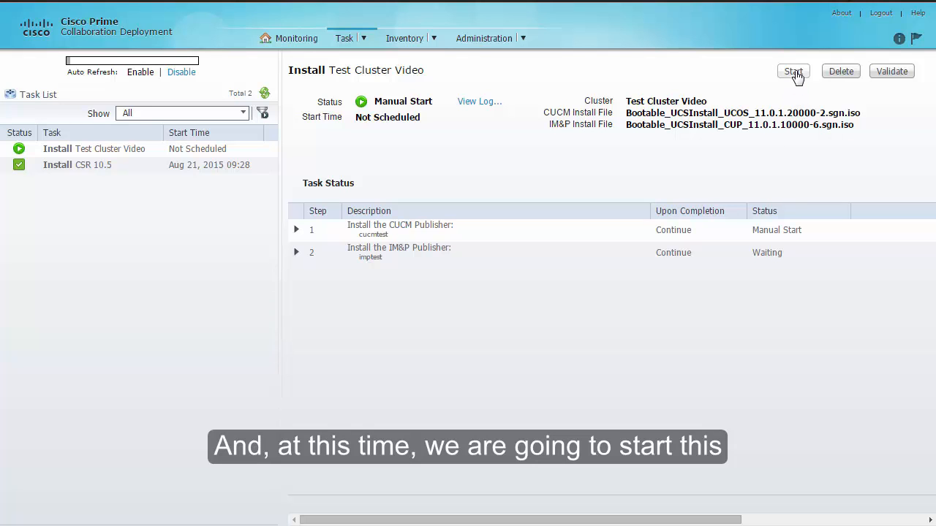
Start the Test Cluster Video install task and confirm with Yes.
{"action": "left_click", "coordinate": [792, 70]}
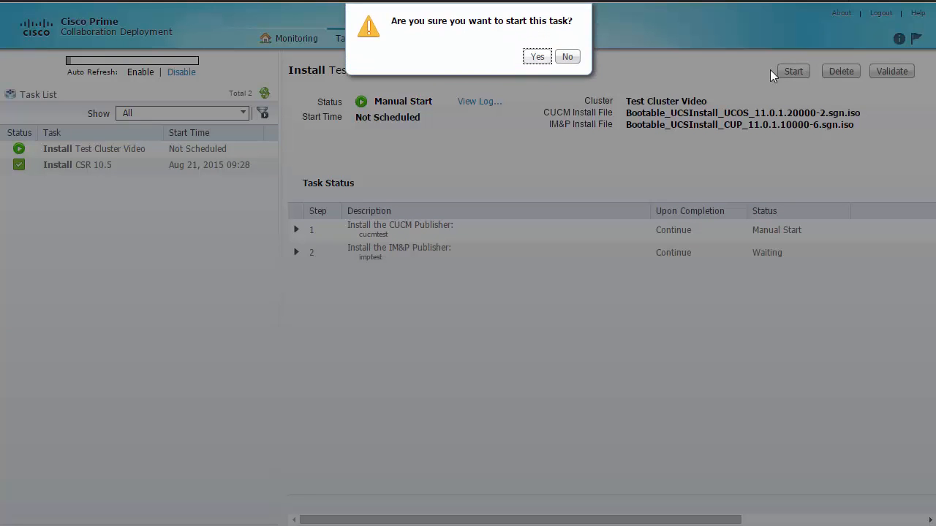
{"action": "left_click", "coordinate": [538, 55]}
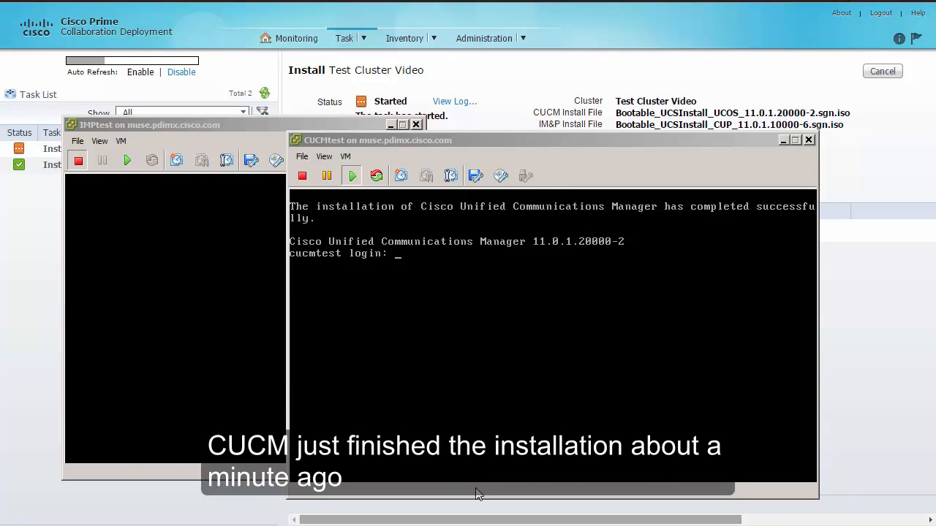
{"action": "mouse_move", "coordinate": [441, 215]}
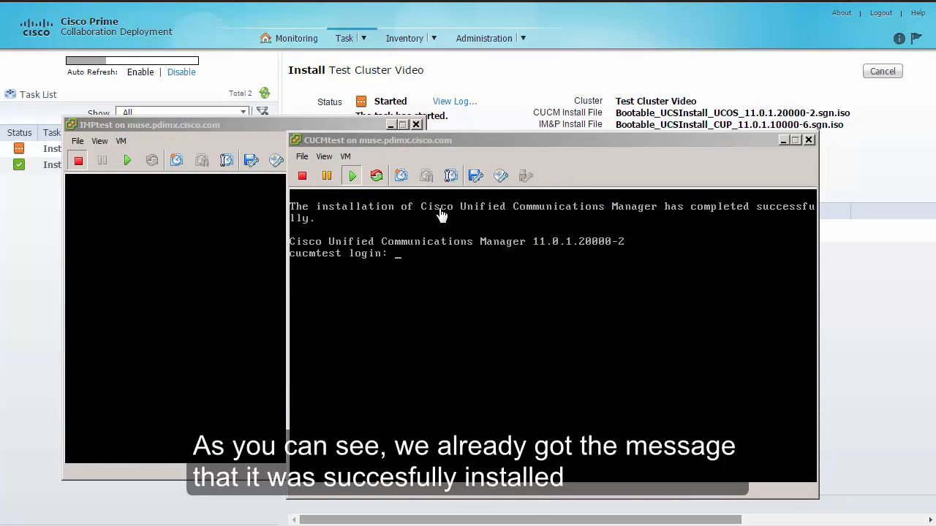
{"action": "mouse_move", "coordinate": [436, 149]}
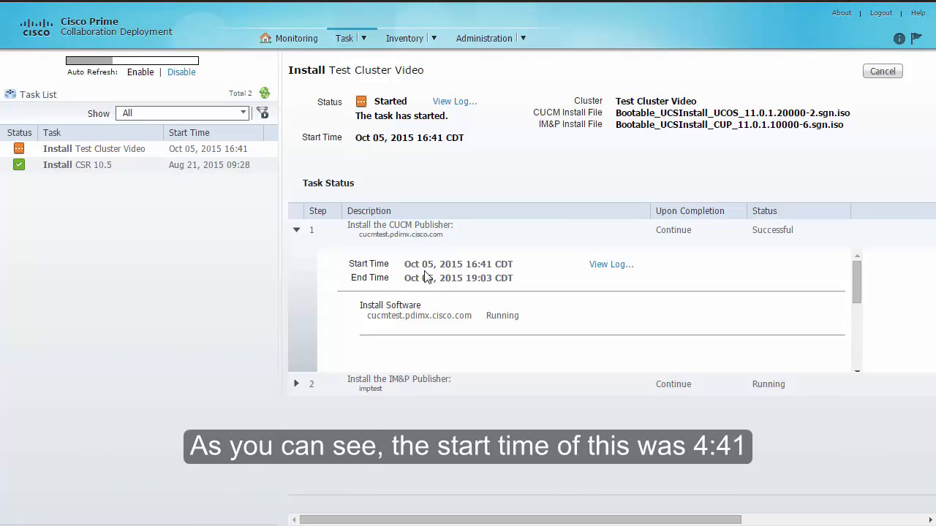
{"action": "mouse_move", "coordinate": [489, 276]}
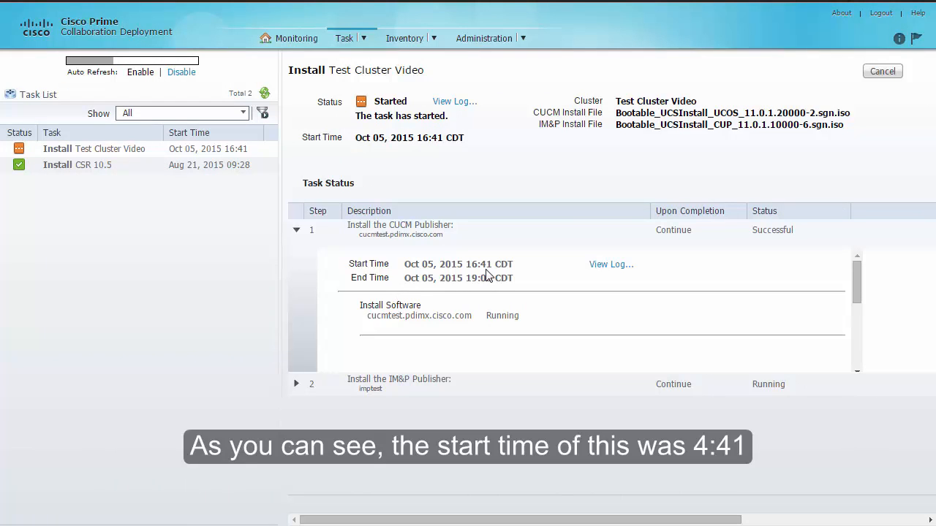
{"action": "mouse_move", "coordinate": [406, 291]}
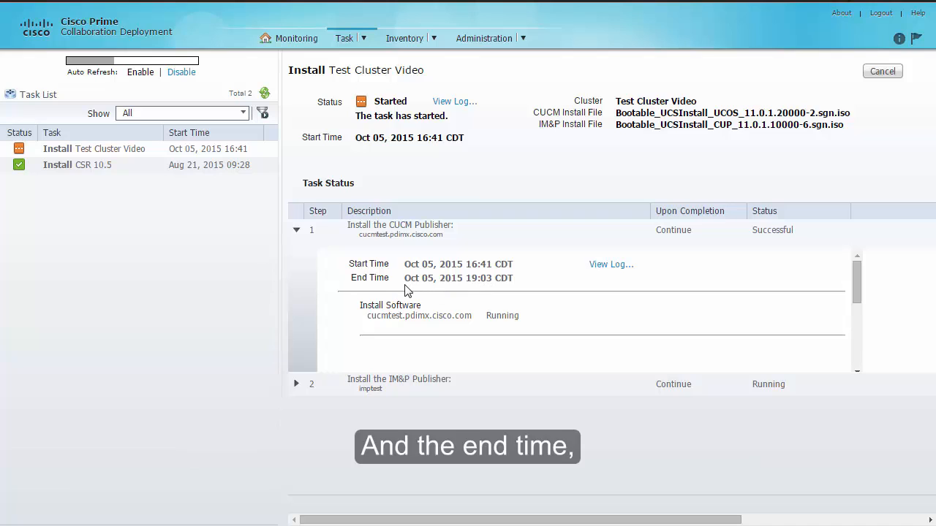
{"action": "mouse_move", "coordinate": [486, 292]}
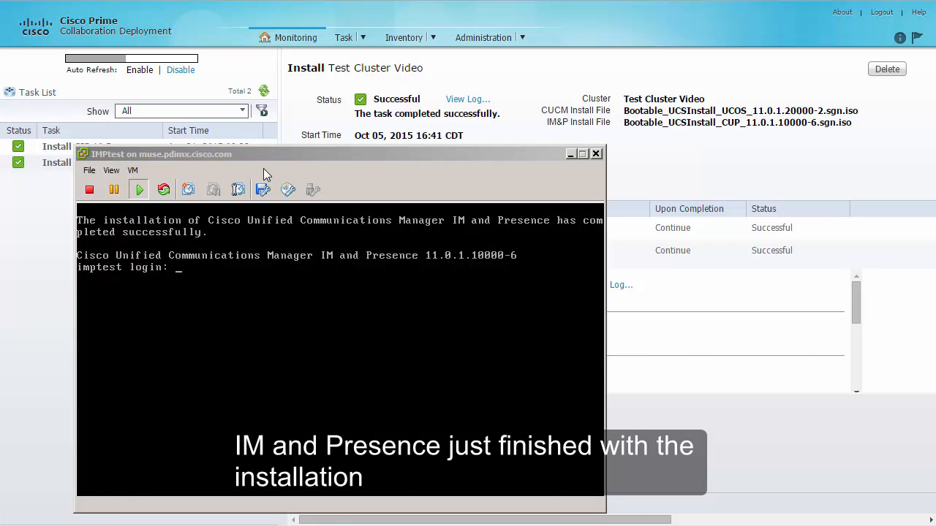
Expand Task Status step 2 to show the IM&P Publisher ran 19:03 to 21:19 CDT, Successful.
{"action": "left_click", "coordinate": [595, 153]}
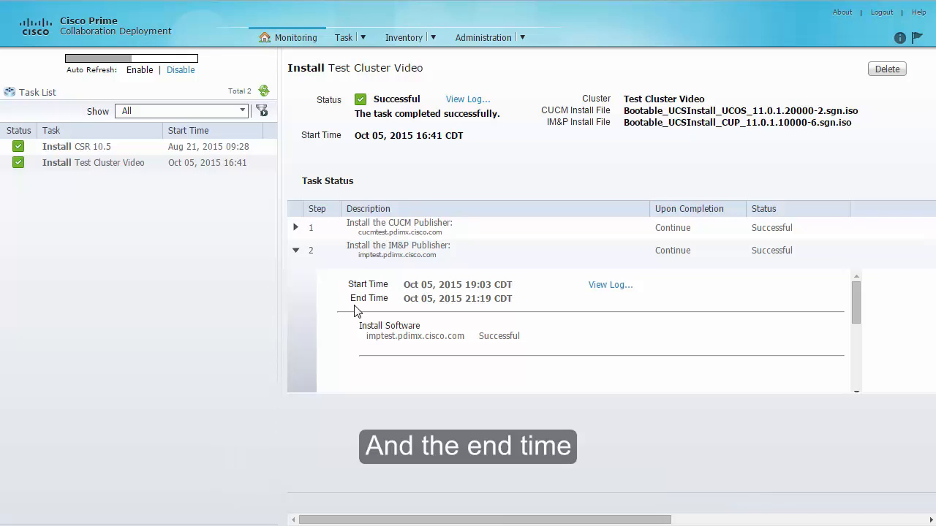
{"action": "mouse_move", "coordinate": [481, 306]}
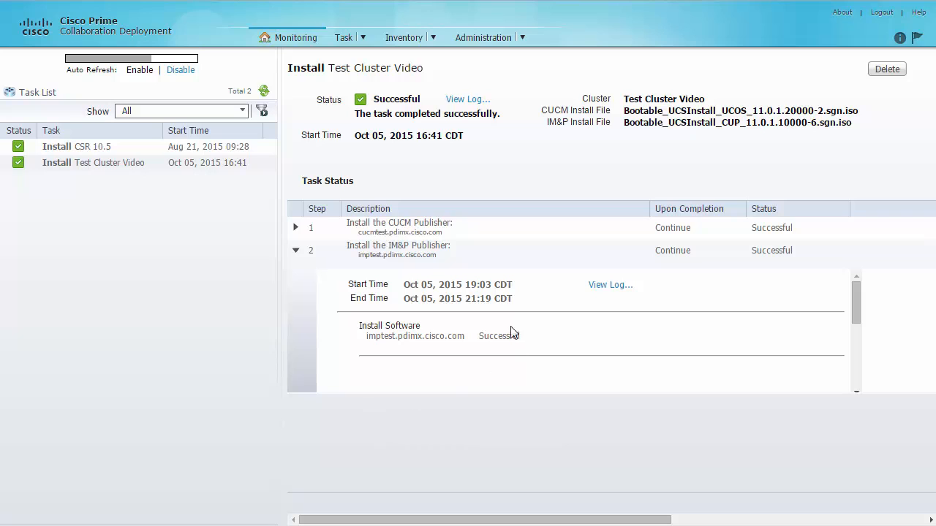
{"action": "mouse_move", "coordinate": [490, 313]}
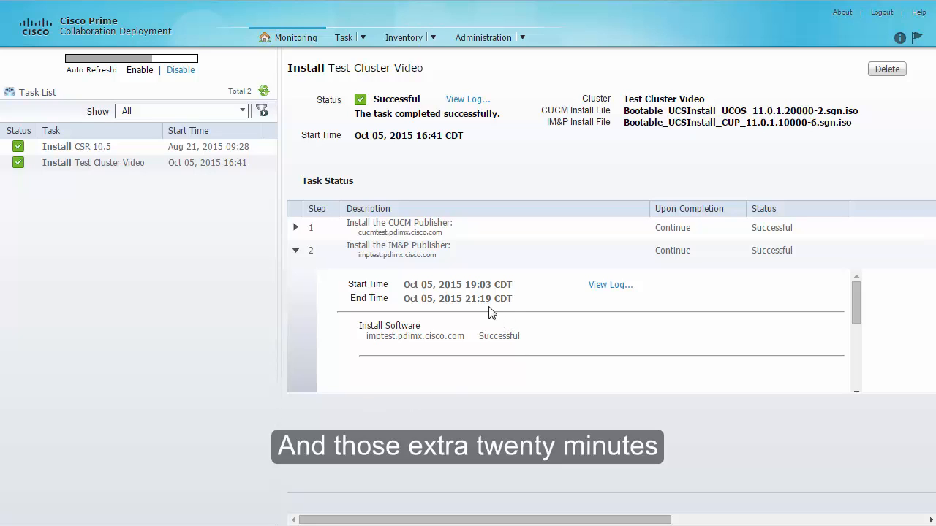